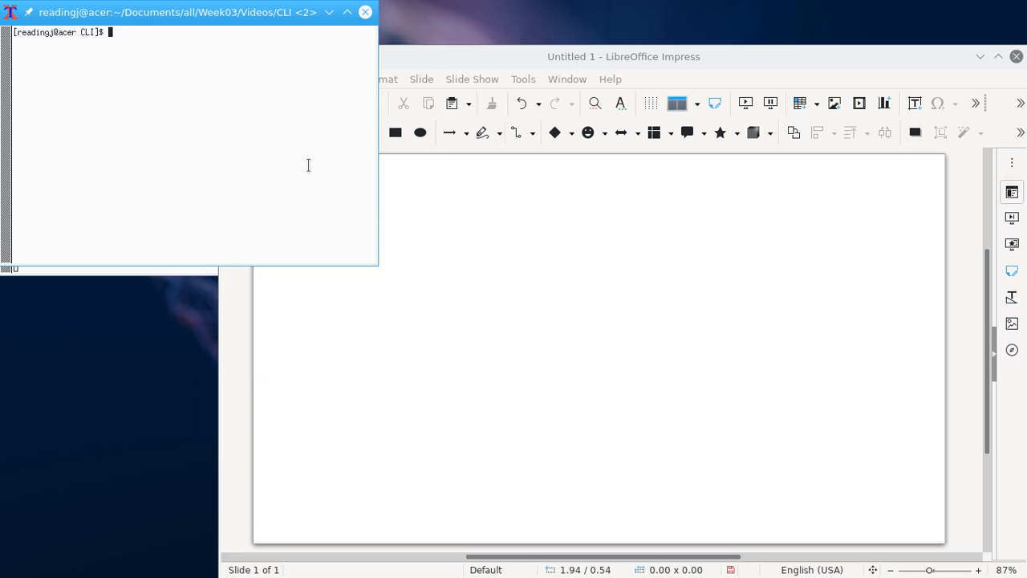
# Start the Python 3.8.5 interactive shell in one terminal and launch VirtualBox from a second
pyautogui.write('python')
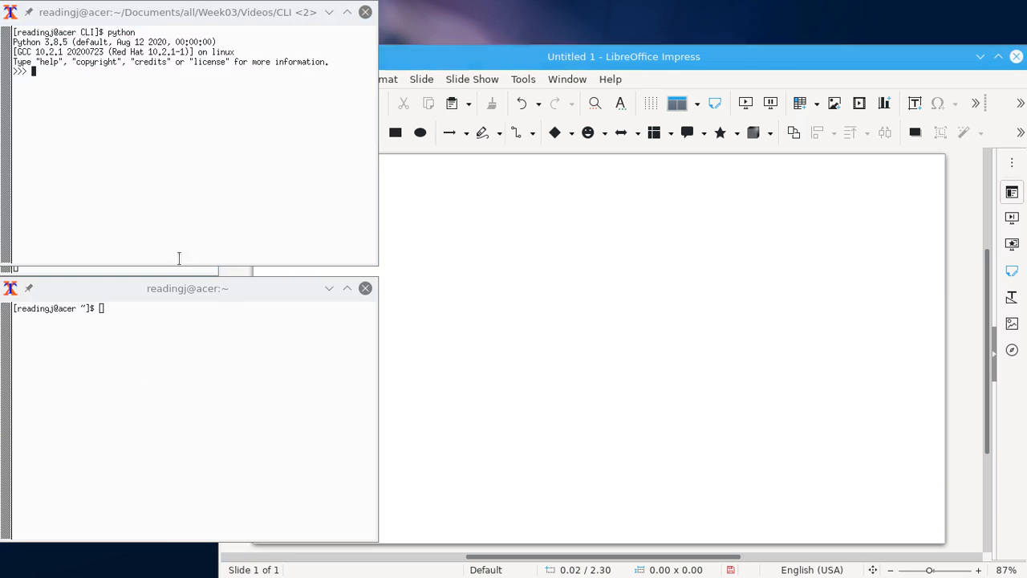
pyautogui.write('VirtualBox&')
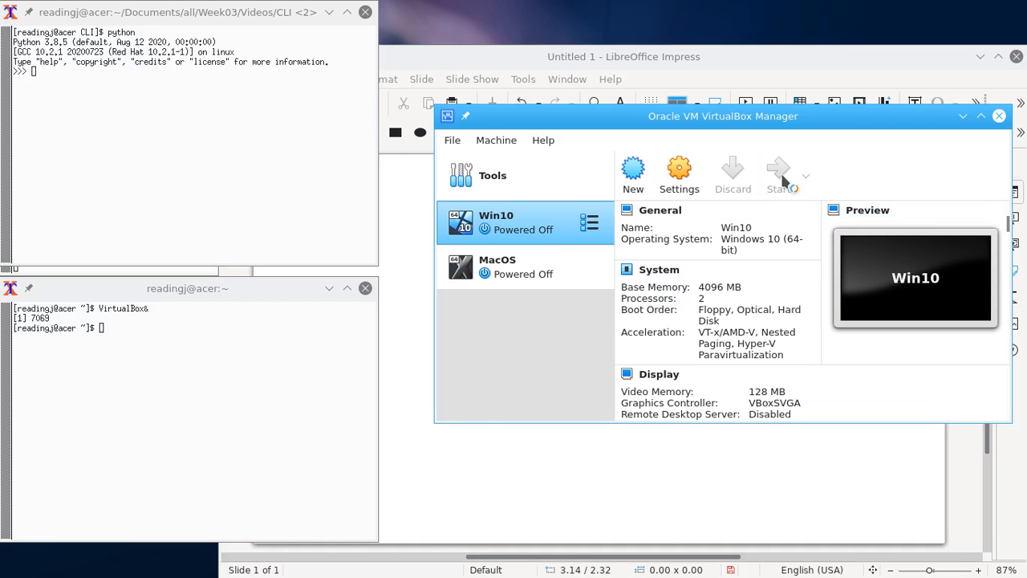
# Start the Win10 VM, accept setup language defaults and begin Windows installation
pyautogui.click(778, 175)
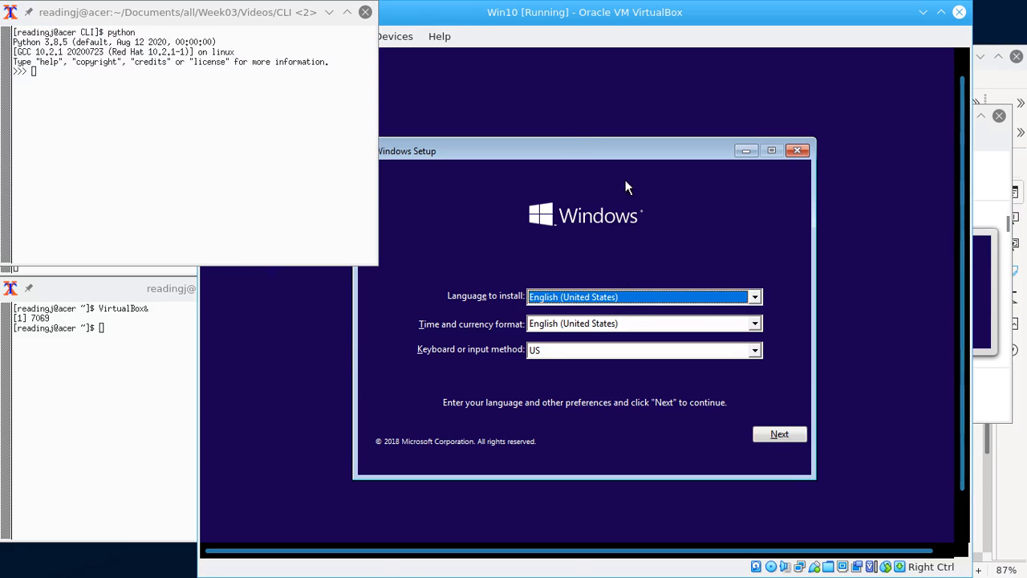
pyautogui.click(778, 434)
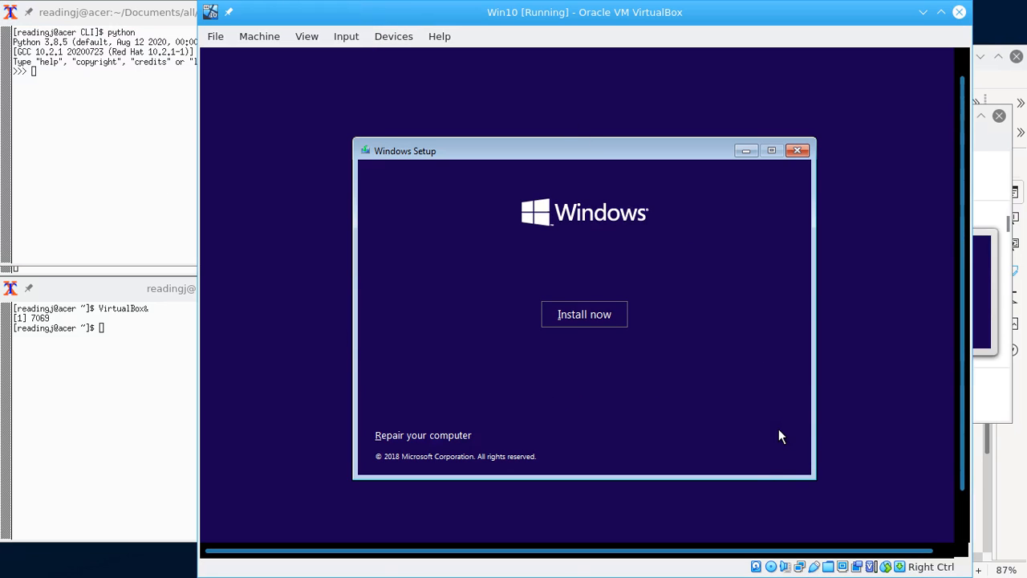
pyautogui.click(585, 313)
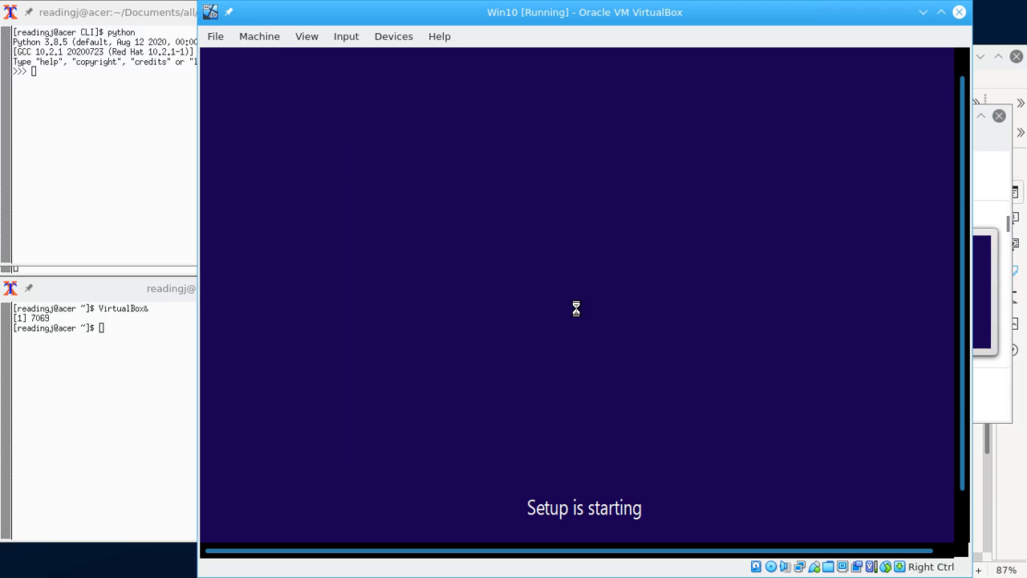
pyautogui.moveTo(430, 193)
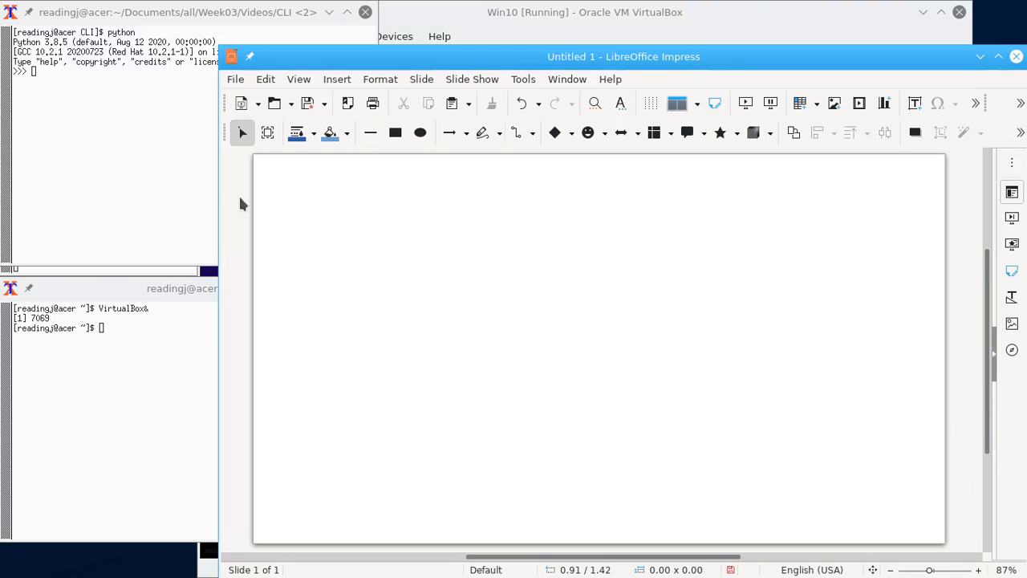
# Evaluate 3+6 as 9, assign a=3 and b=3, and show a is b returns True
pyautogui.click(103, 109)
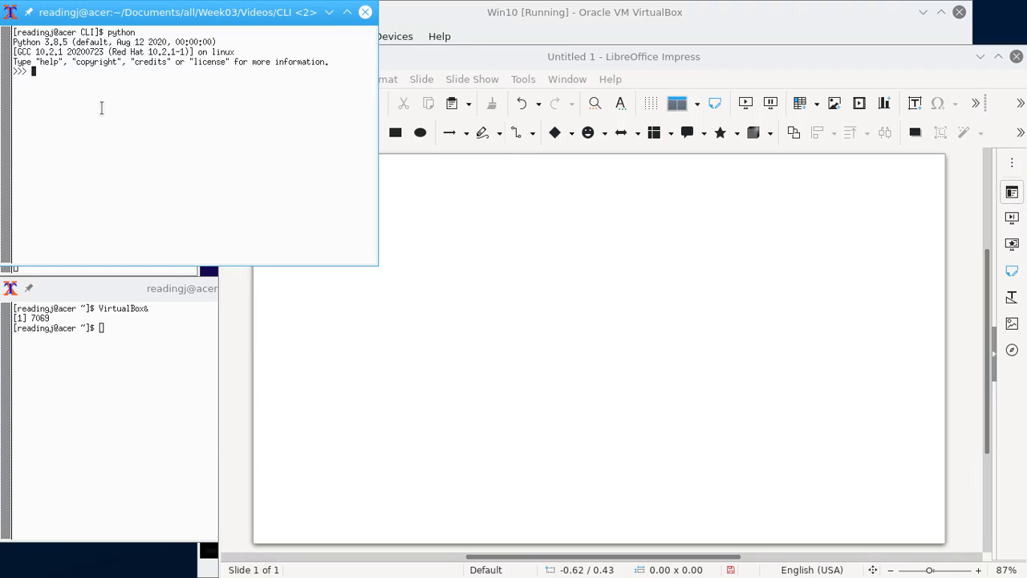
pyautogui.write('3+6')
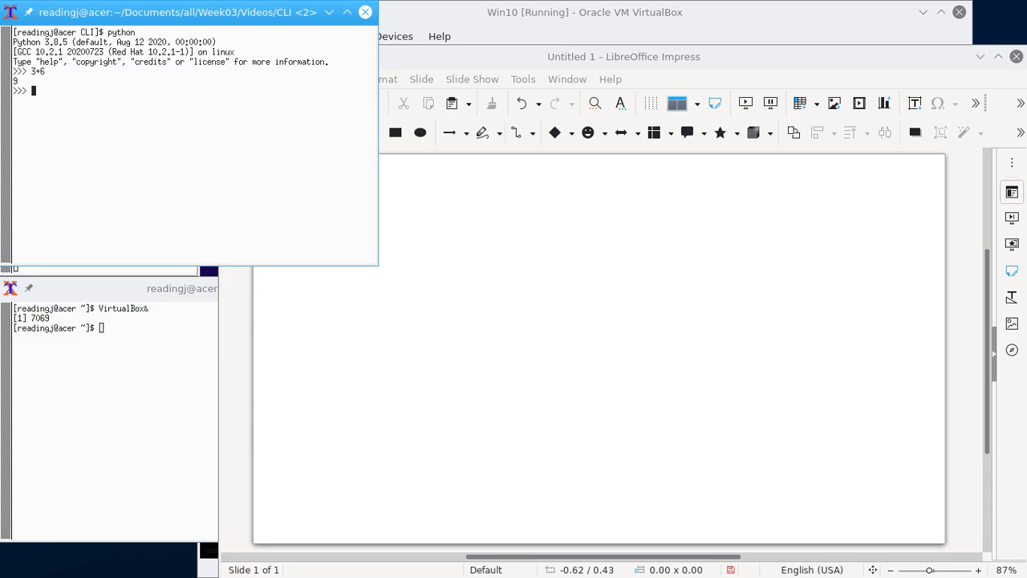
pyautogui.write('a=3')
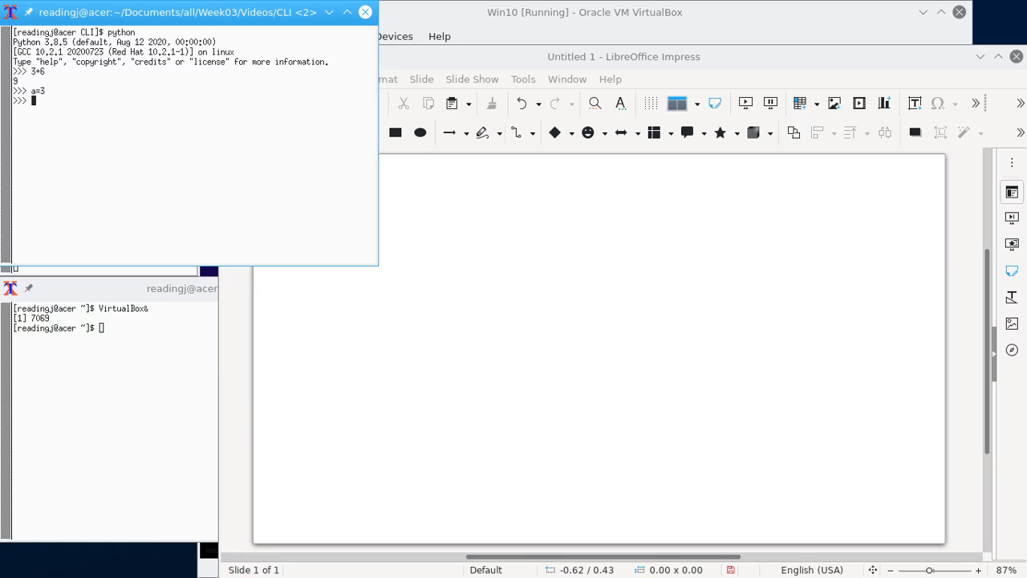
pyautogui.write('a')
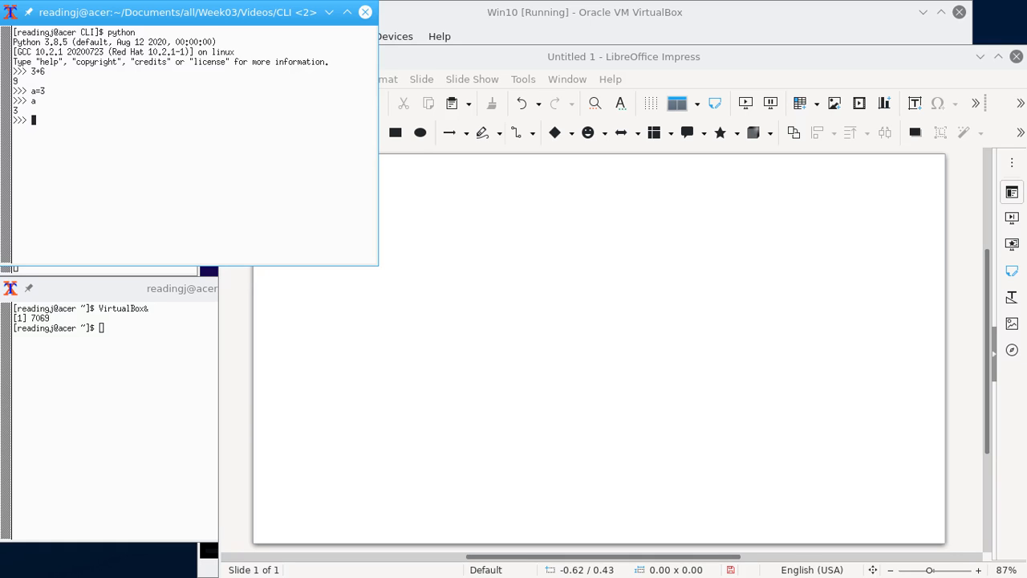
pyautogui.write('b=3')
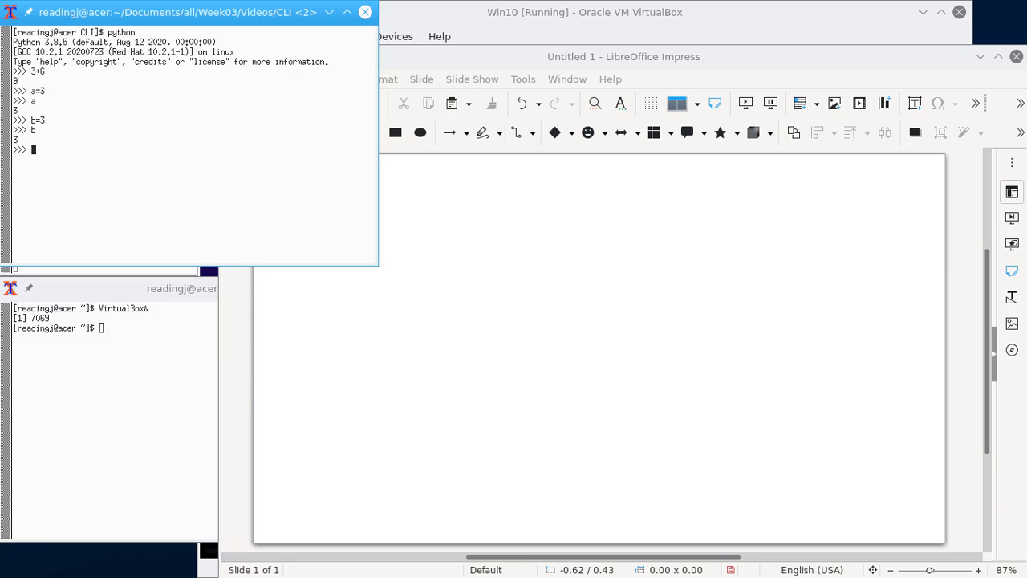
pyautogui.write('a is b')
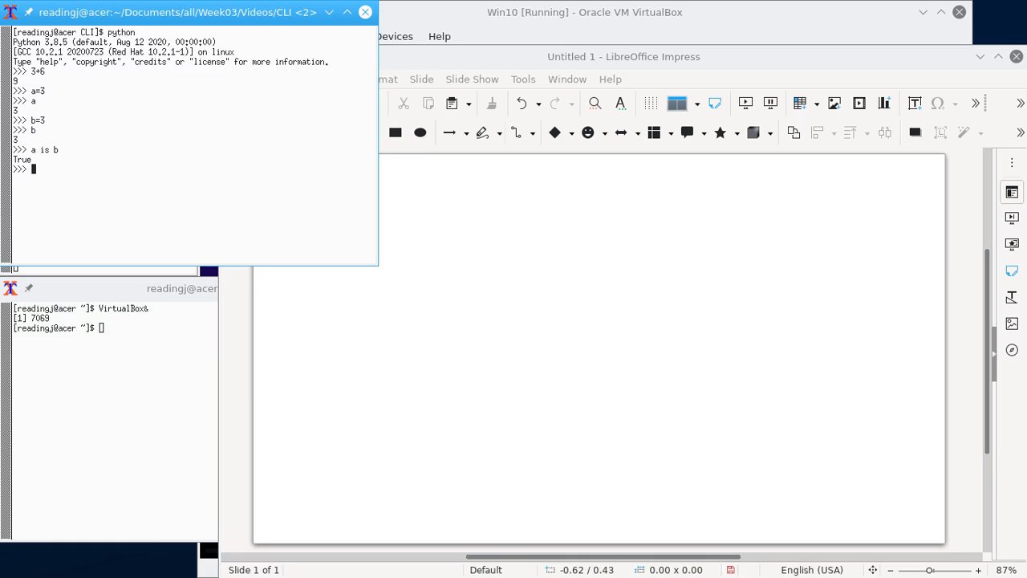
# Create empty dictionary myDict and check type(myDict) is dict and type(a) is int
pyautogui.write('my')
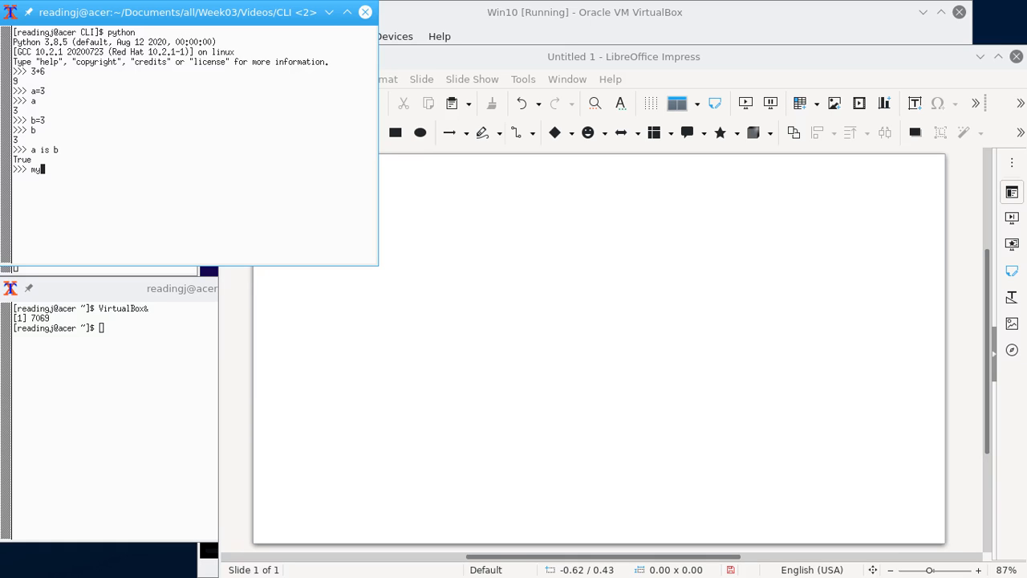
pyautogui.write('Dict')
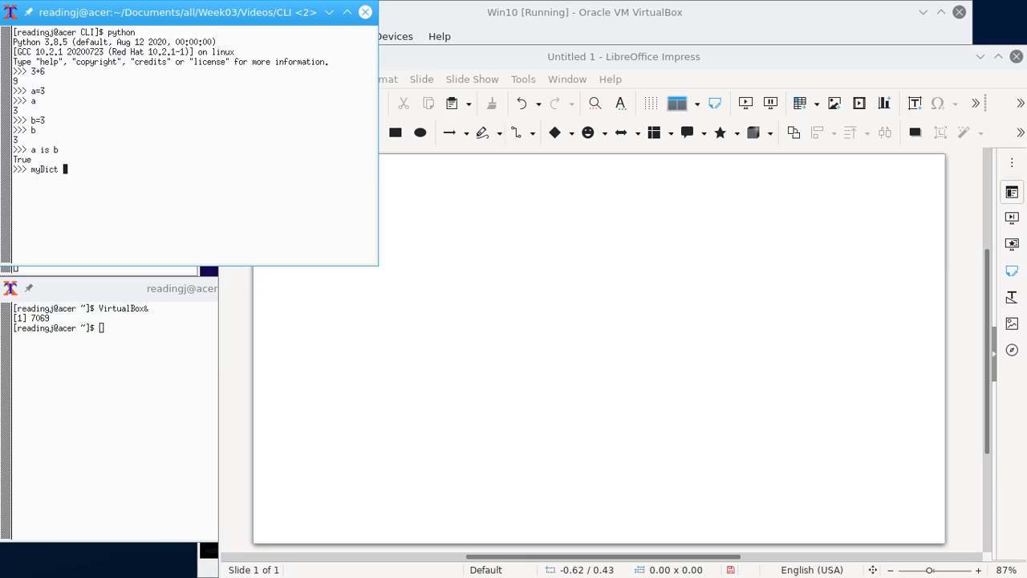
pyautogui.write('=')
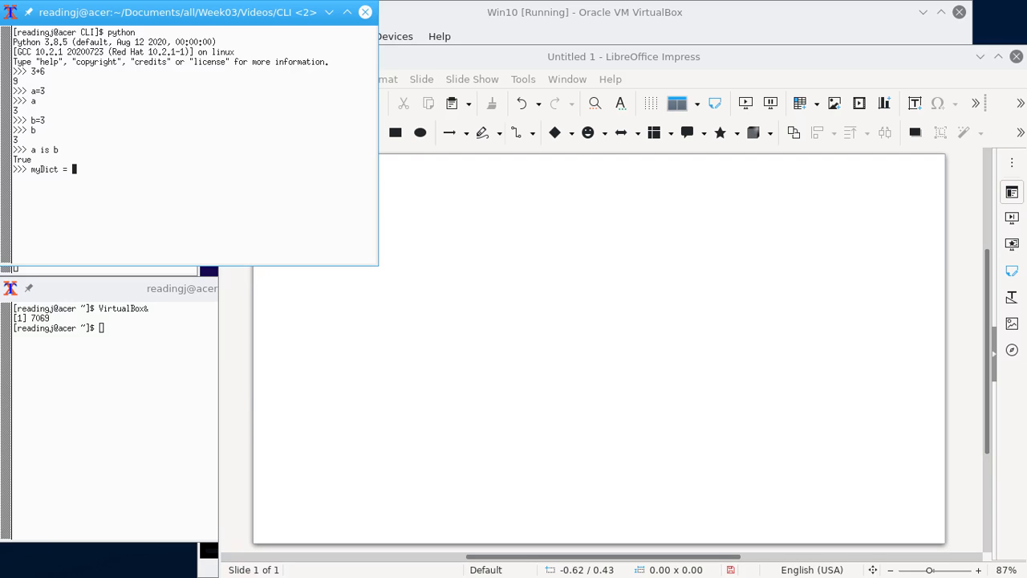
pyautogui.write('{')
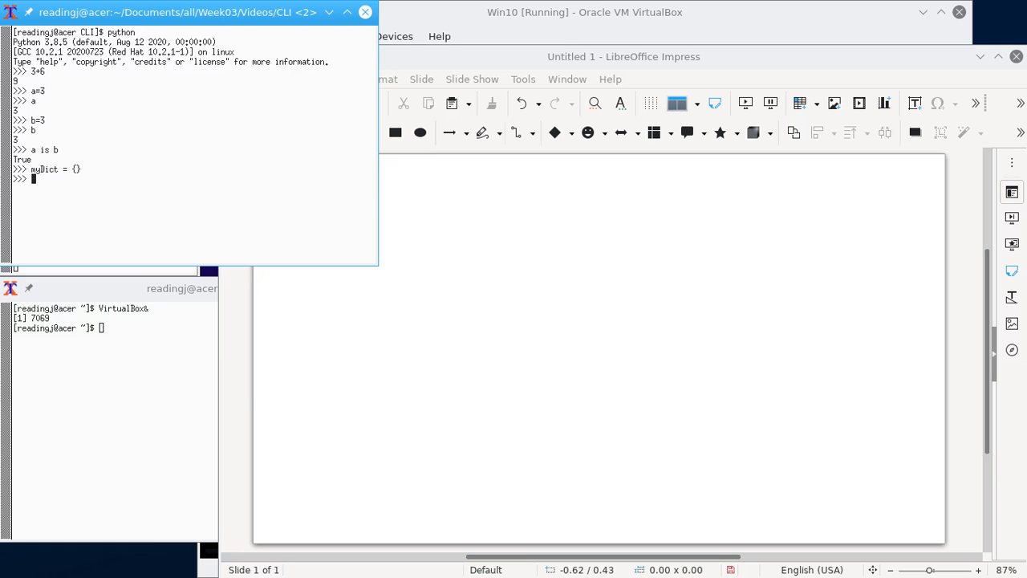
pyautogui.write('myDict')
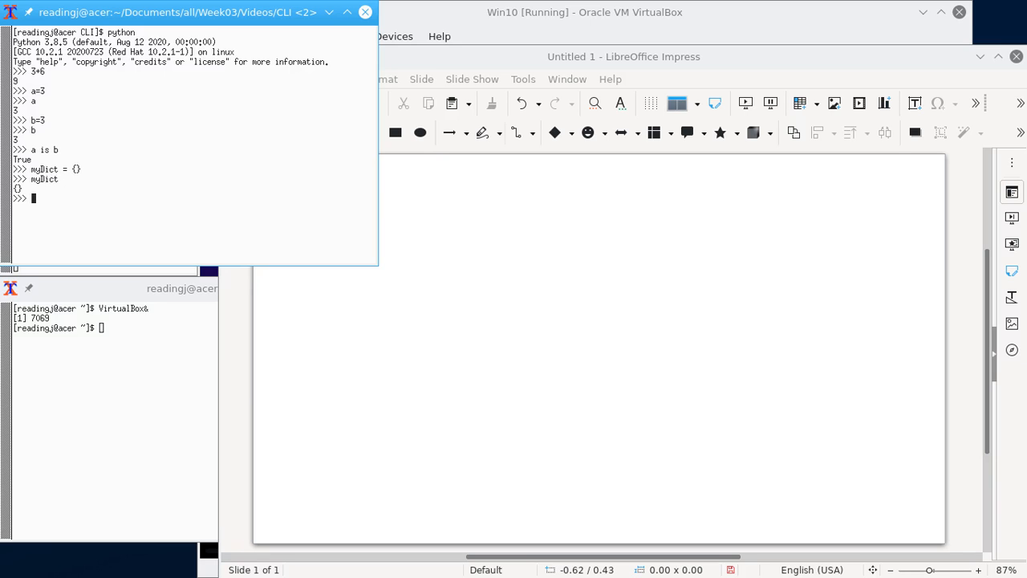
pyautogui.write('type (myDict')
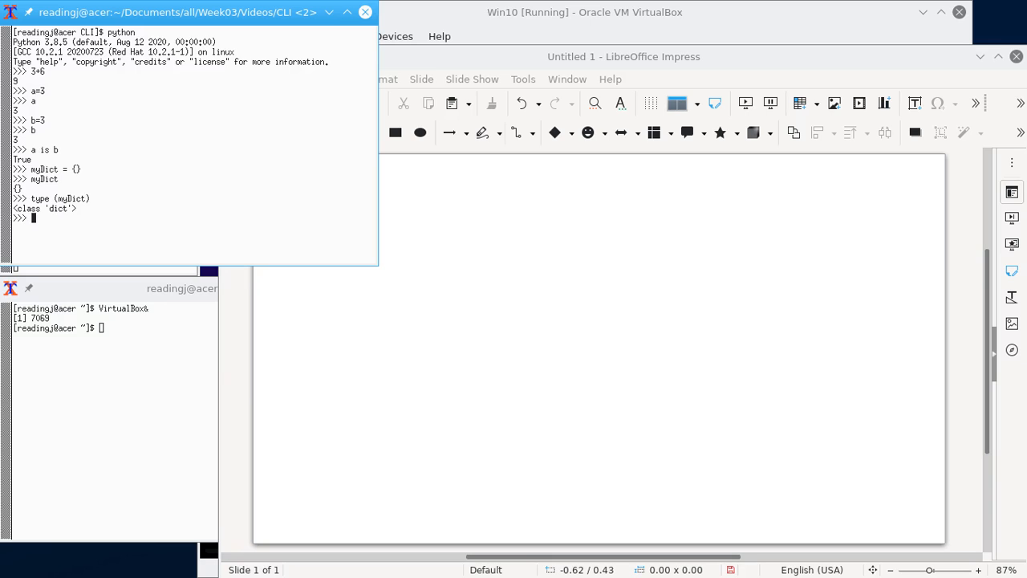
pyautogui.write('type (a')
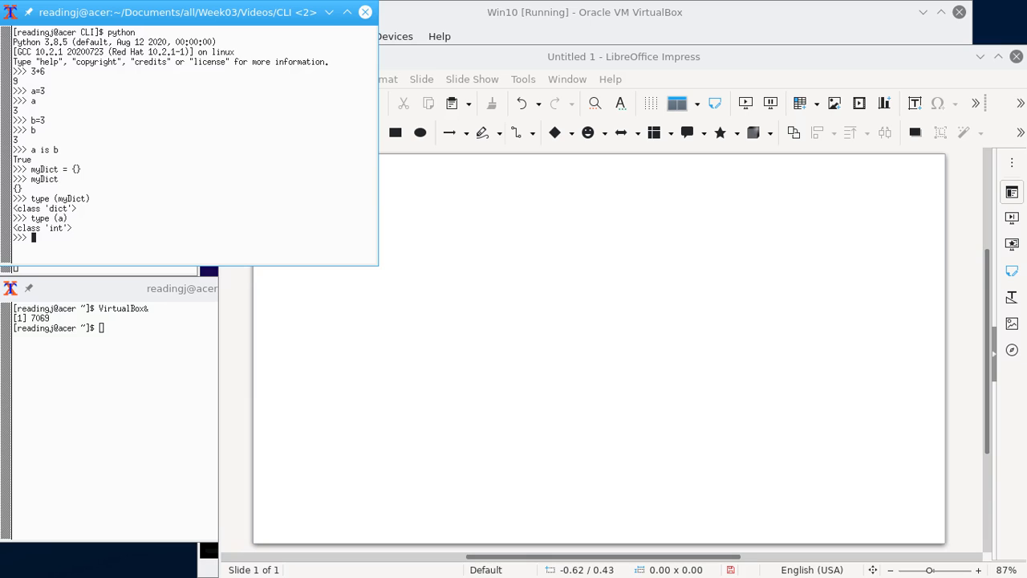
# Assign myDict[4] = "word" and display the dictionary
pyautogui.write('myDict')
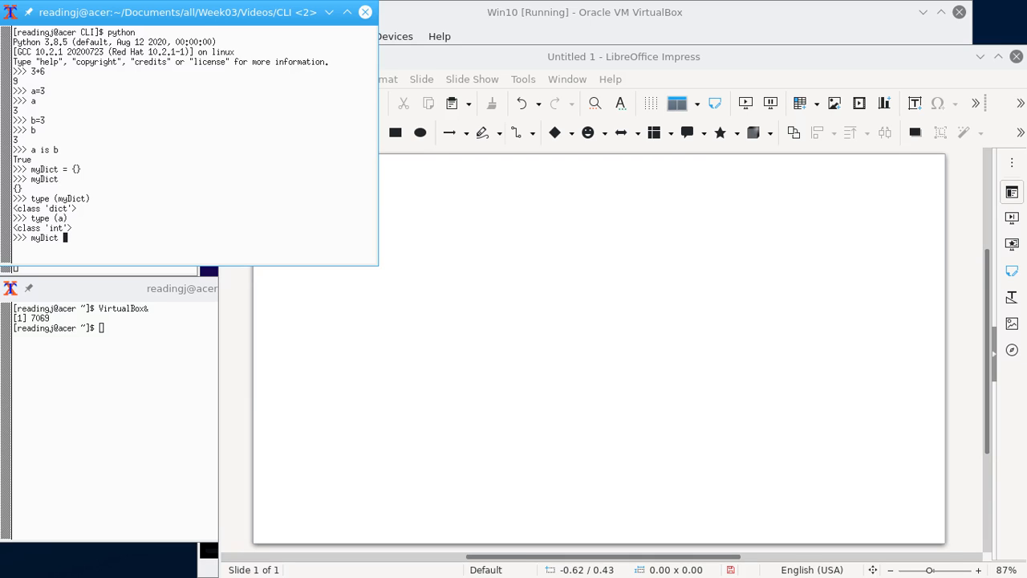
pyautogui.write('[4]')
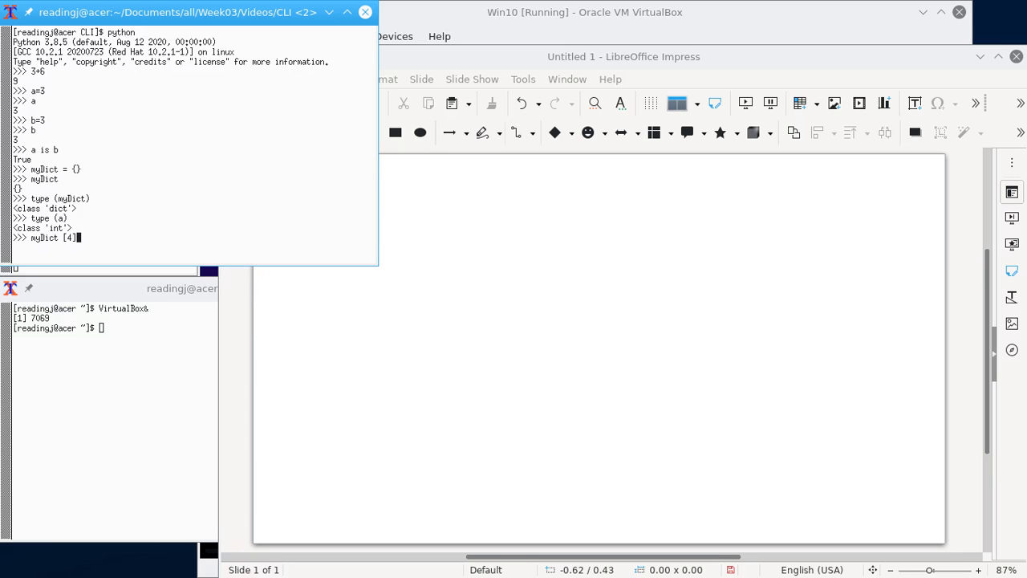
pyautogui.write('=')
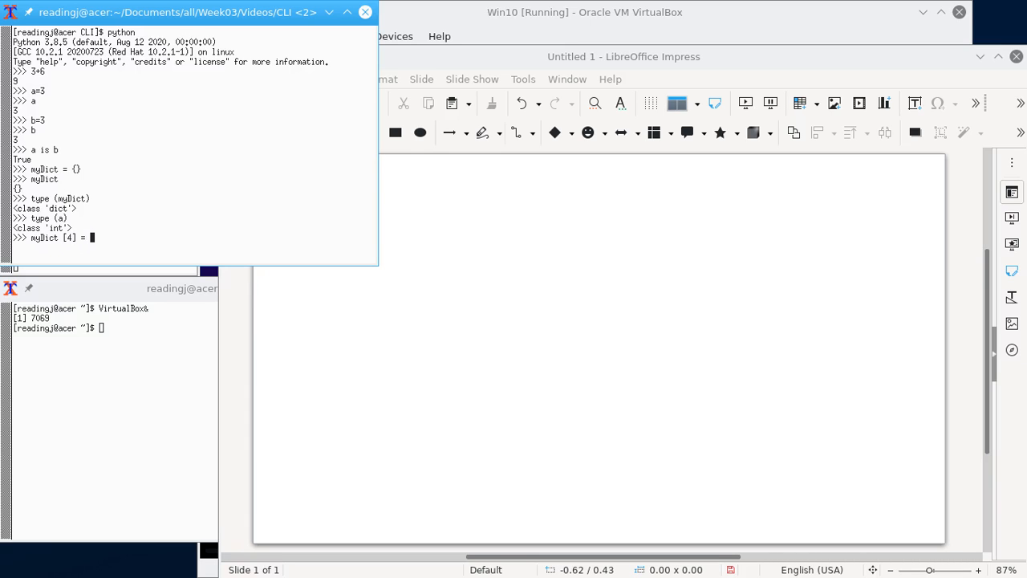
pyautogui.write('"')
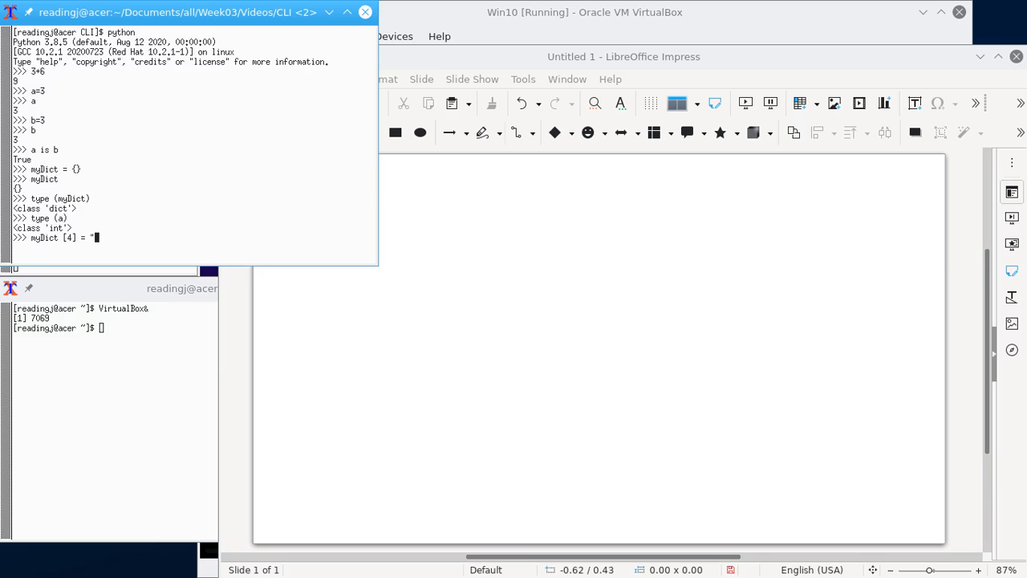
pyautogui.write('word"')
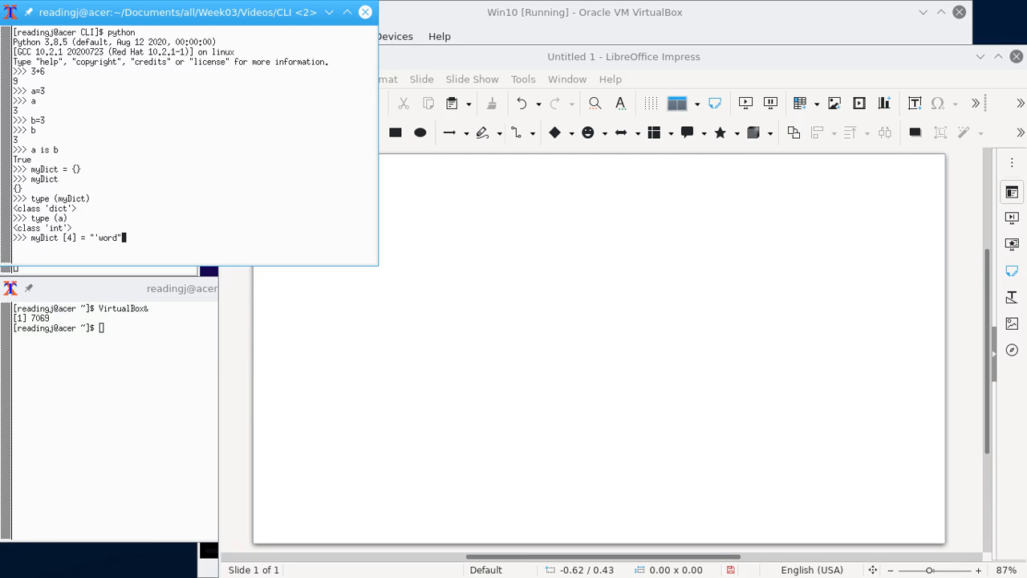
pyautogui.press('BackSpace')
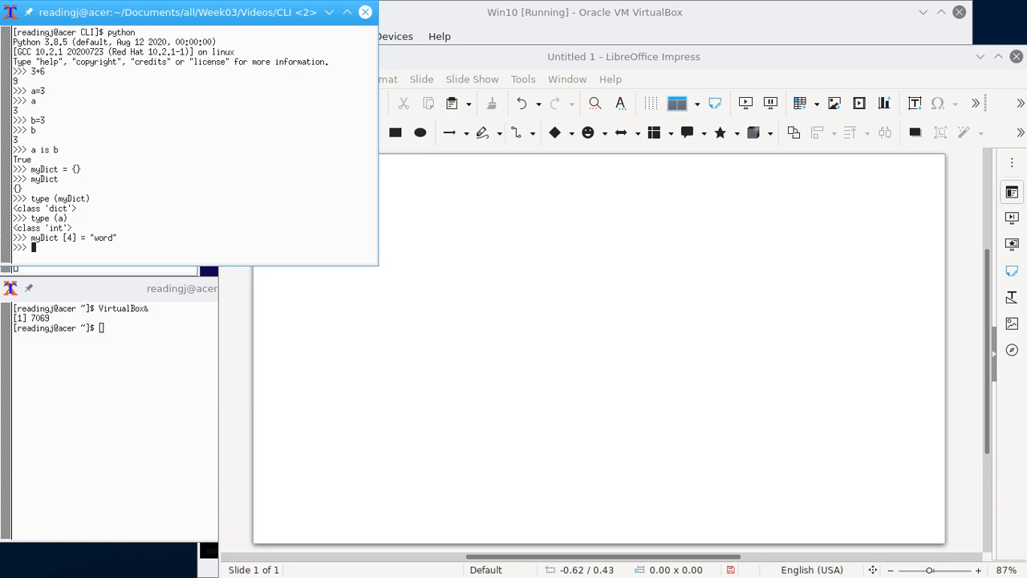
pyautogui.write('myDict')
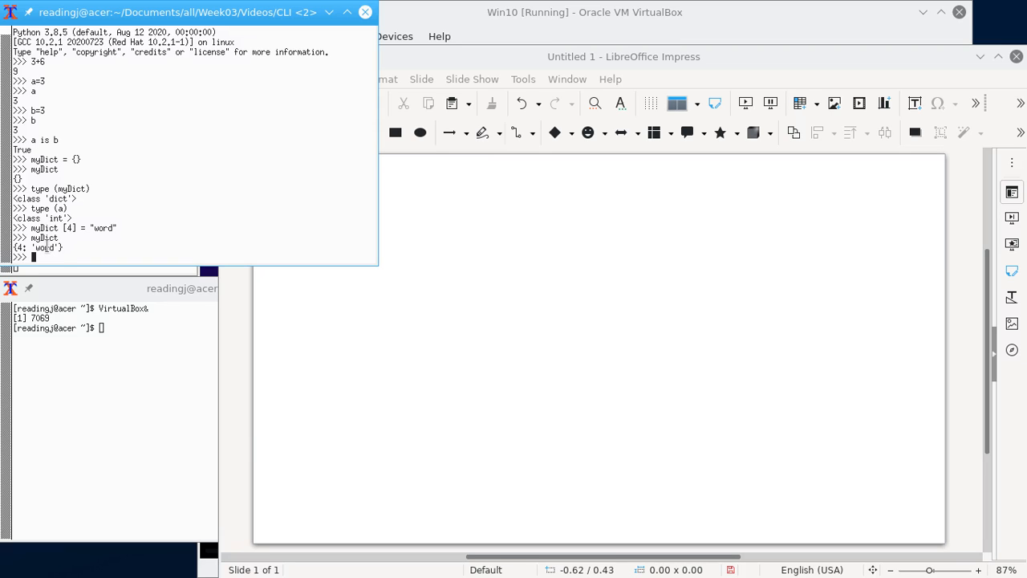
pyautogui.moveTo(151, 209)
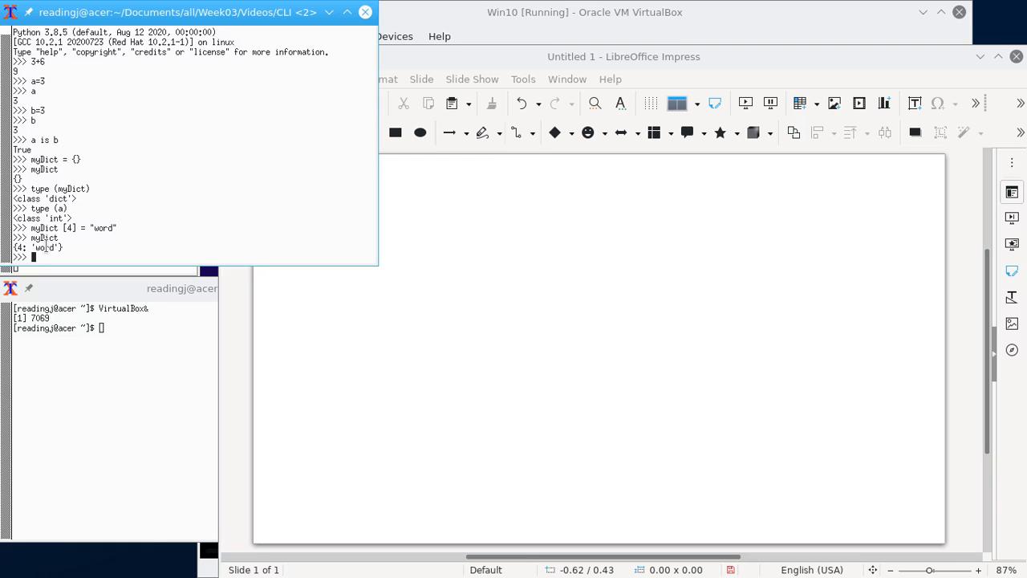
pyautogui.moveTo(173, 186)
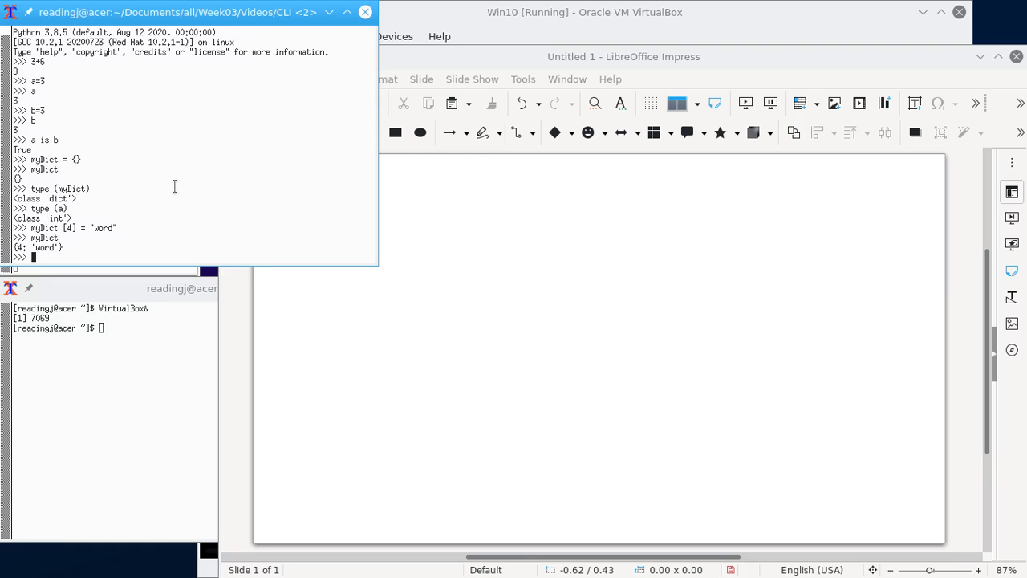
# Assign myDict["word"] = [1, 2, 3] and display the updated dictionary
pyautogui.write('myDict')
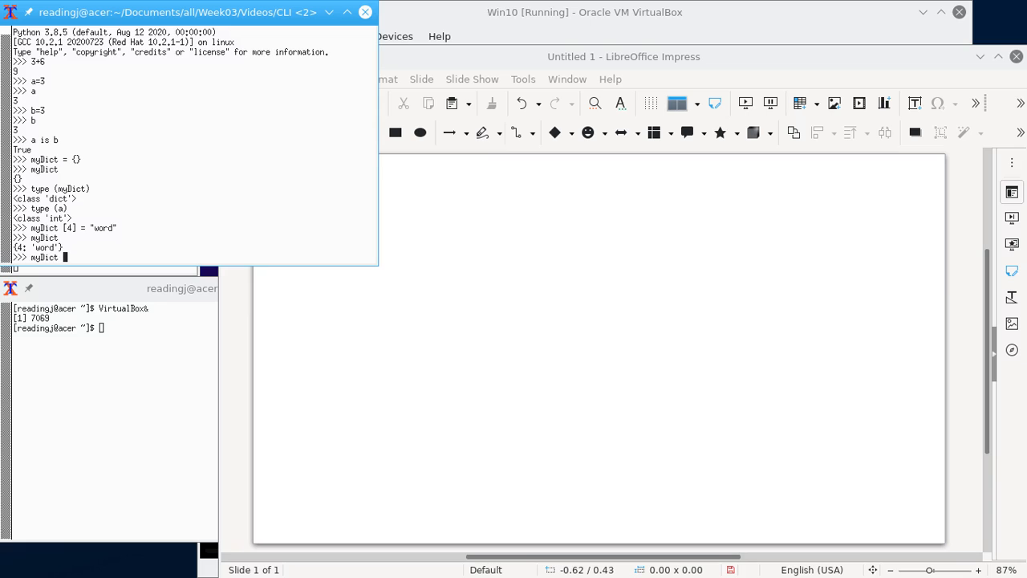
pyautogui.write('[')
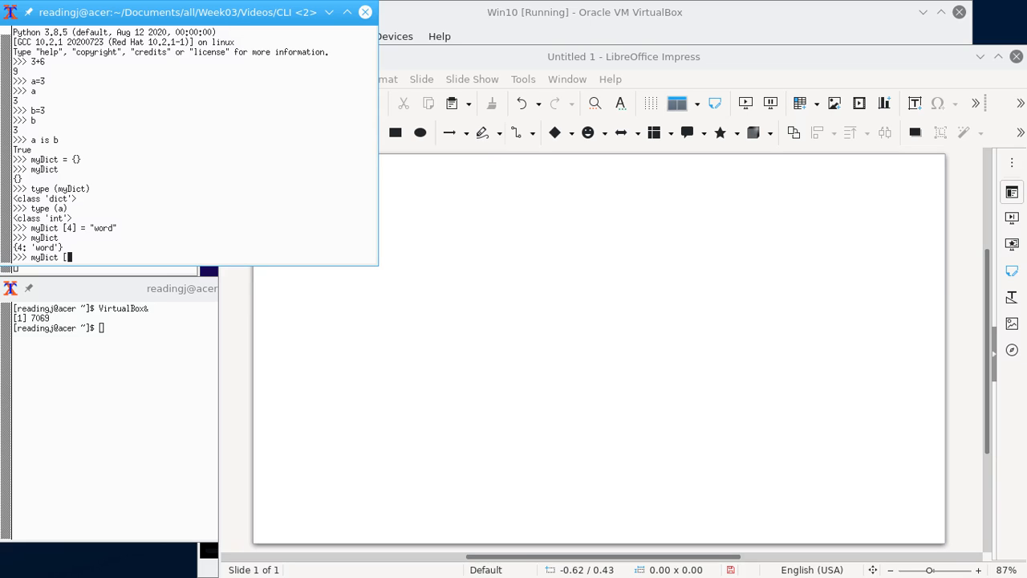
pyautogui.write('"word"]')
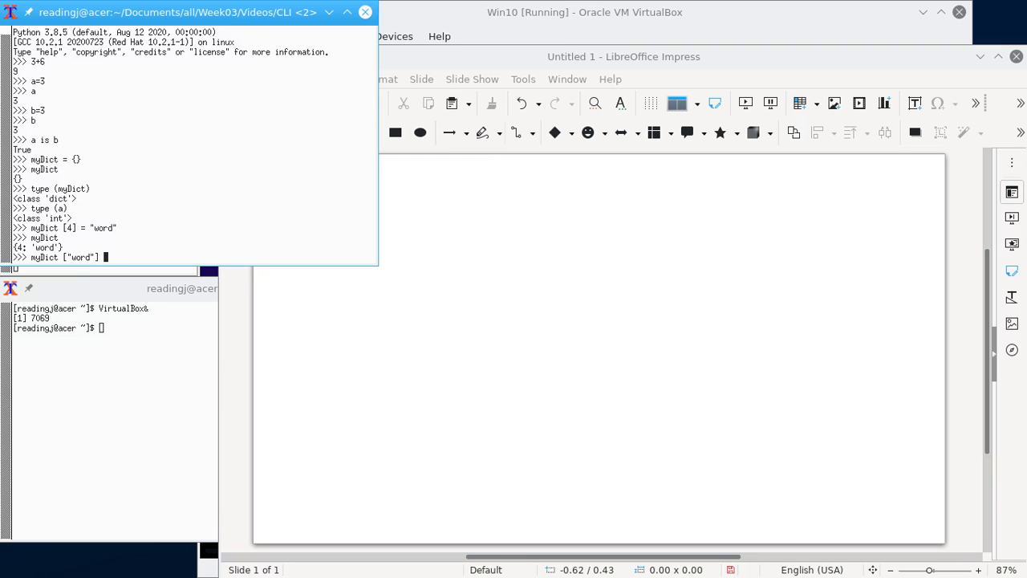
pyautogui.write('=')
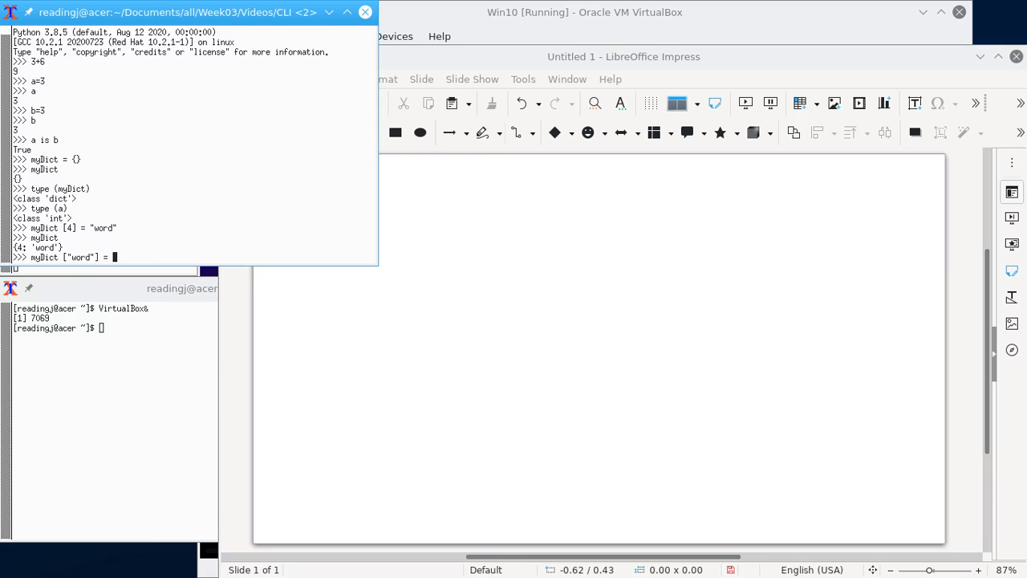
pyautogui.write('[1, 2, 3')
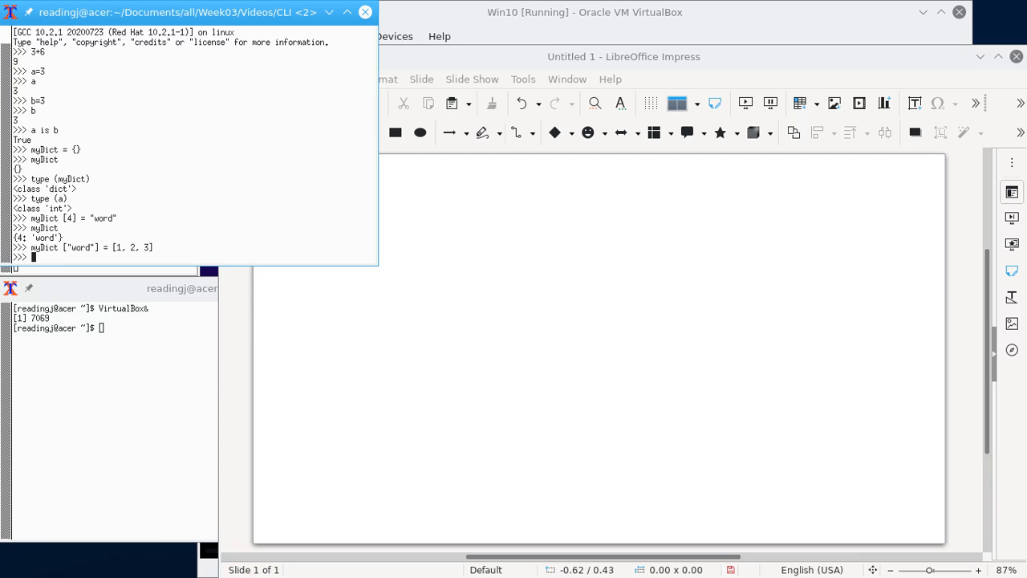
pyautogui.write('myDict')
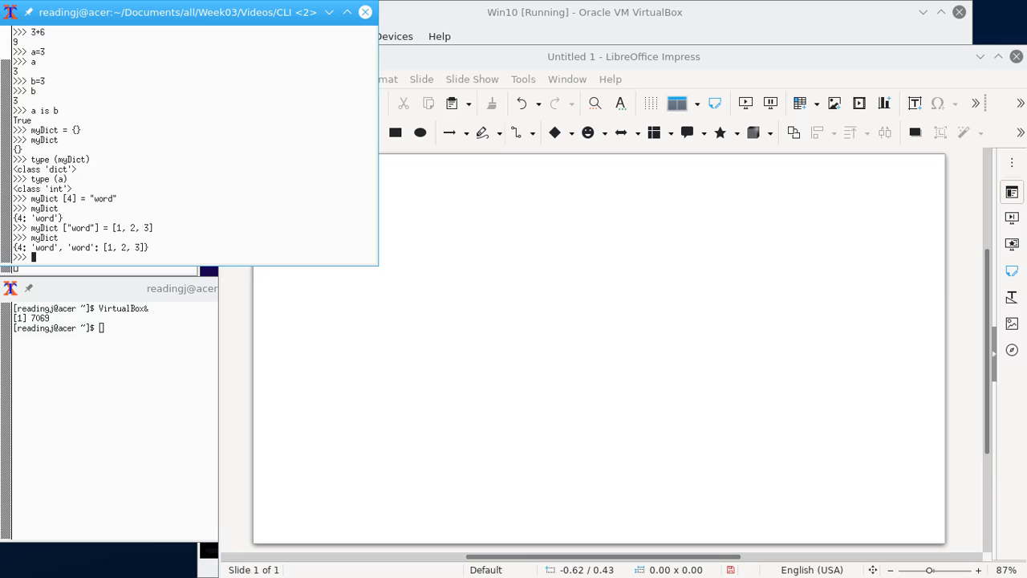
pyautogui.moveTo(158, 183)
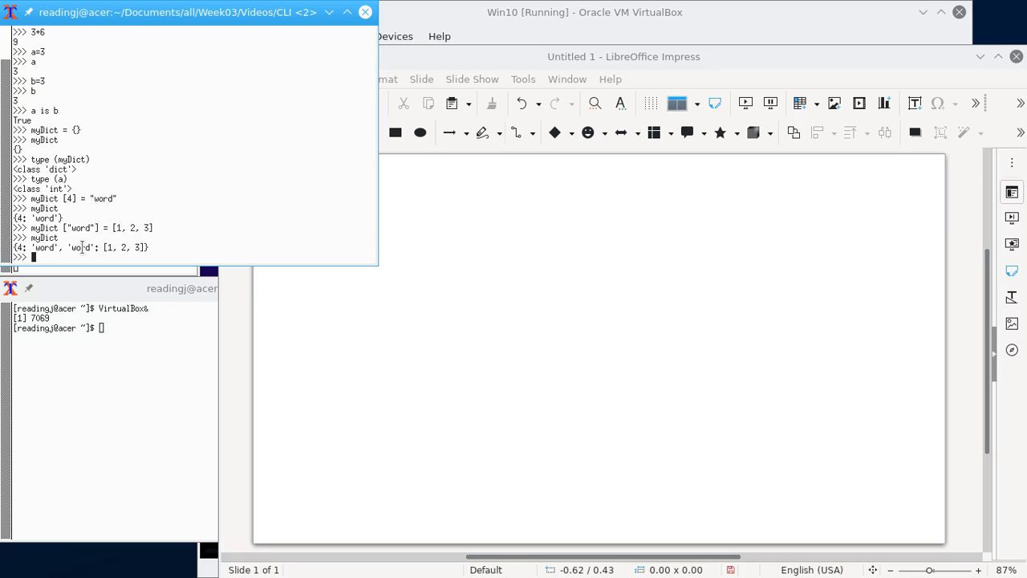
pyautogui.moveTo(186, 218)
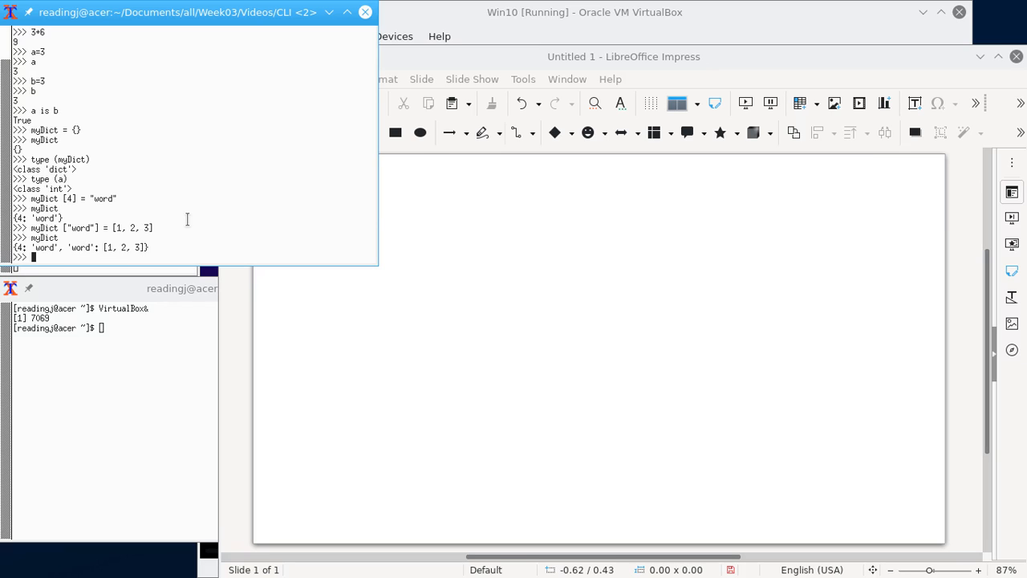
# Show type(myDict["word"]) is list and display myDict.keys()
pyautogui.write('type')
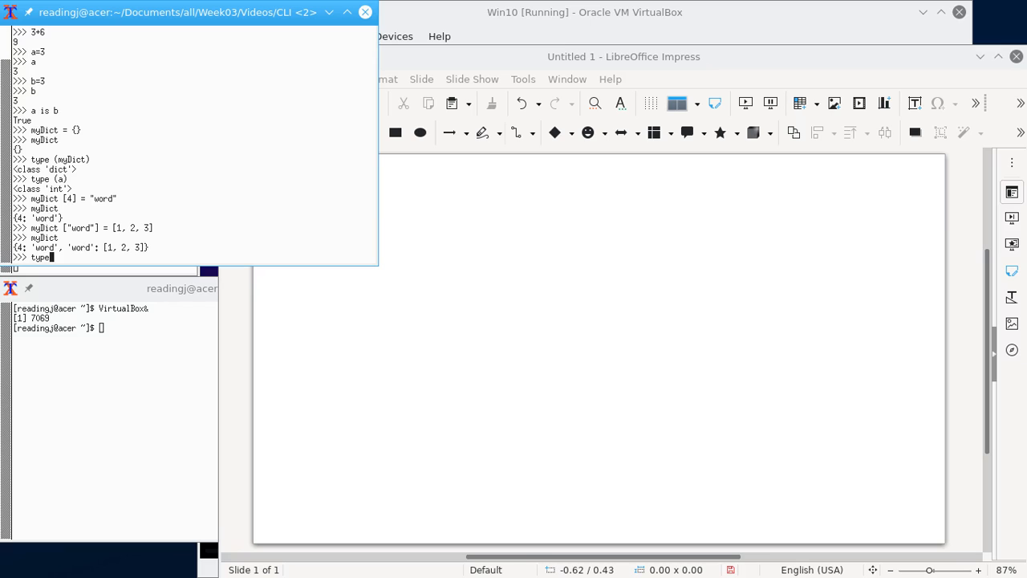
pyautogui.write('(myDict')
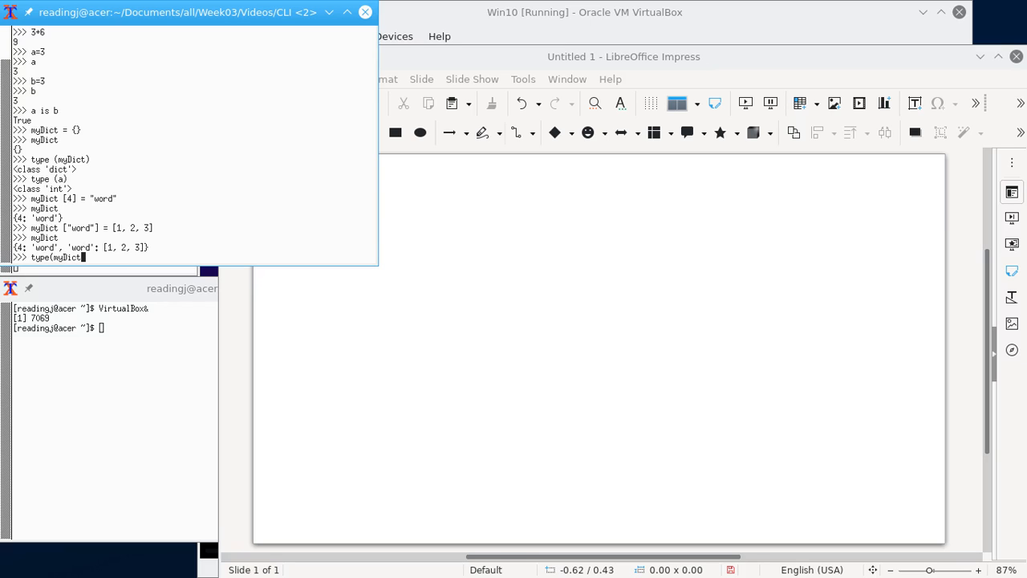
pyautogui.write('["word"')
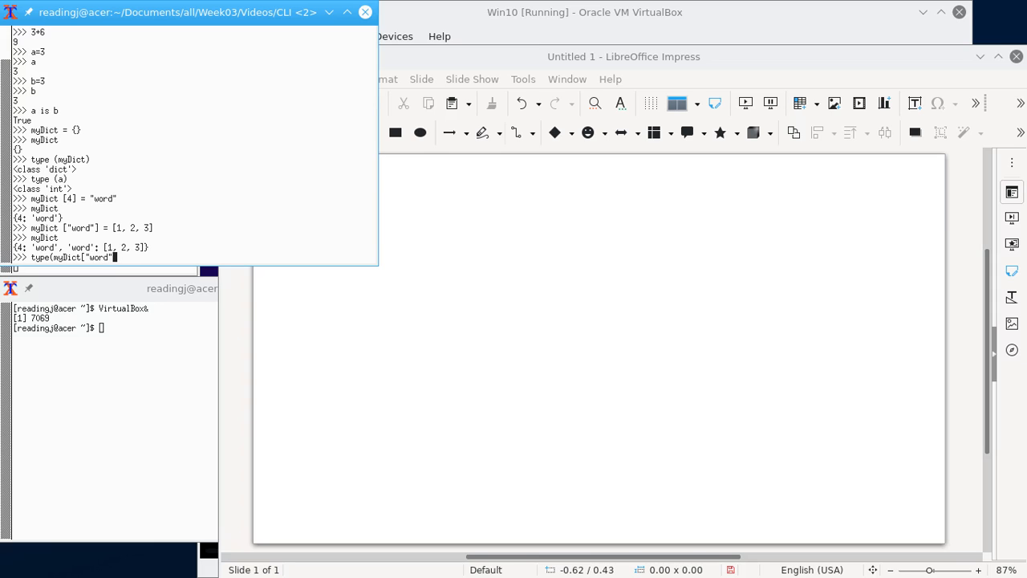
pyautogui.write(')')
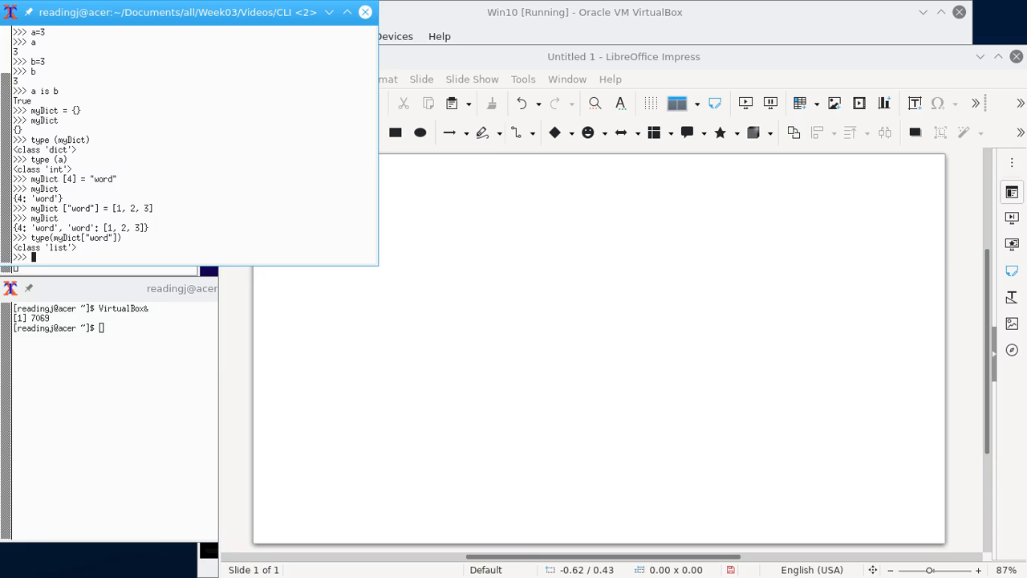
pyautogui.write('myDict')
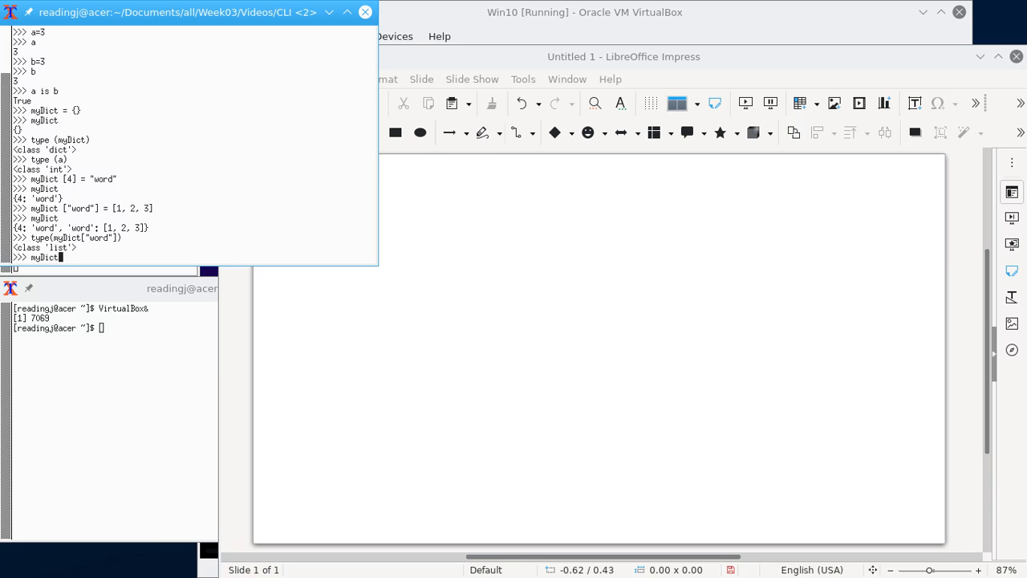
pyautogui.write('.keys(')
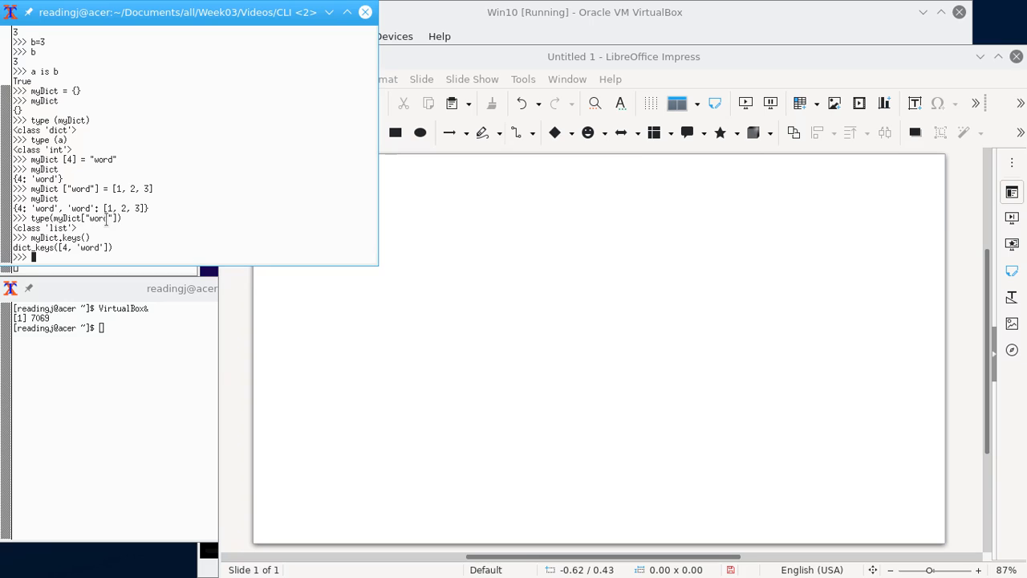
# Show type(myDict.keys()) is dict_keys and that myDict.keys()[1] raises TypeError
pyautogui.write('myDict.keys()')
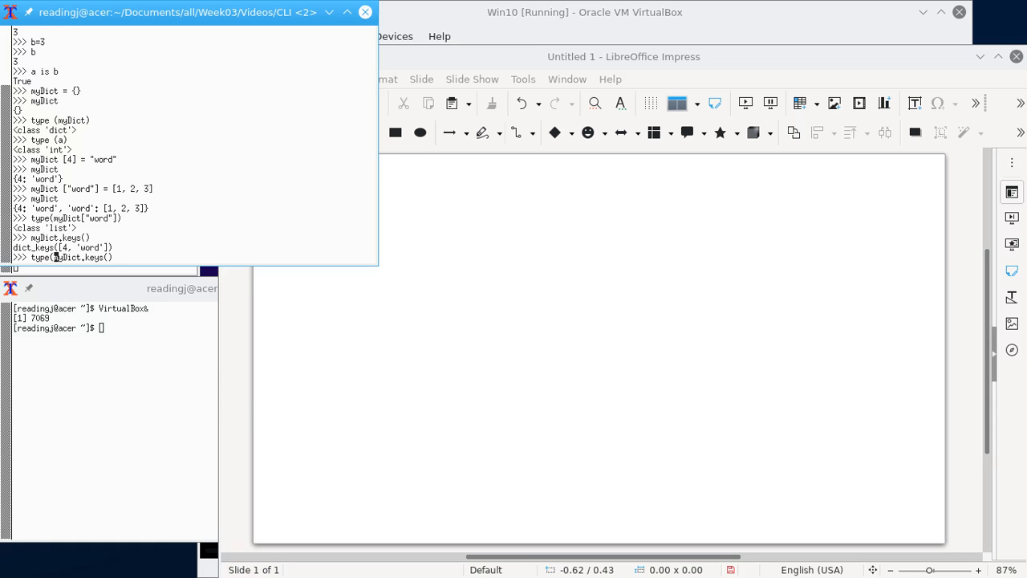
pyautogui.press('Return')
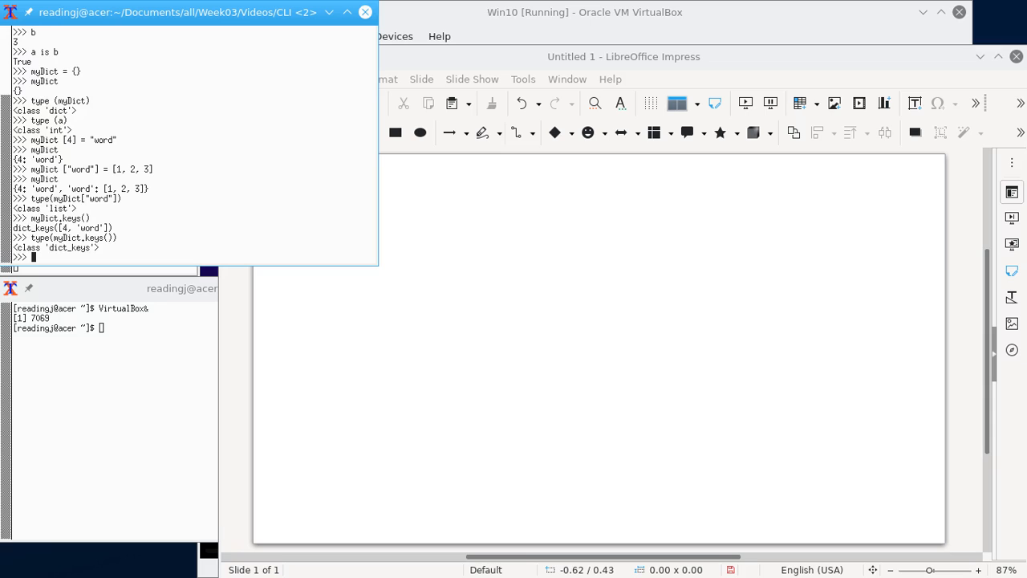
pyautogui.write('type(myDict.keys())')
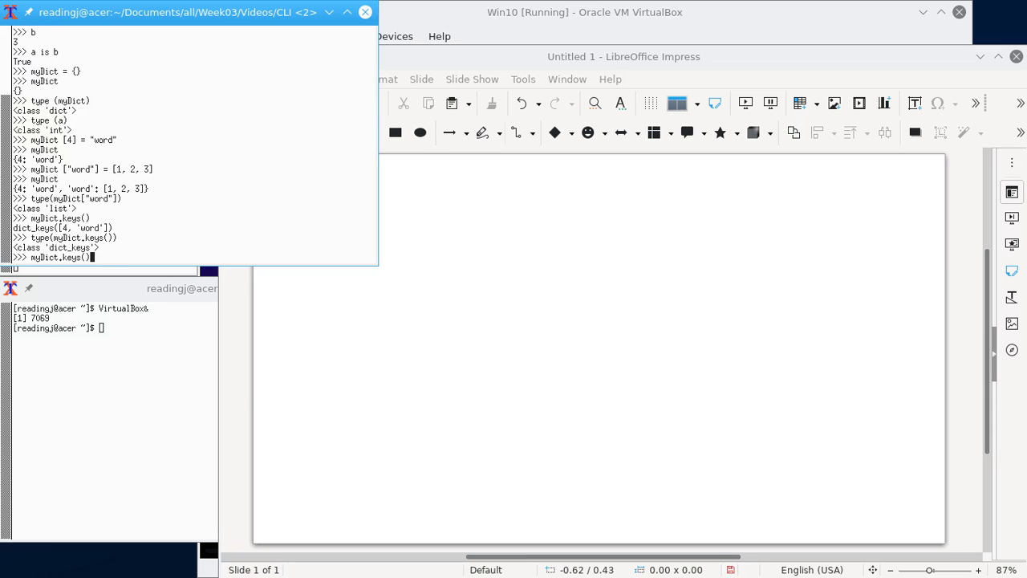
pyautogui.write('[1]')
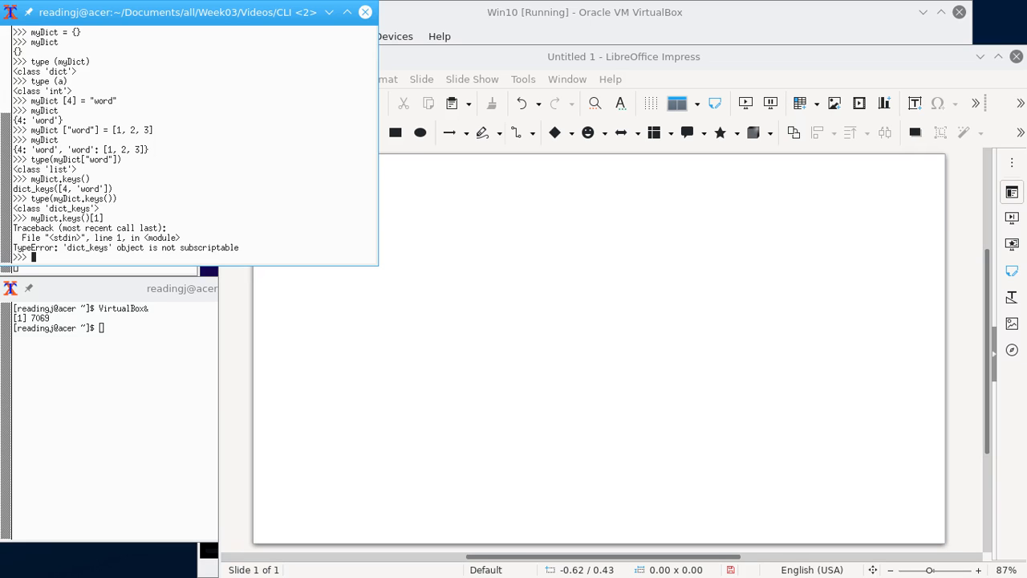
# Loop over myDict.keys() printing each key, outputting 4 and word
pyautogui.write('for')
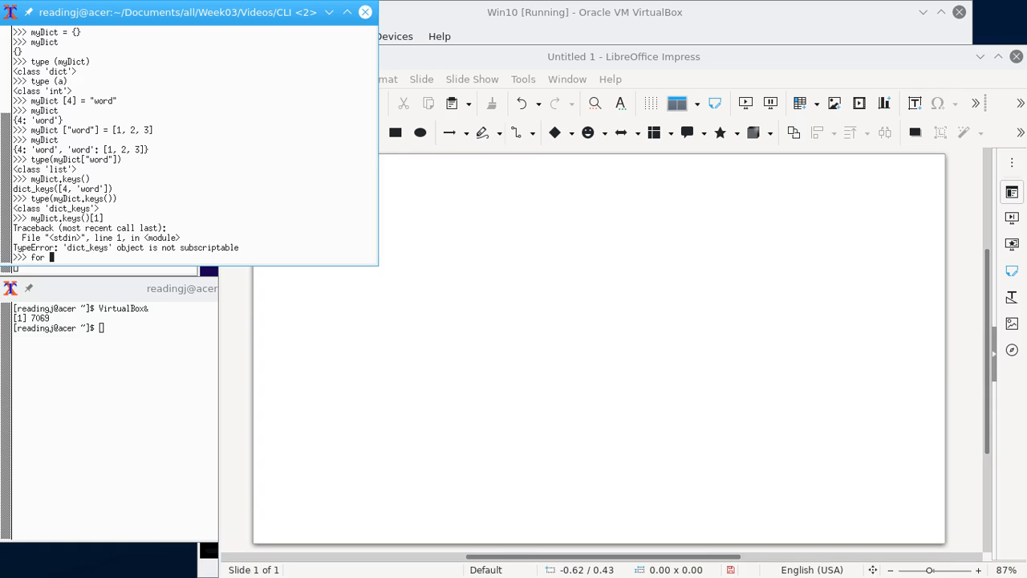
pyautogui.write('key')
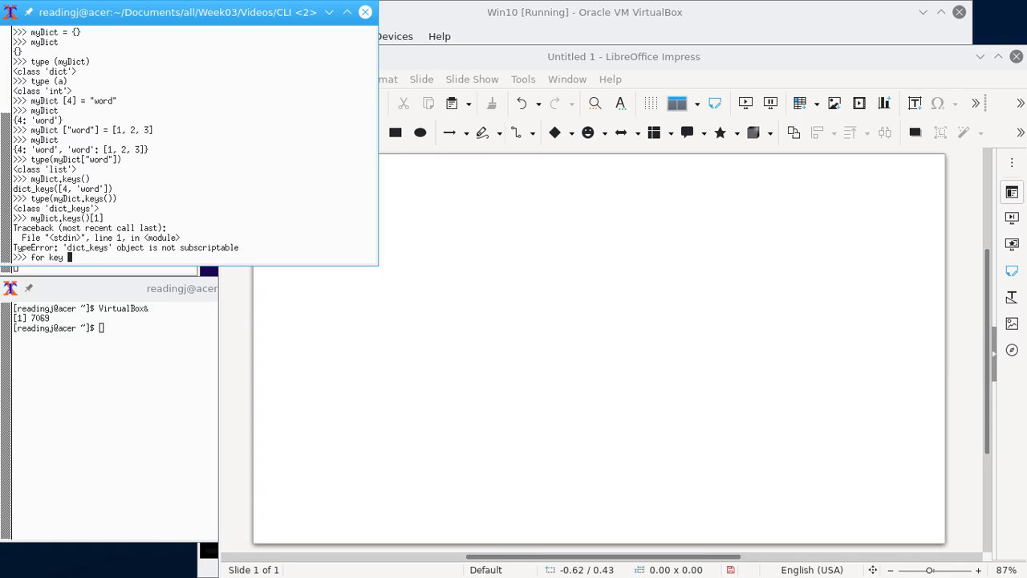
pyautogui.write('in myDict.keys ();')
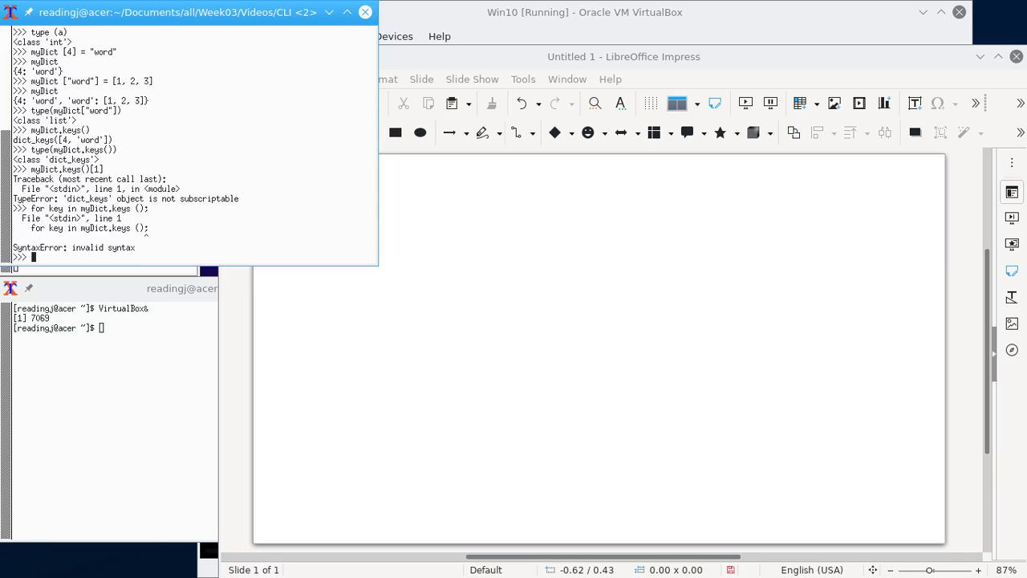
pyautogui.write('for key in myDict.keys ();')
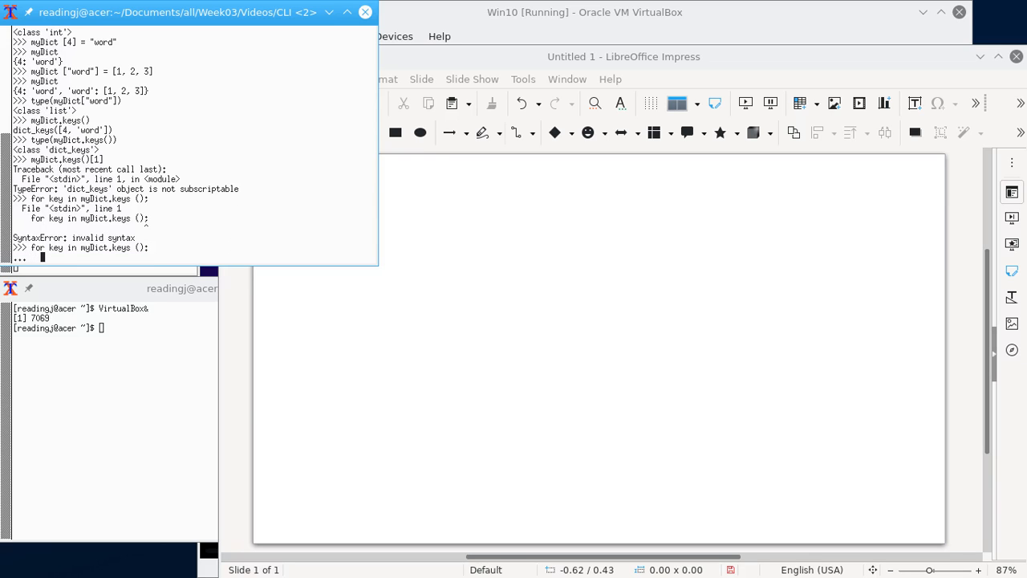
pyautogui.write('print (')
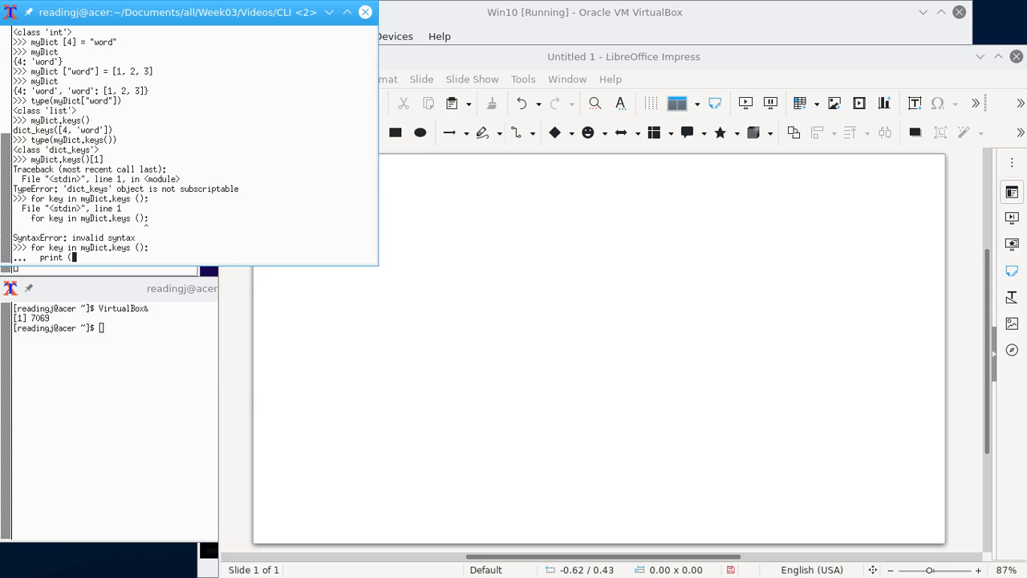
pyautogui.write('key)')
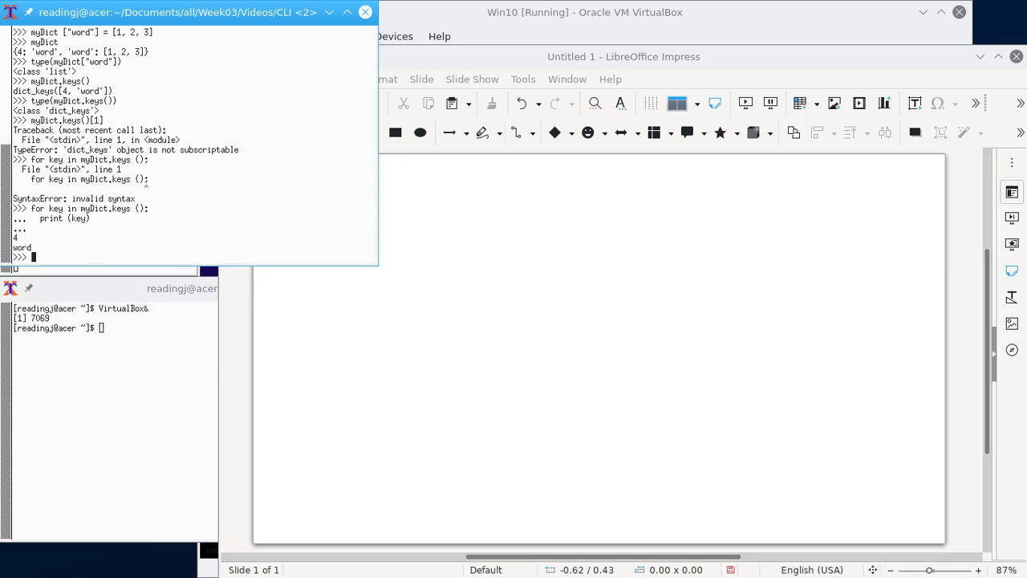
pyautogui.write('print (key)')
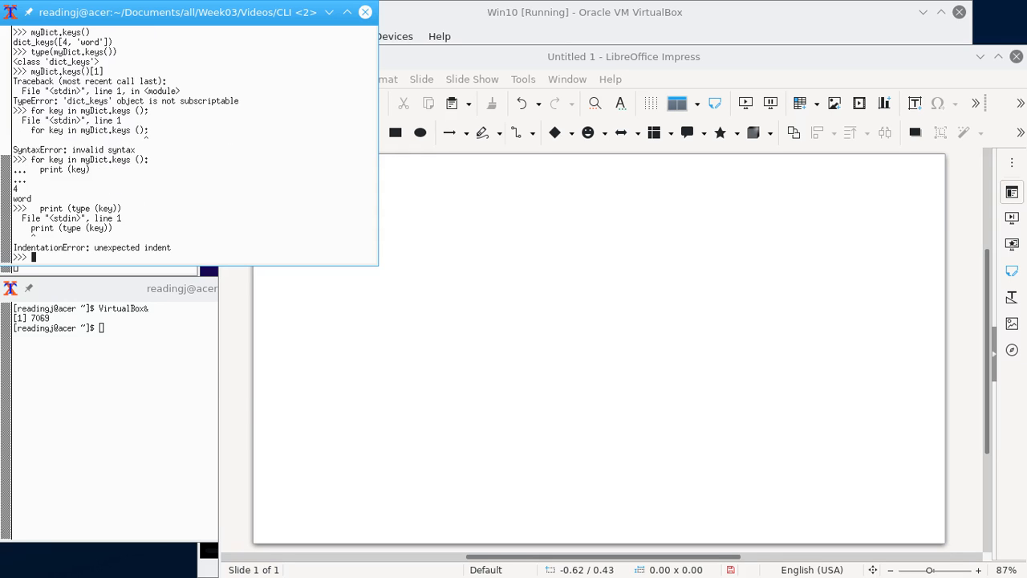
# Loop over myDict.keys() printing type(key), outputting int and str, then display myDict
pyautogui.write('print (type (key))')
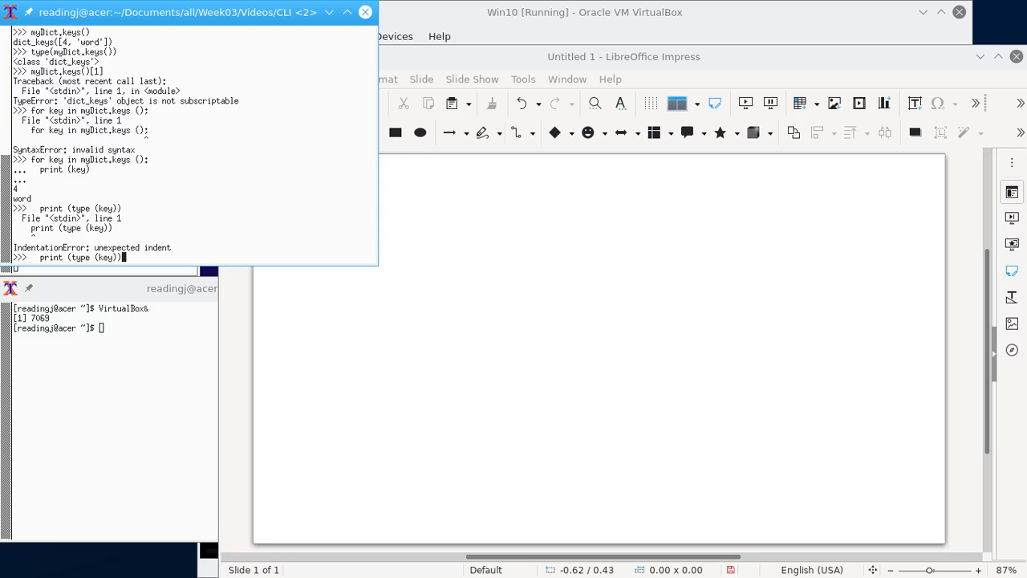
pyautogui.write('for key in myDict.keys ():')
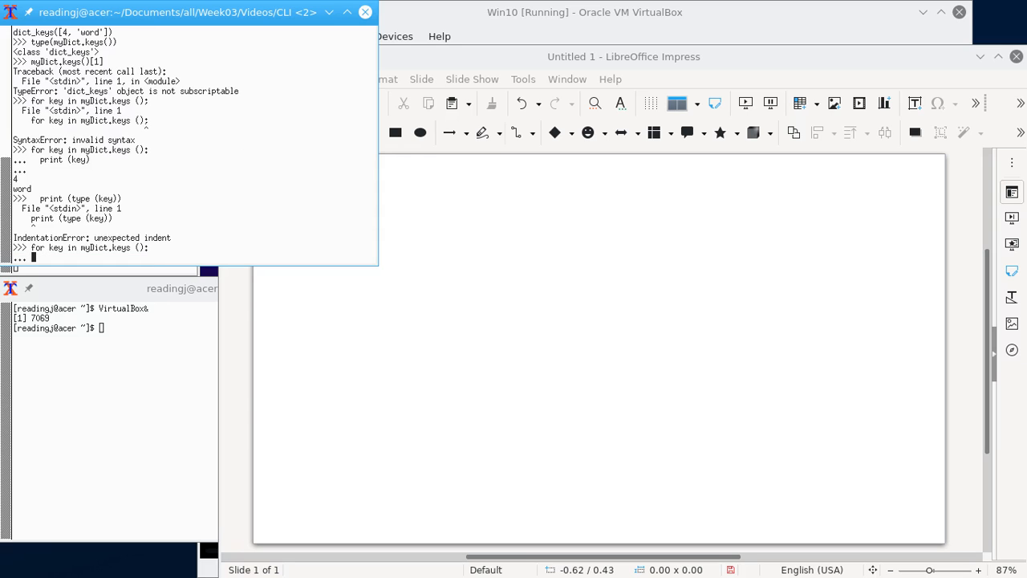
pyautogui.write('print (type (key))')
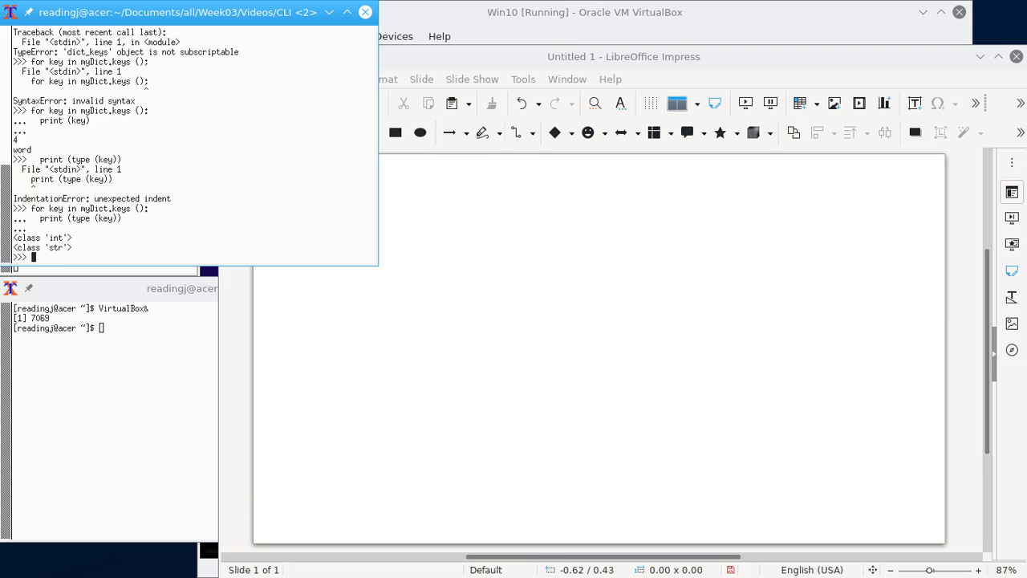
pyautogui.write('myDict')
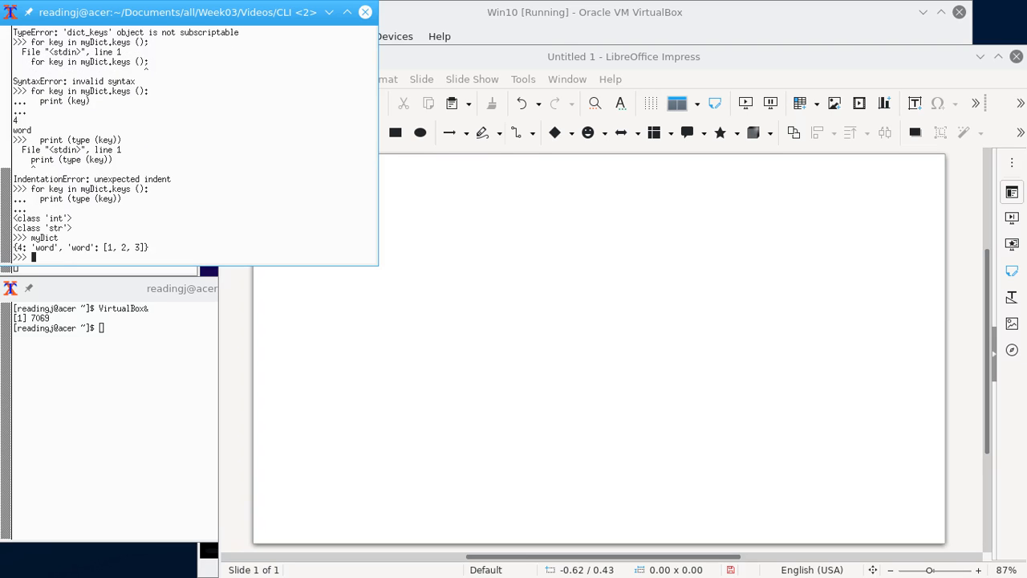
# Assign myDict[56] = {'a':1,'b':2} and display the updated dictionary
pyautogui.click(112, 289)
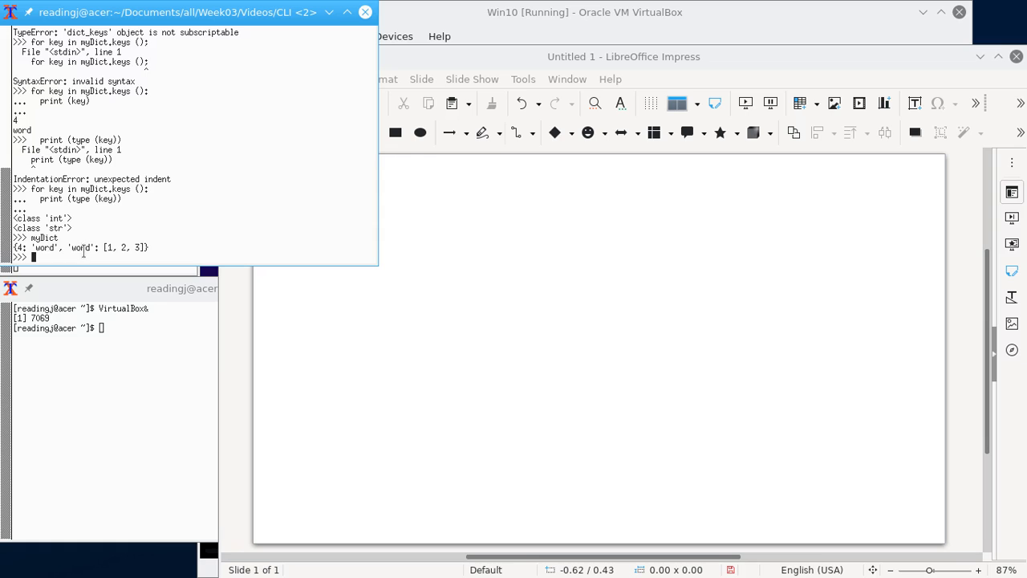
pyautogui.moveTo(167, 212)
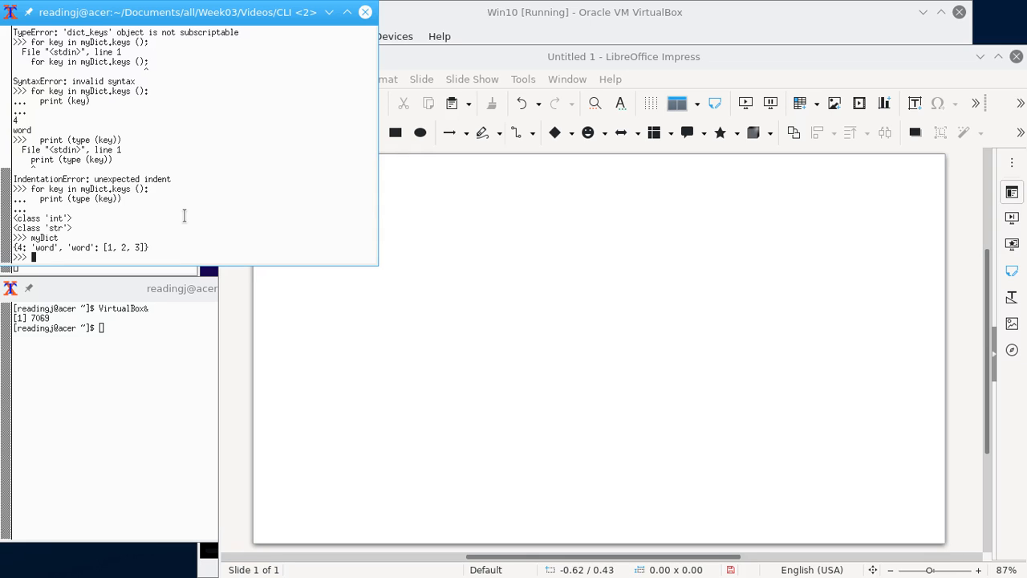
pyautogui.write('myDict')
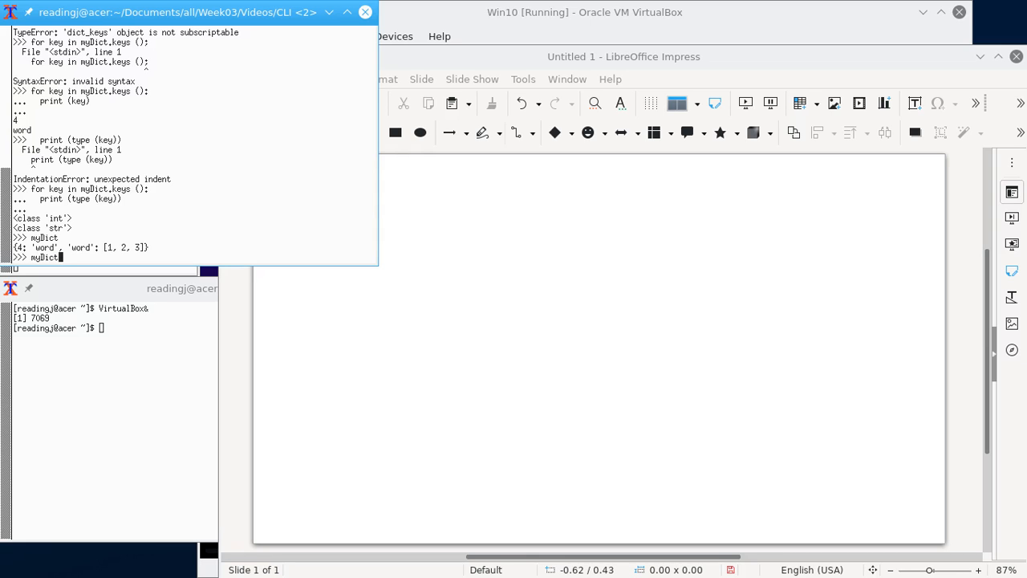
pyautogui.write('[')
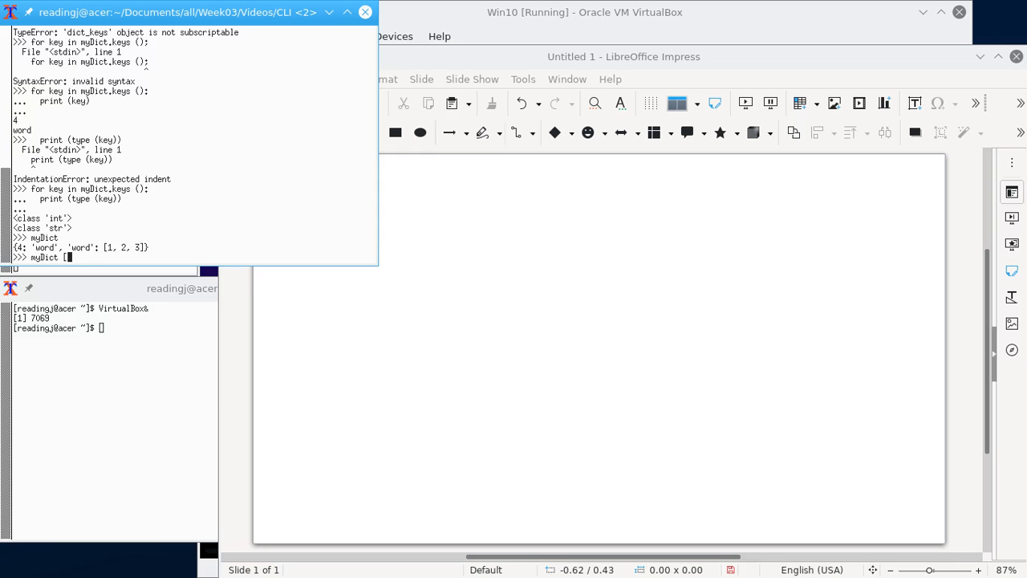
pyautogui.write('56] =')
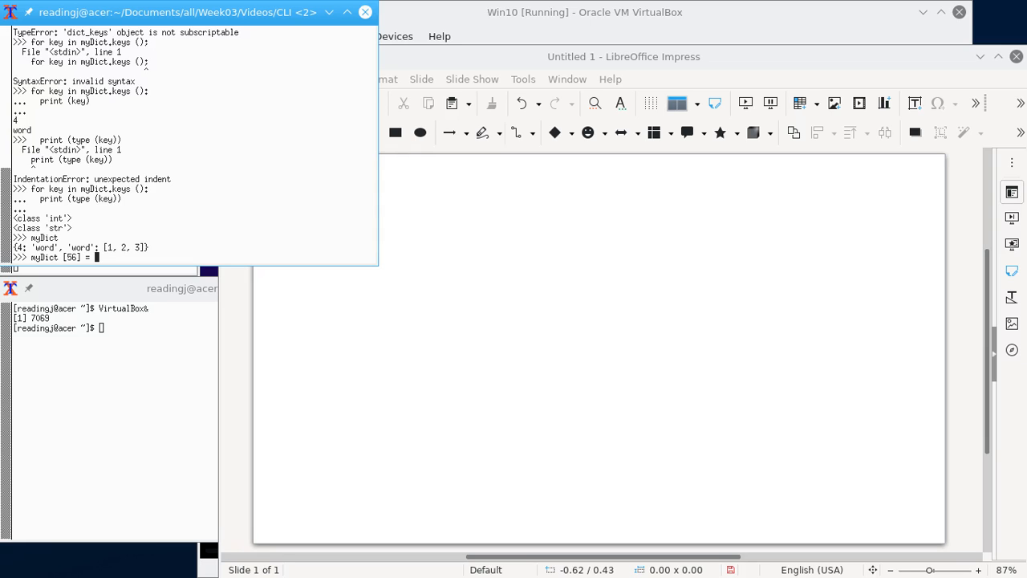
pyautogui.write('{')
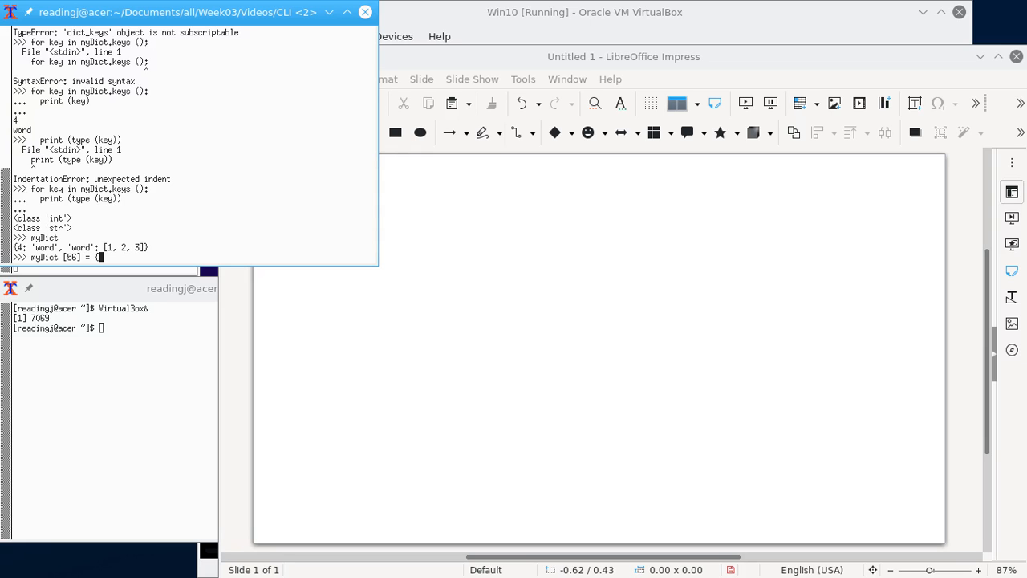
pyautogui.write("'a")
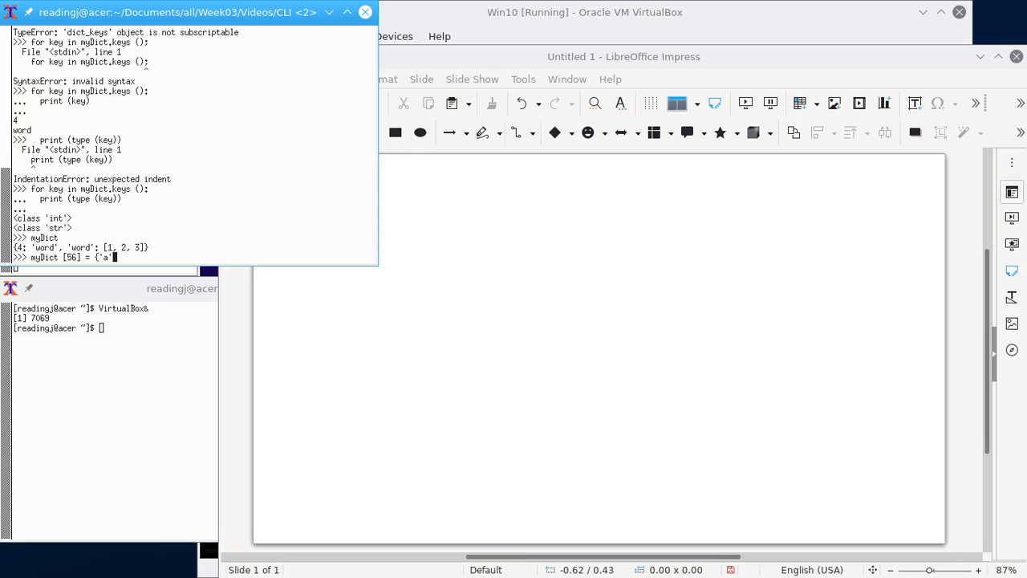
pyautogui.write(':1,')
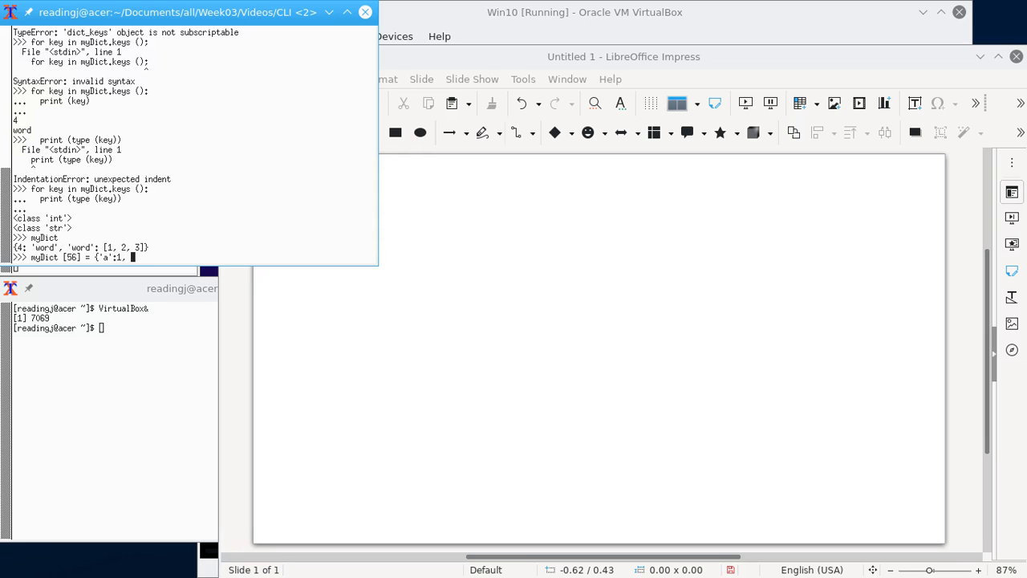
pyautogui.write("'b':2")
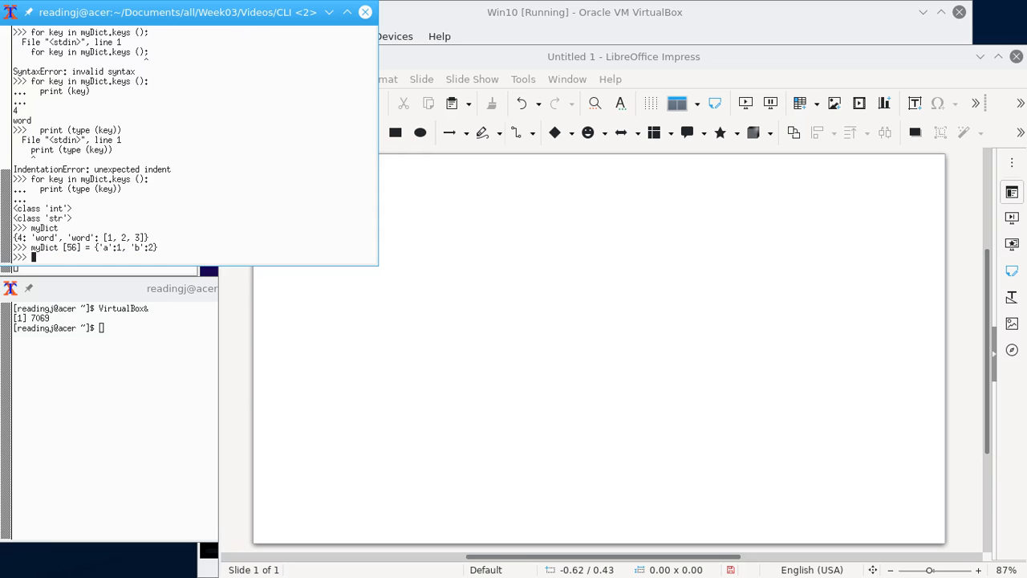
pyautogui.write('myDict')
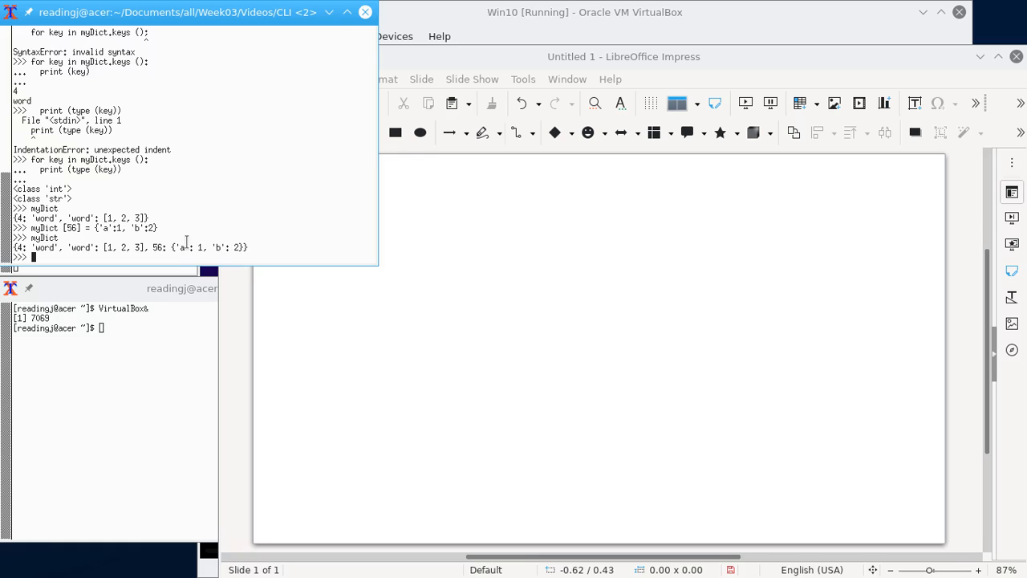
pyautogui.moveTo(219, 246)
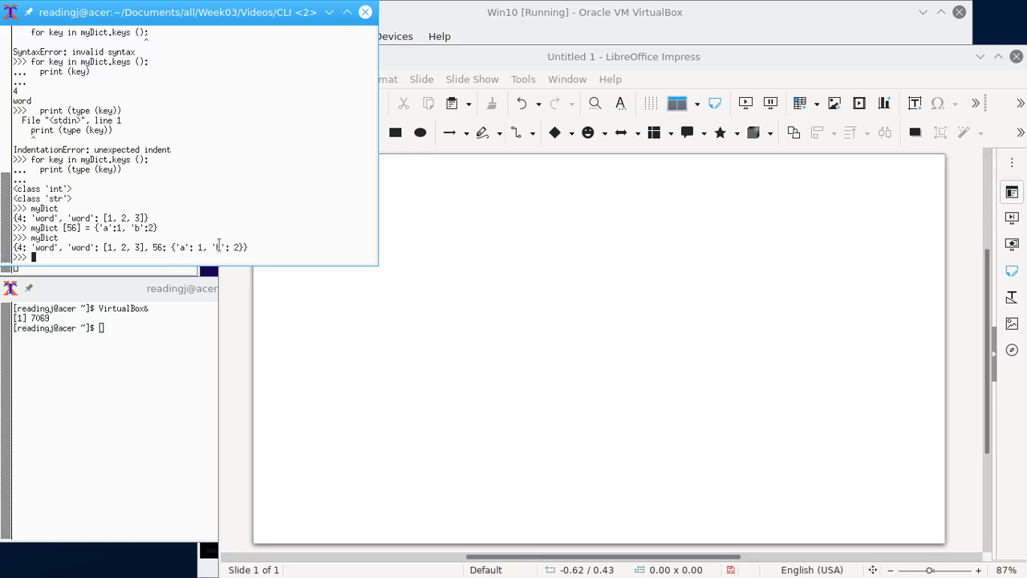
pyautogui.moveTo(276, 195)
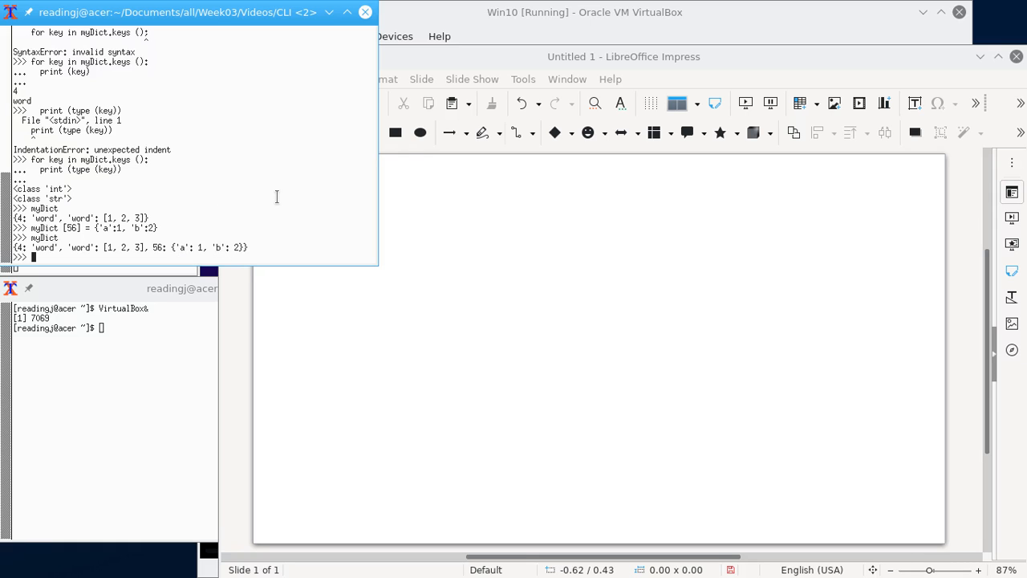
pyautogui.moveTo(323, 209)
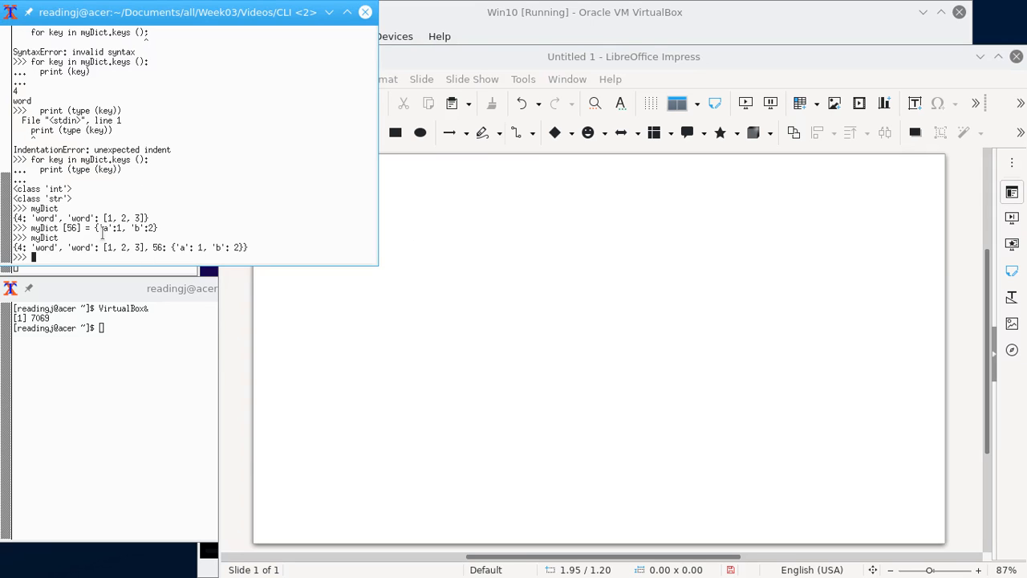
pyautogui.moveTo(118, 202)
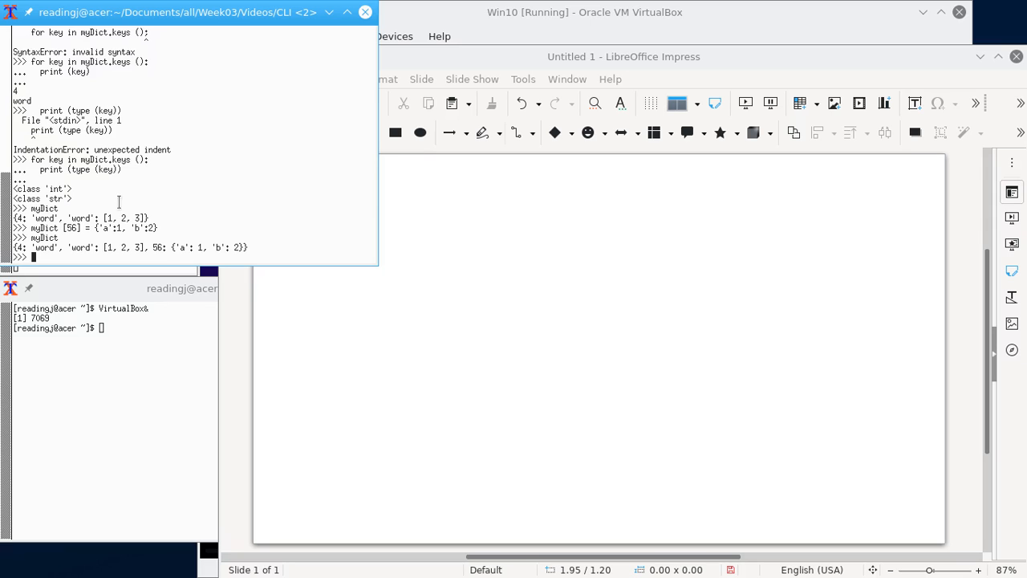
pyautogui.moveTo(212, 231)
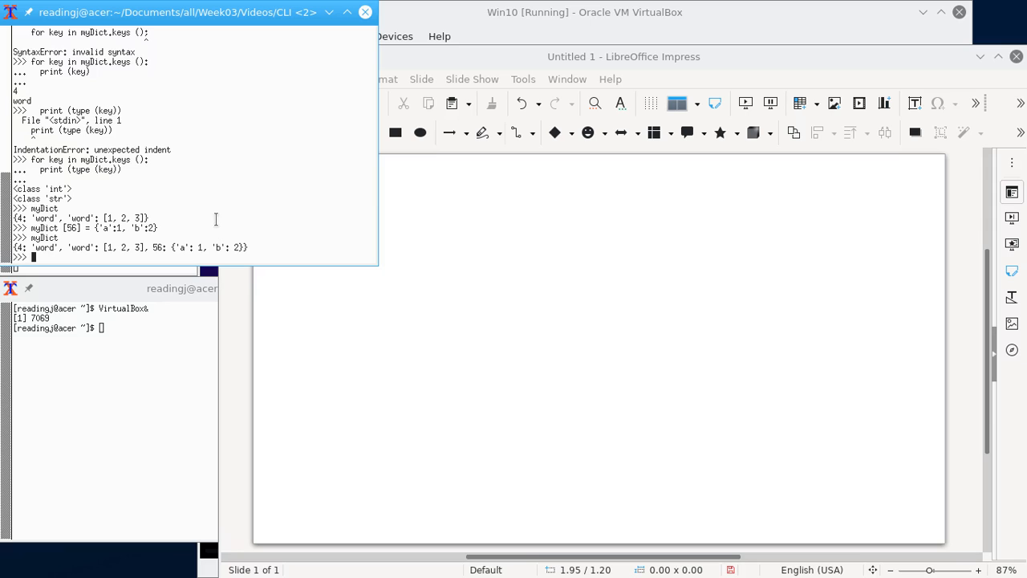
pyautogui.moveTo(116, 218)
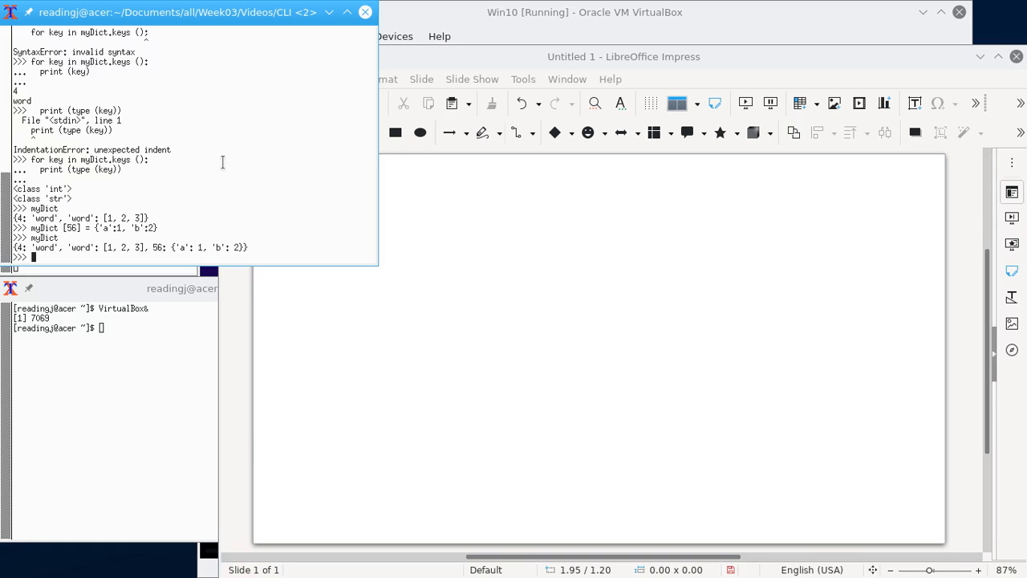
pyautogui.moveTo(192, 187)
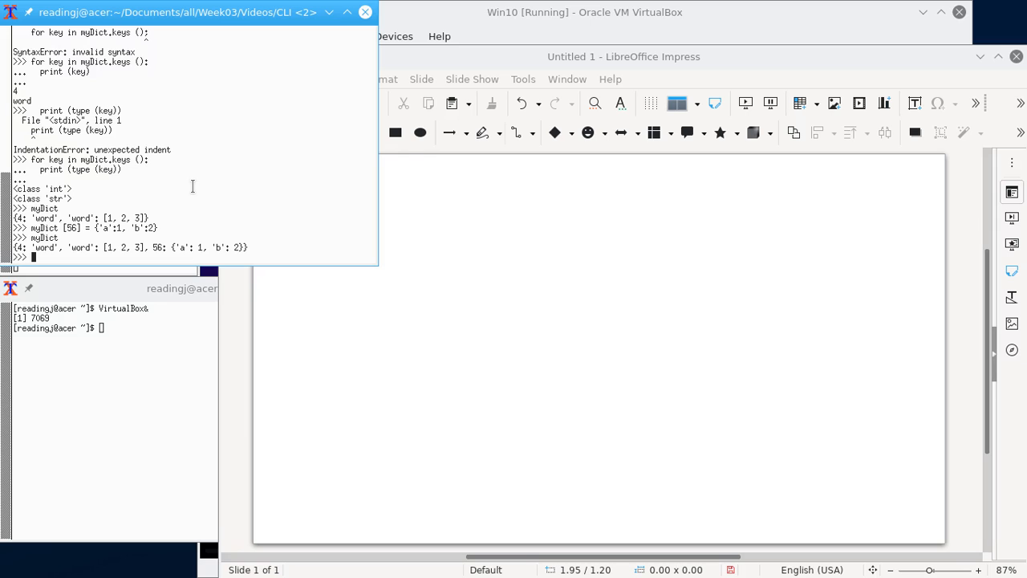
# Loop 'for entry in myDict: print (entry)' to print keys 4, word and 56
pyautogui.write('for')
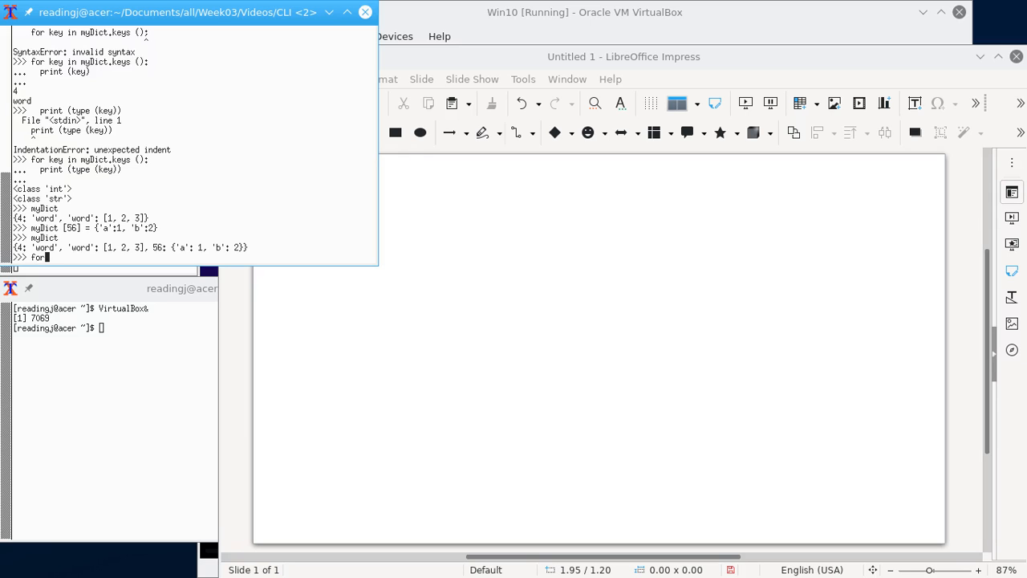
pyautogui.write('entry in myDict:')
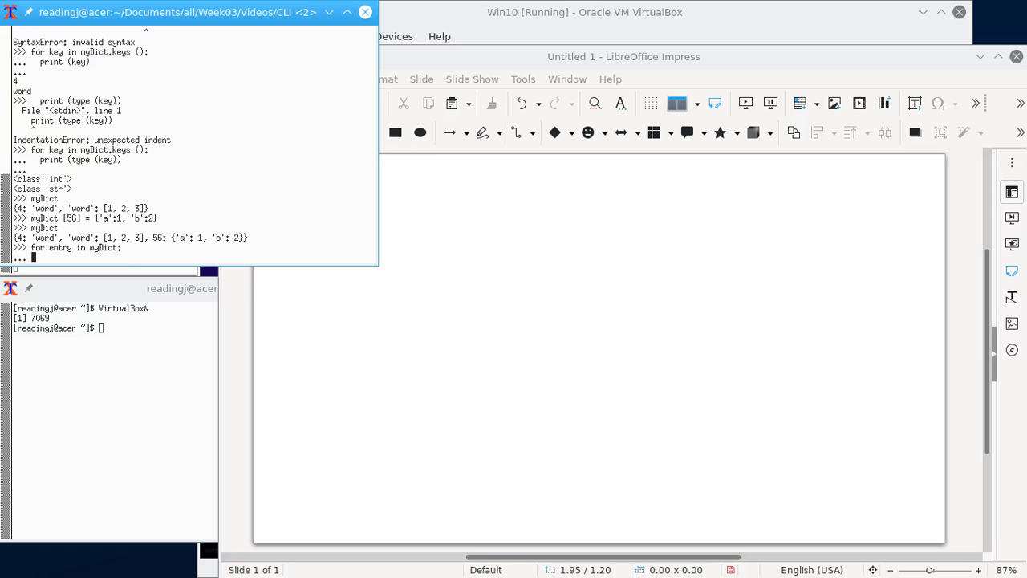
pyautogui.write('print')
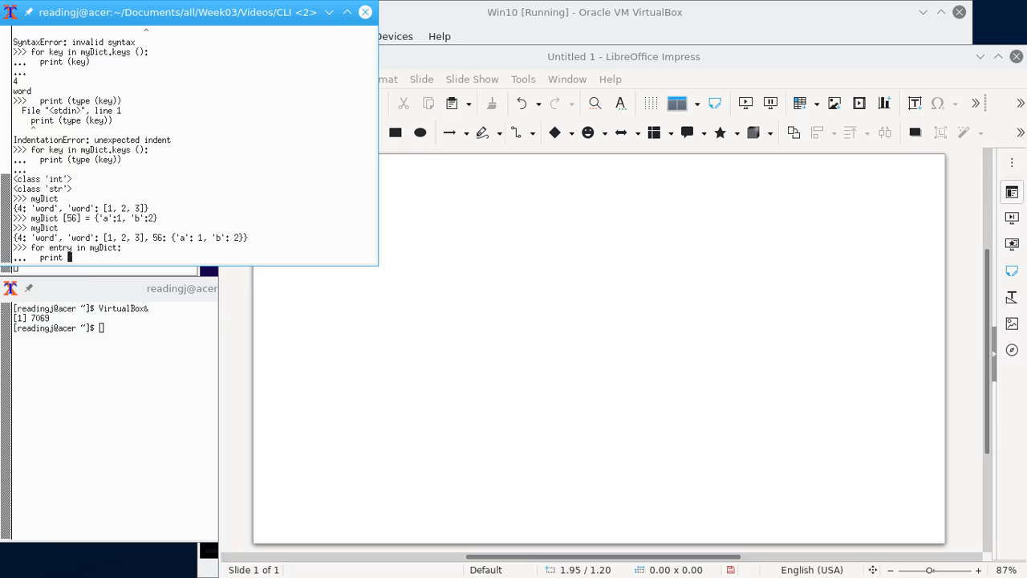
pyautogui.write('(entry')
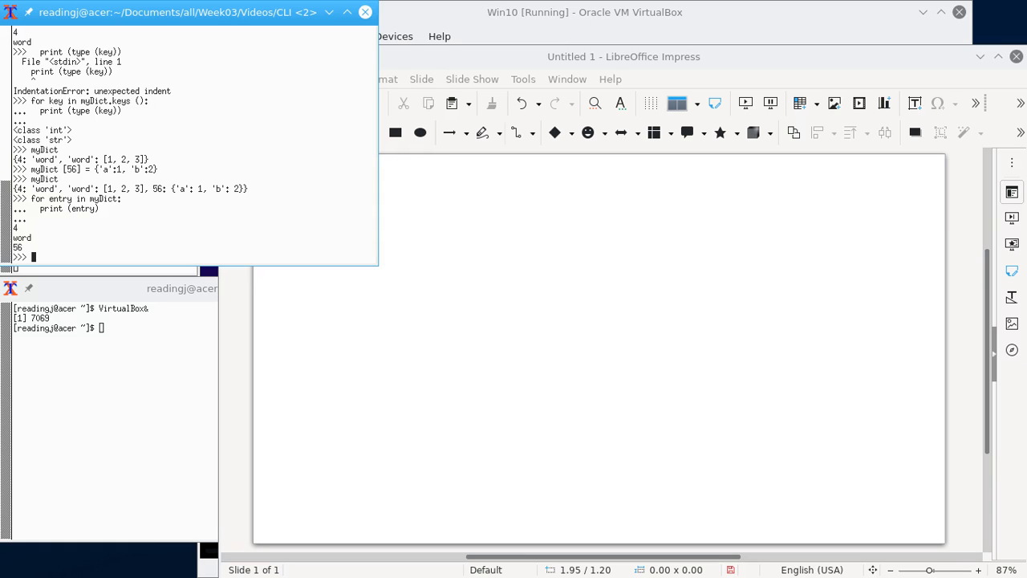
pyautogui.write('print (entry)')
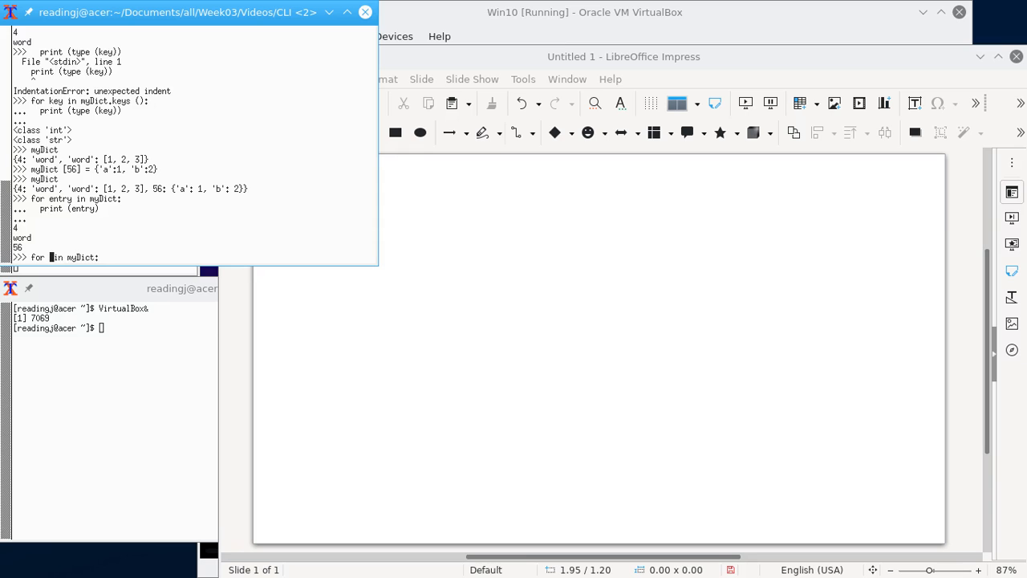
# Loop over myDict printing myDict[key] to output word, [1, 2, 3] and {'a': 1, 'b': 2}
pyautogui.write('key')
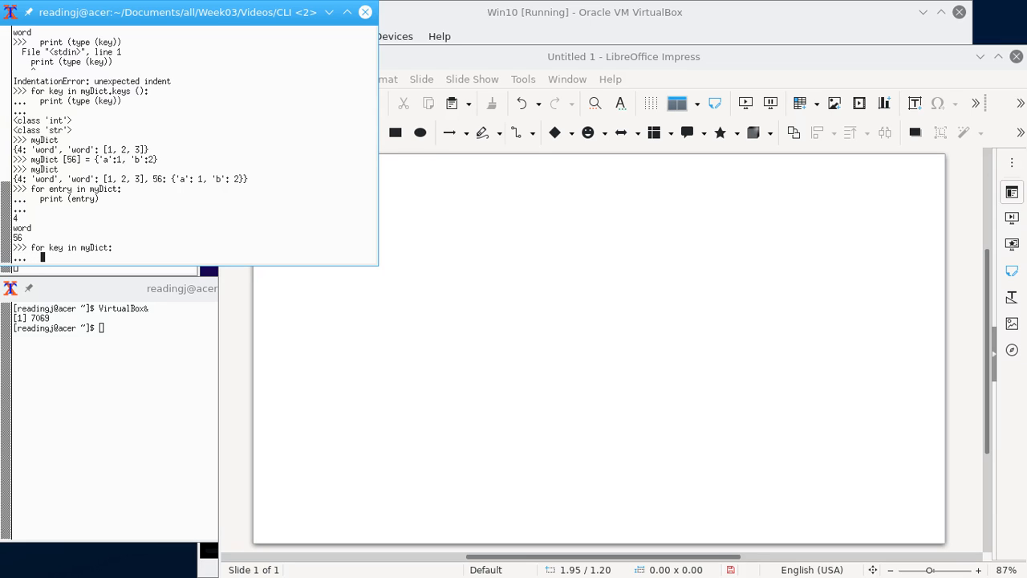
pyautogui.write('print')
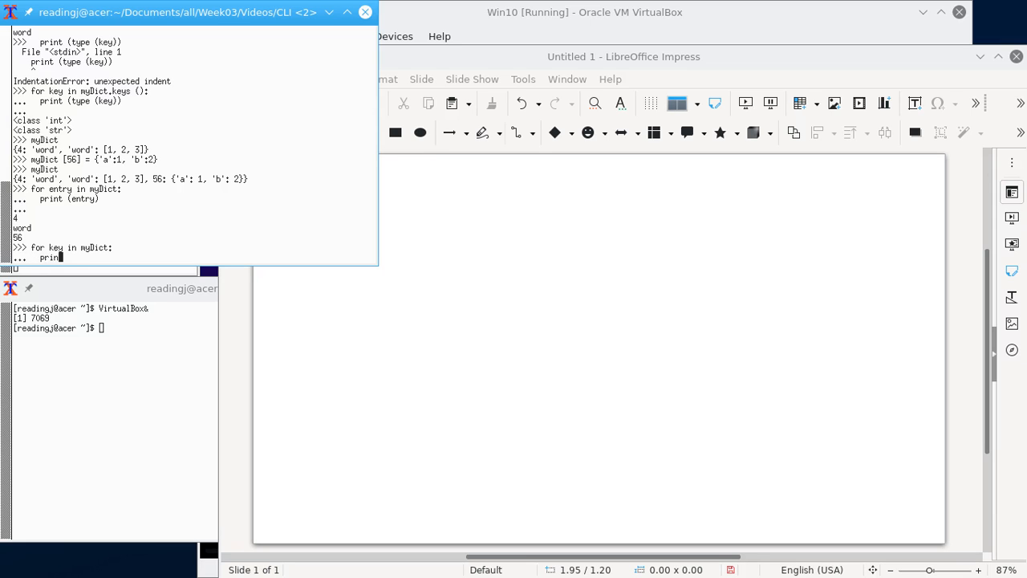
pyautogui.write('(')
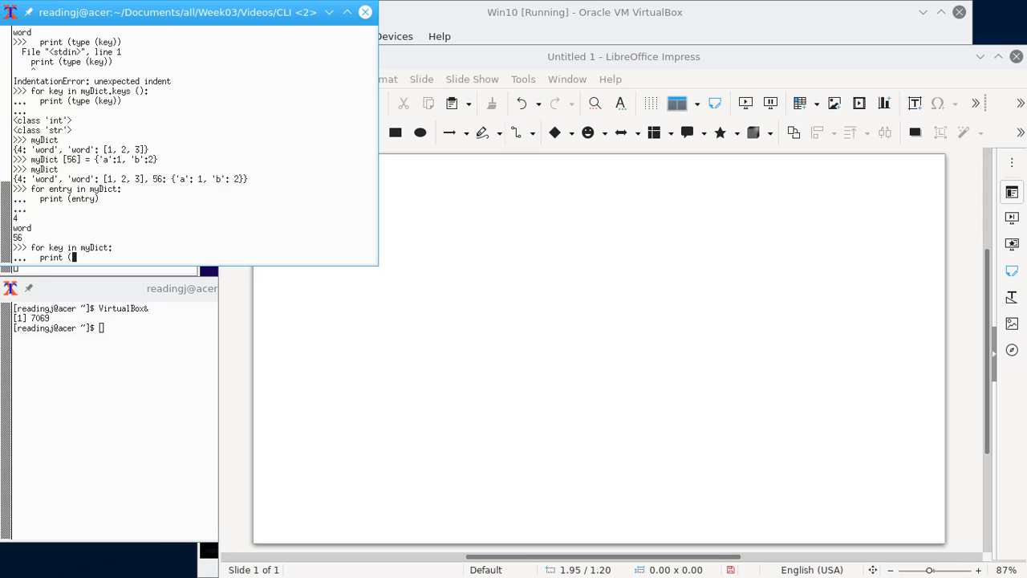
pyautogui.write('myDict')
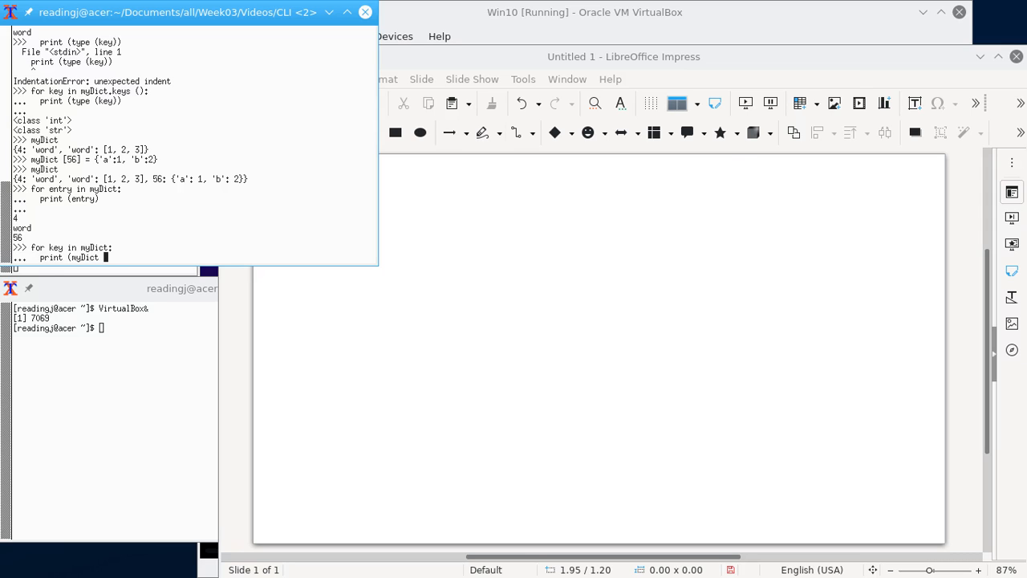
pyautogui.write('[')
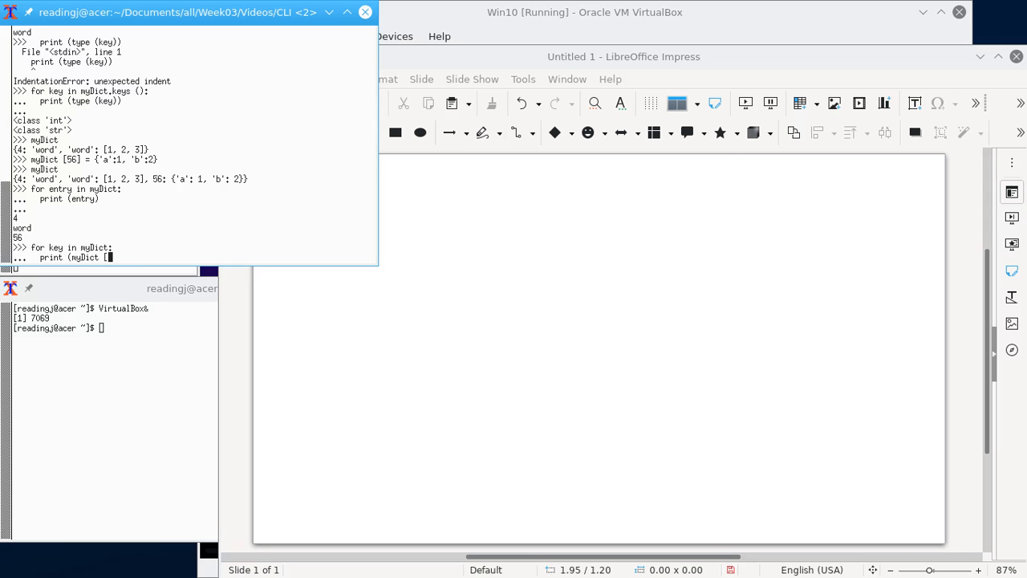
pyautogui.write('key])')
pyautogui.write('for key in myDict:')
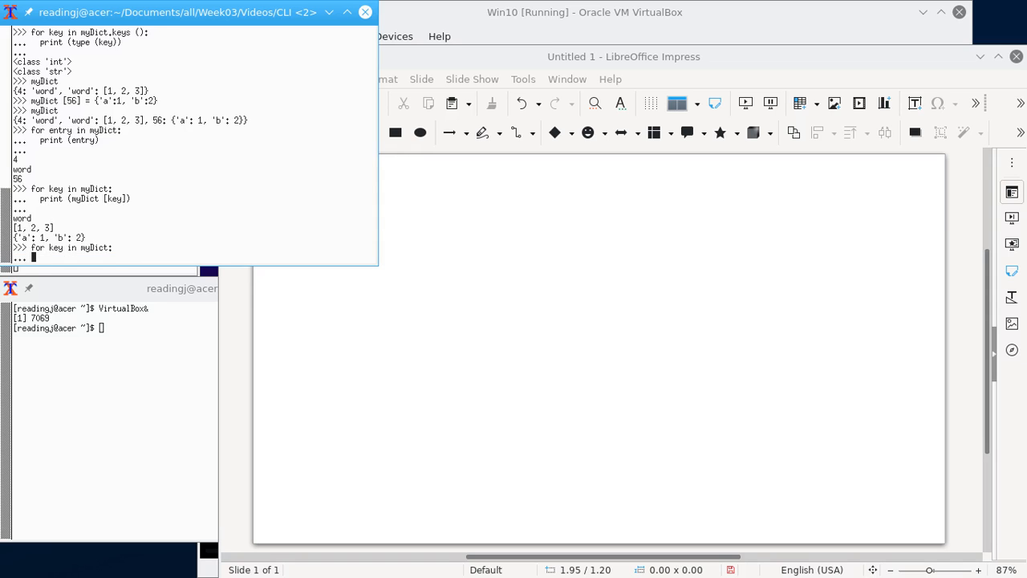
pyautogui.write('print (myDict [key])')
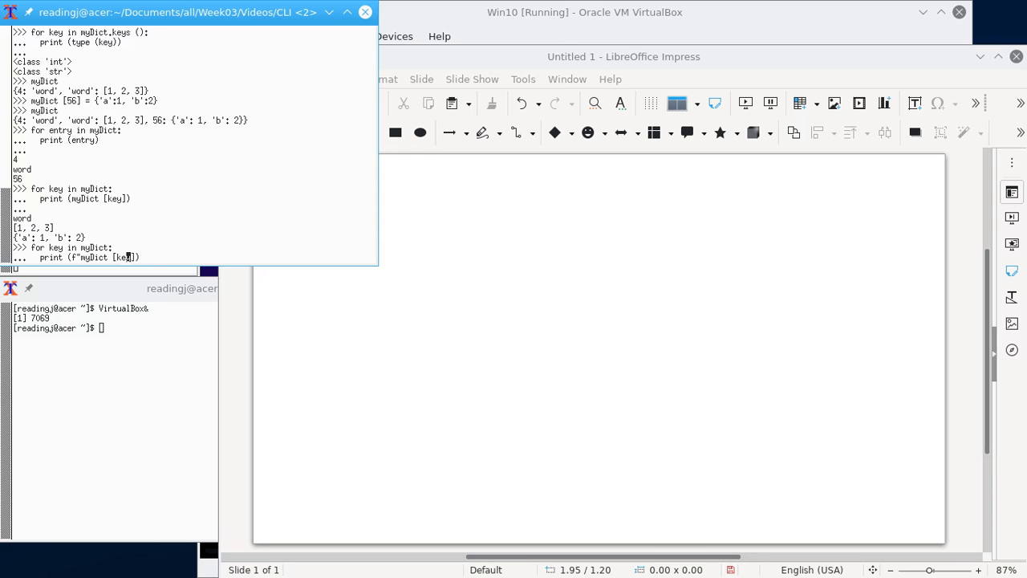
# Run a loop printing f"myDict [key]", outputting the literal text three times
pyautogui.write(']')
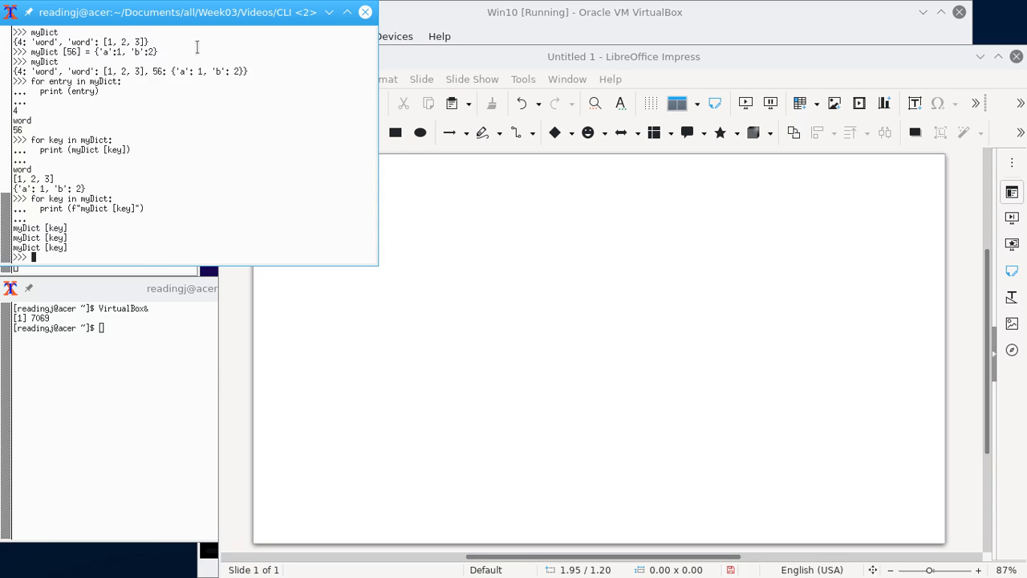
pyautogui.moveTo(125, 212)
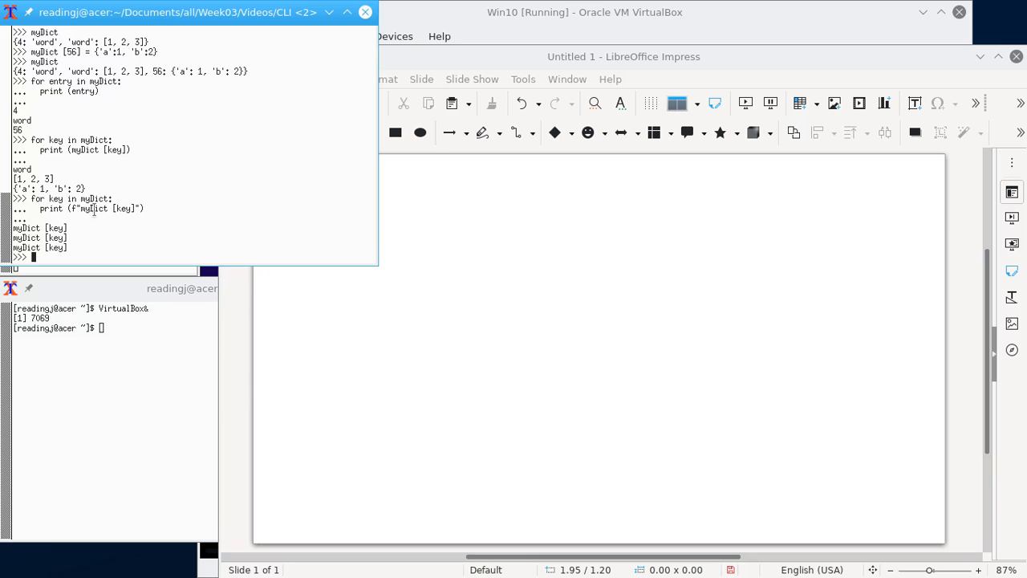
pyautogui.moveTo(161, 238)
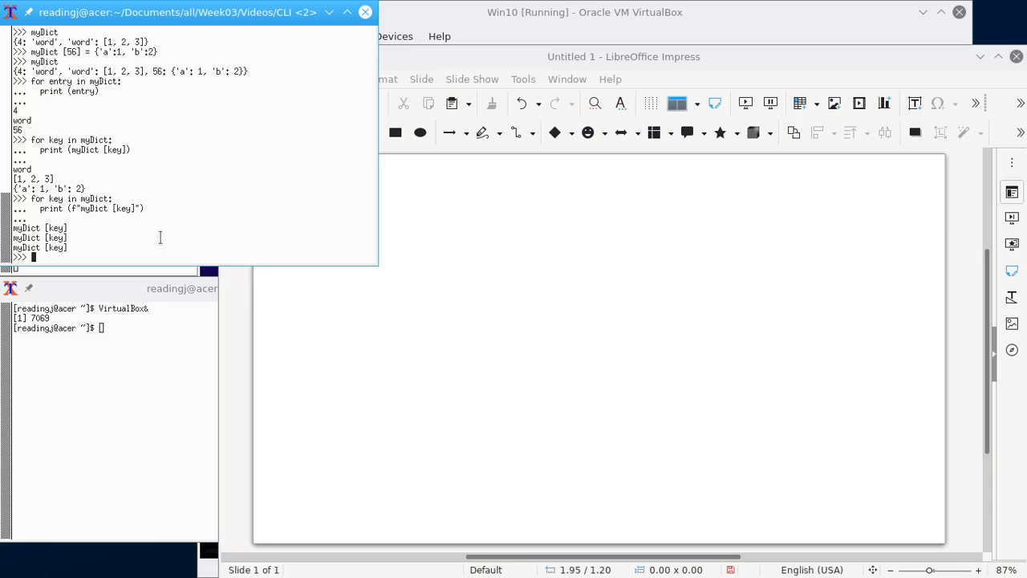
pyautogui.write('print (f"myDict [key]")')
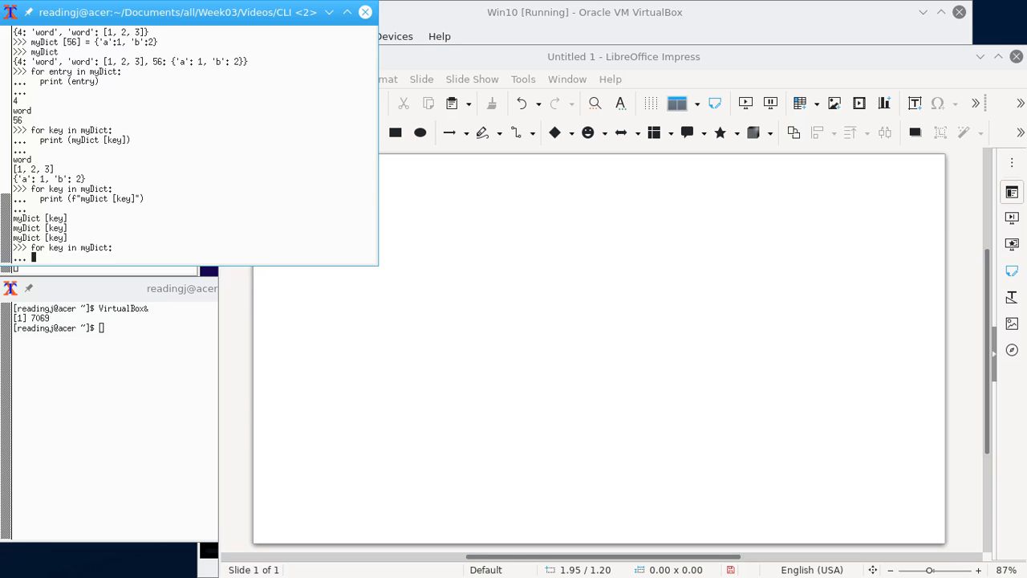
# Loop over myDict printing 'Key {key} has value {myDict[key]}' for each key, then refocus the Python session
pyautogui.write('print (f"myDict [key]")')
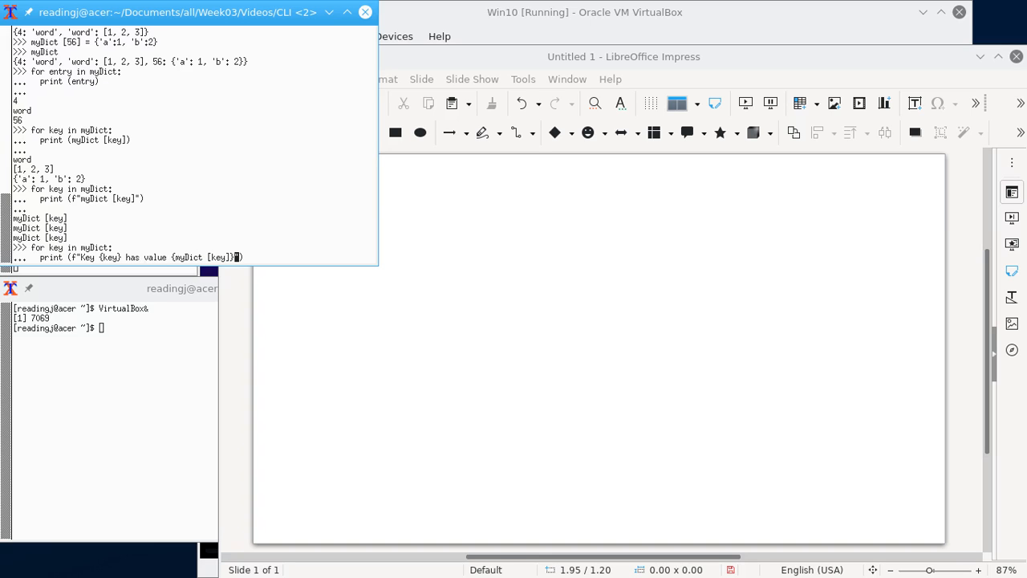
pyautogui.moveTo(175, 247)
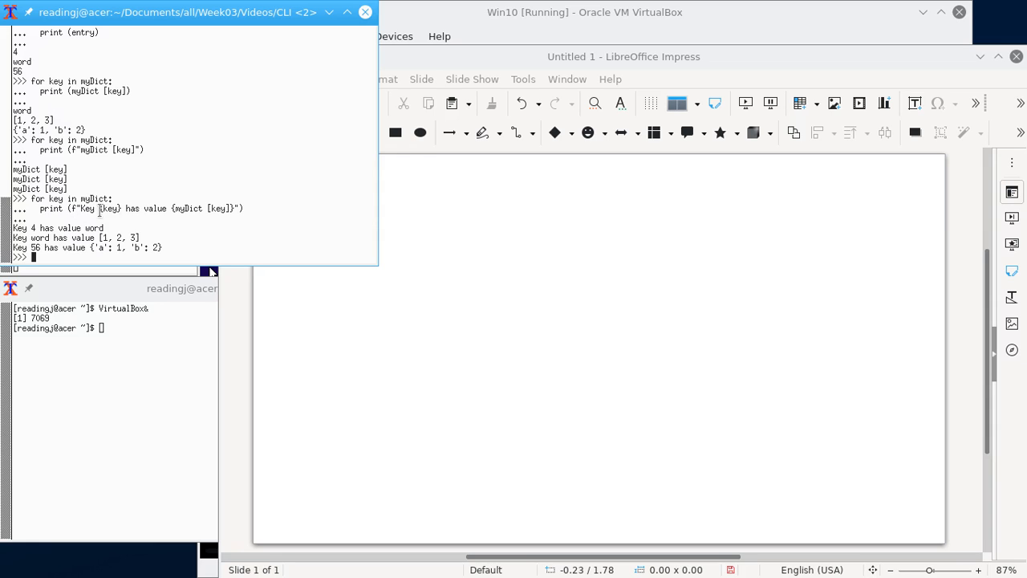
pyautogui.doubleClick(110, 209)
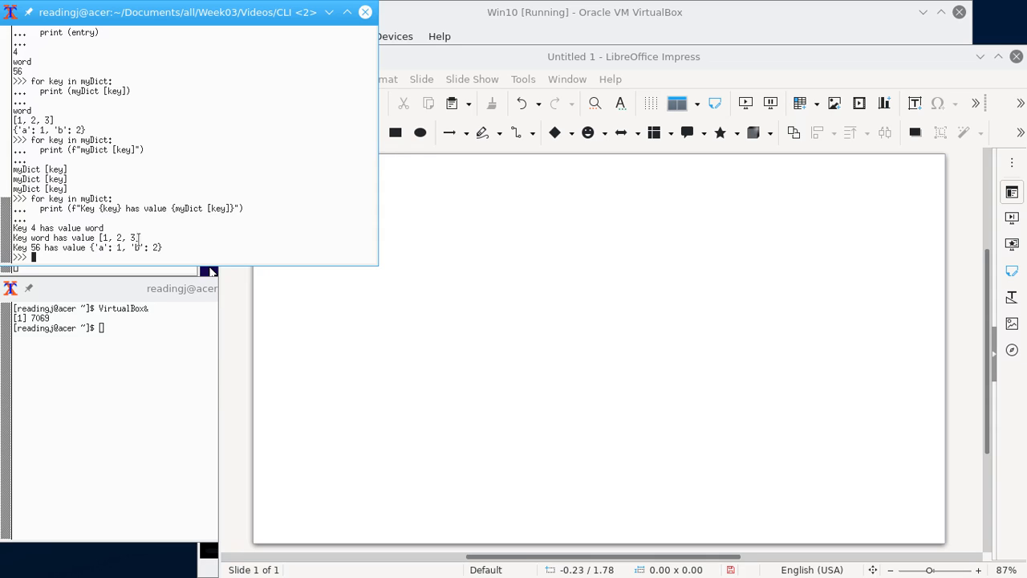
pyautogui.moveTo(284, 194)
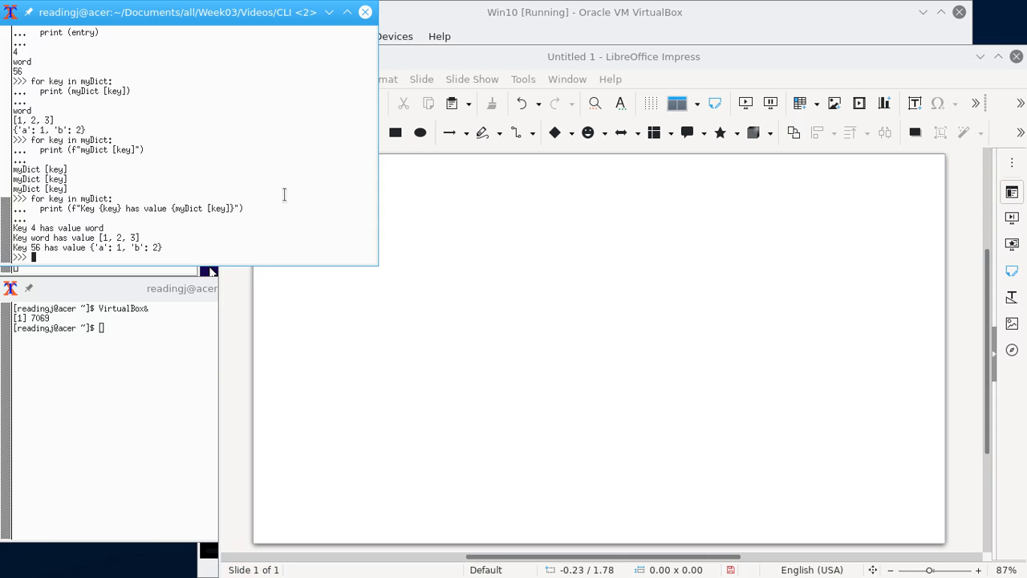
pyautogui.click(112, 289)
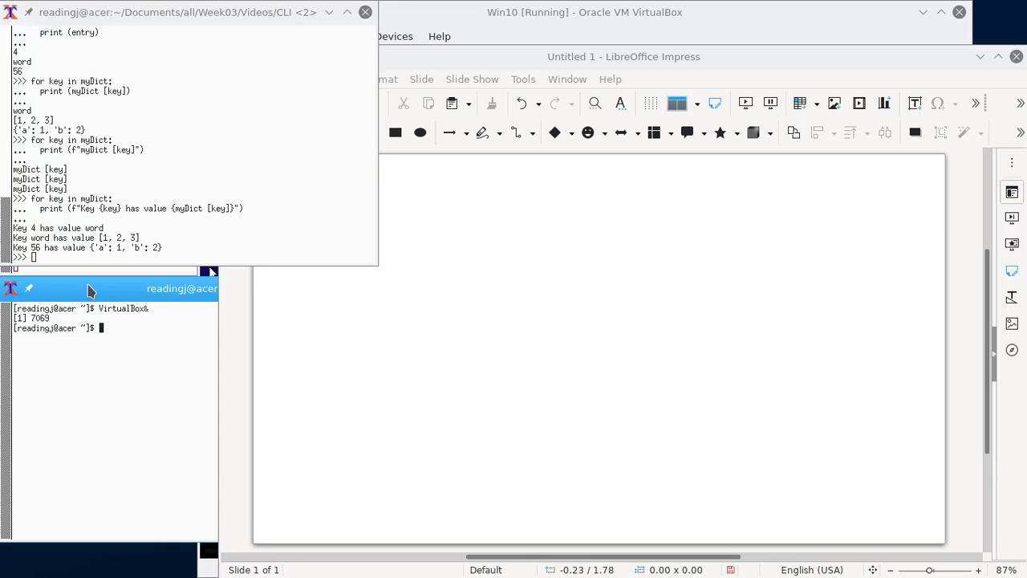
pyautogui.click(161, 231)
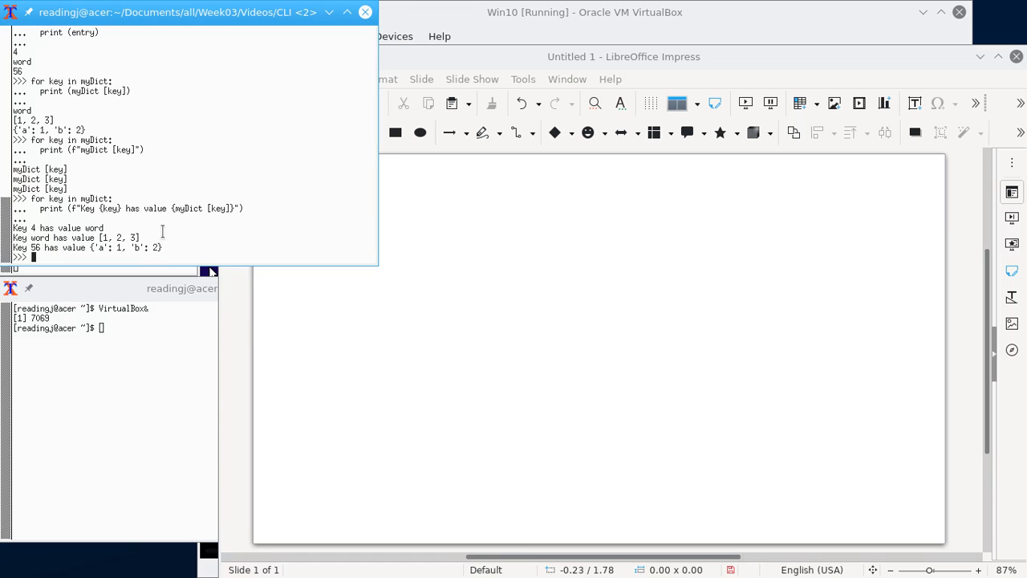
pyautogui.moveTo(142, 238)
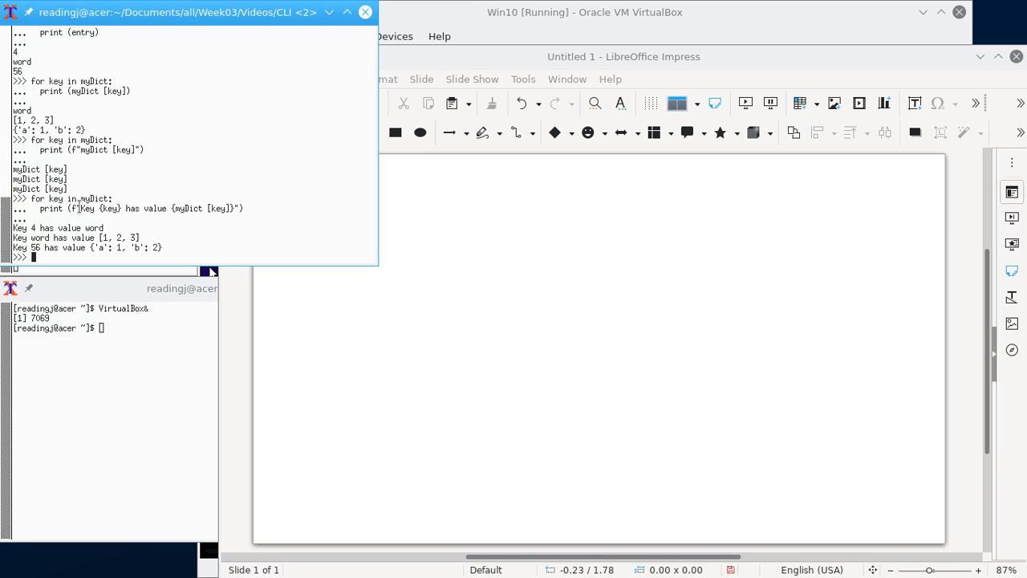
# Compare f"myDict" (literal text) with f"{myDict}" and store the latter in myString
pyautogui.write('f')
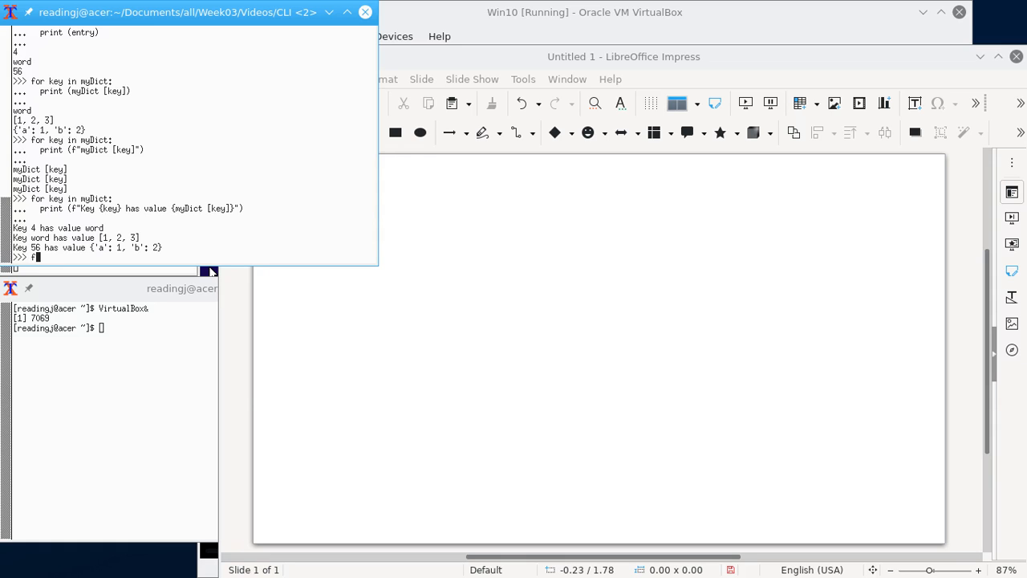
pyautogui.write('f"')
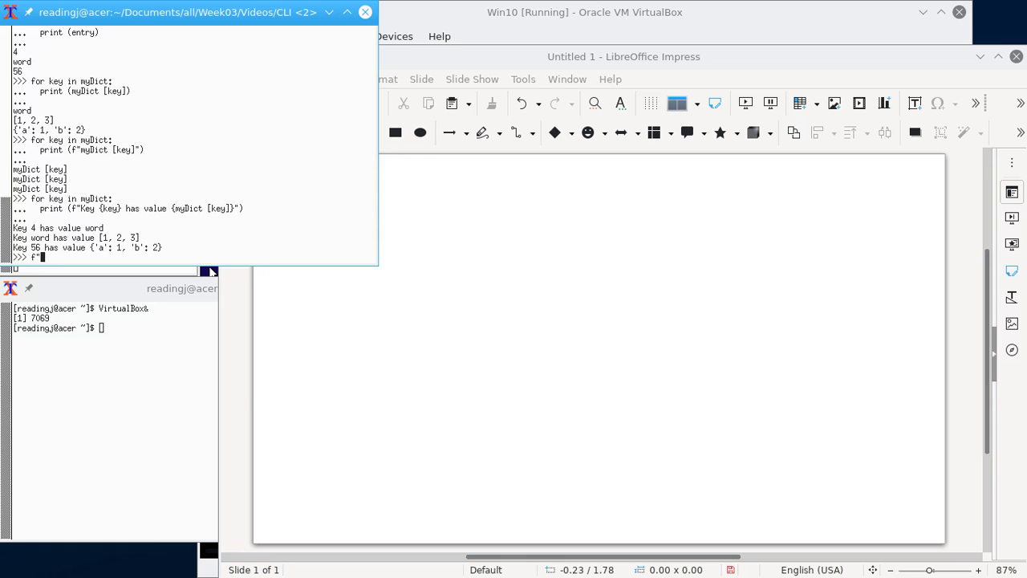
pyautogui.write('myDict')
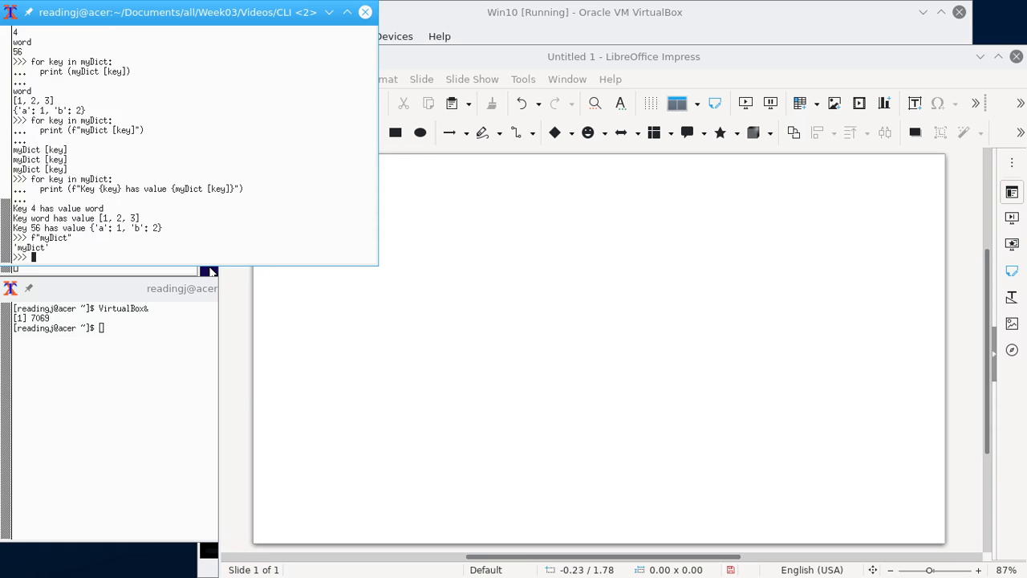
pyautogui.write('f"myDict"')
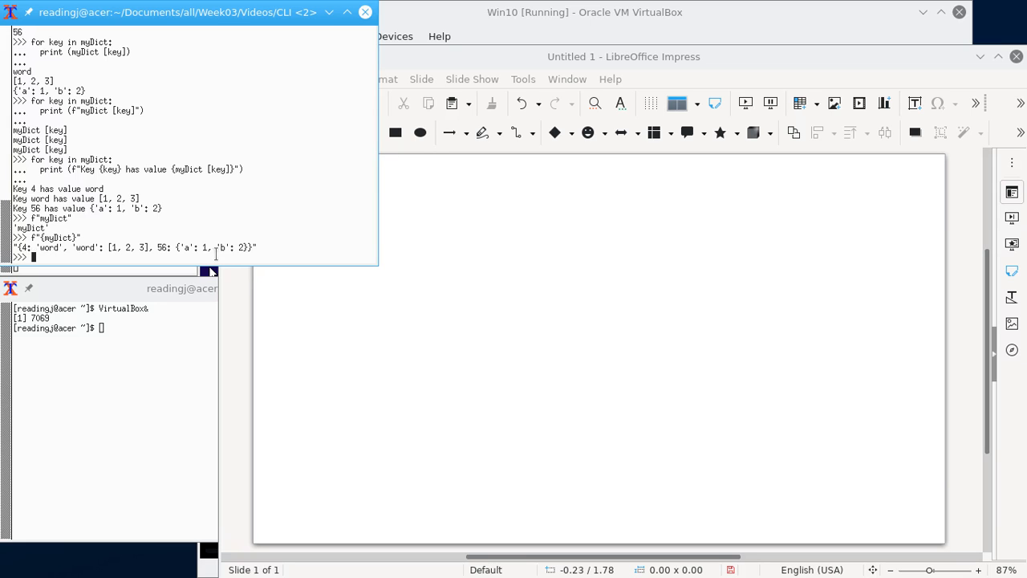
pyautogui.moveTo(237, 247)
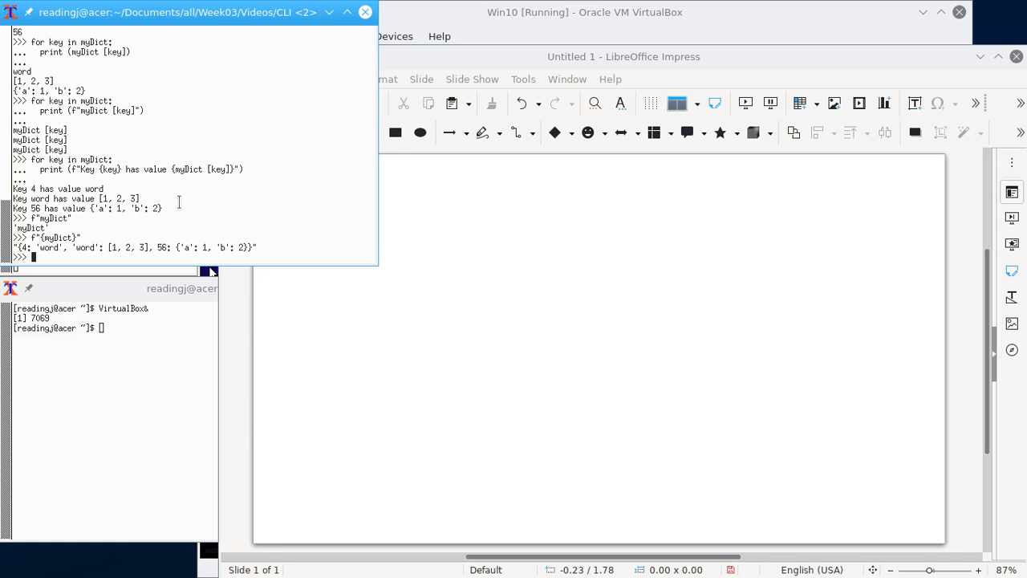
pyautogui.moveTo(193, 205)
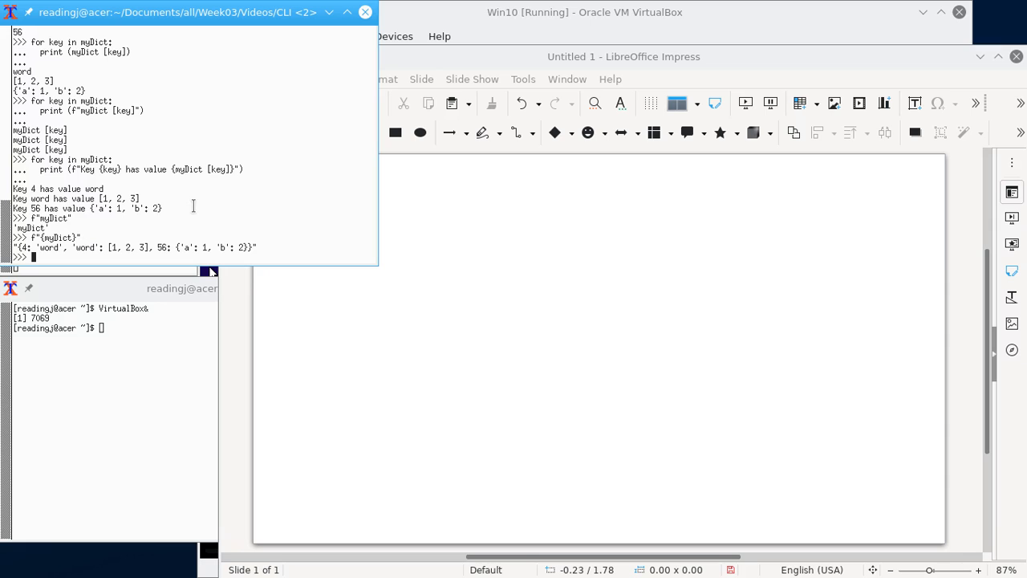
pyautogui.write('myD')
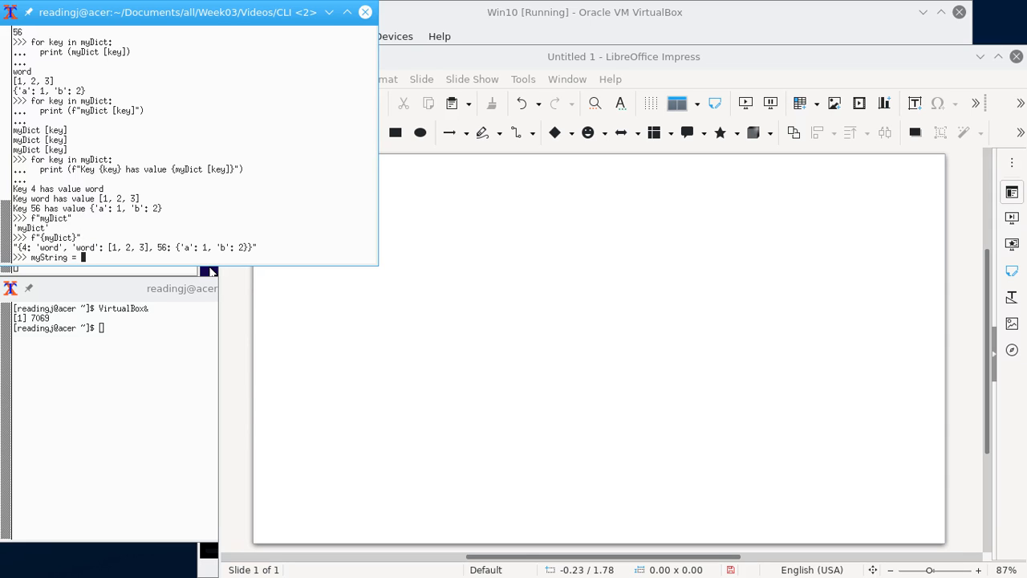
pyautogui.write('f"')
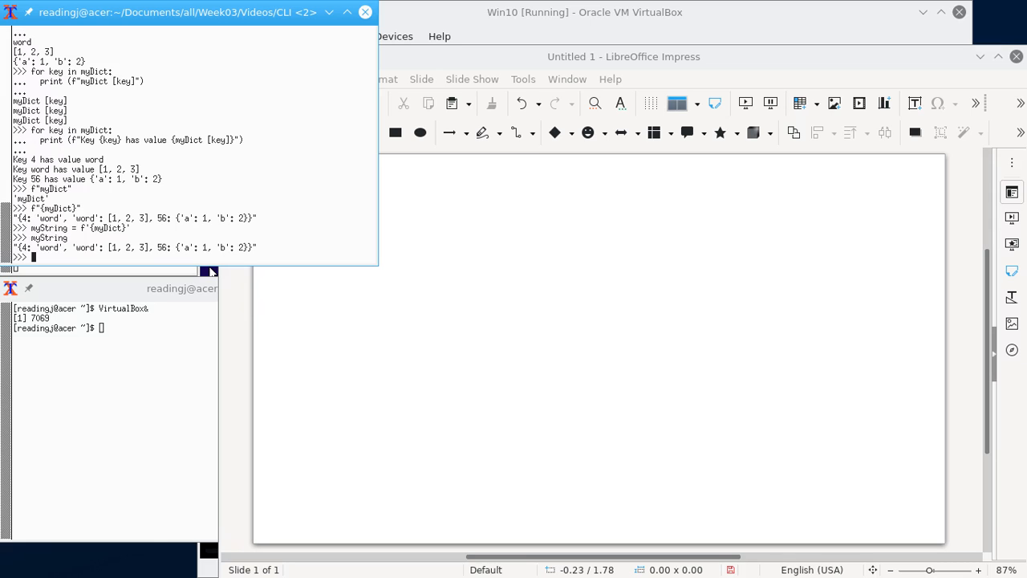
pyautogui.moveTo(125, 120)
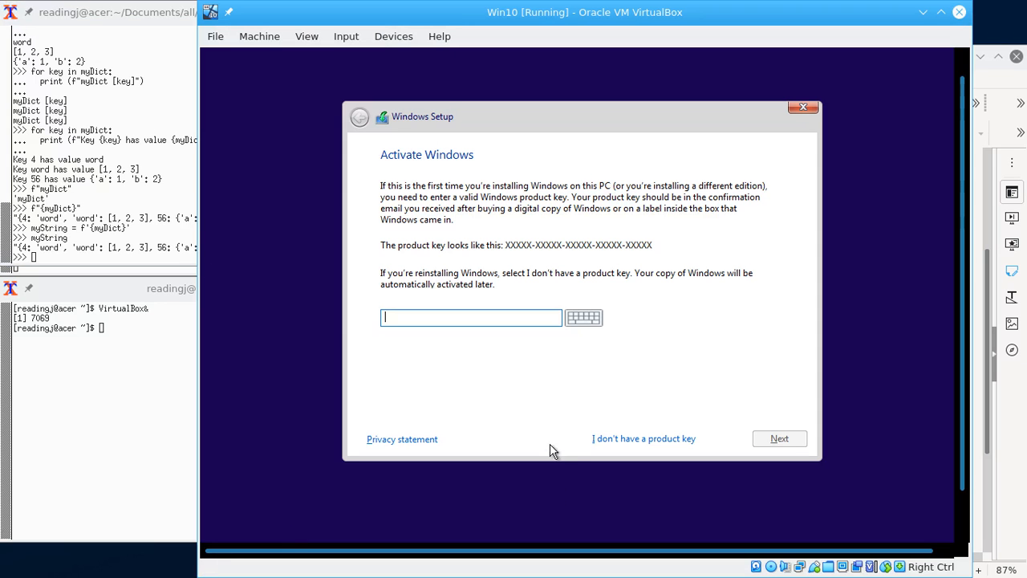
pyautogui.moveTo(553, 427)
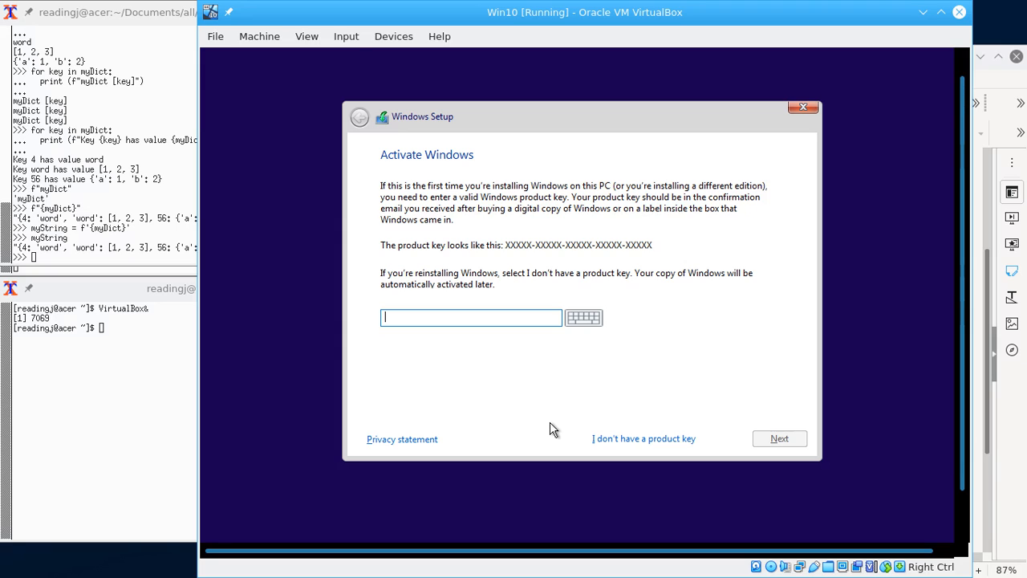
pyautogui.moveTo(552, 417)
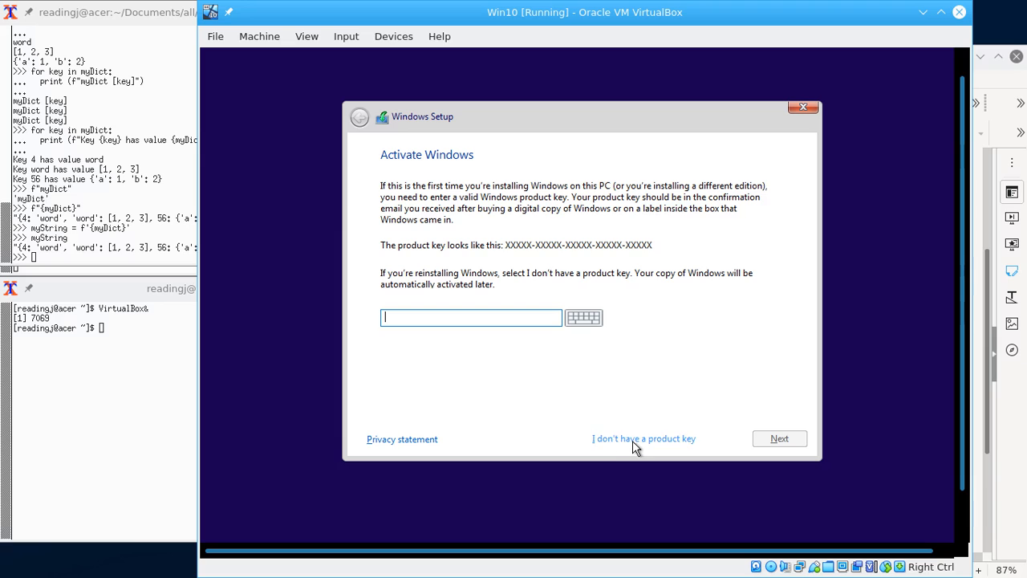
# Skip the product key, keep Windows 10 Home, accept the license terms and continue
pyautogui.click(642, 438)
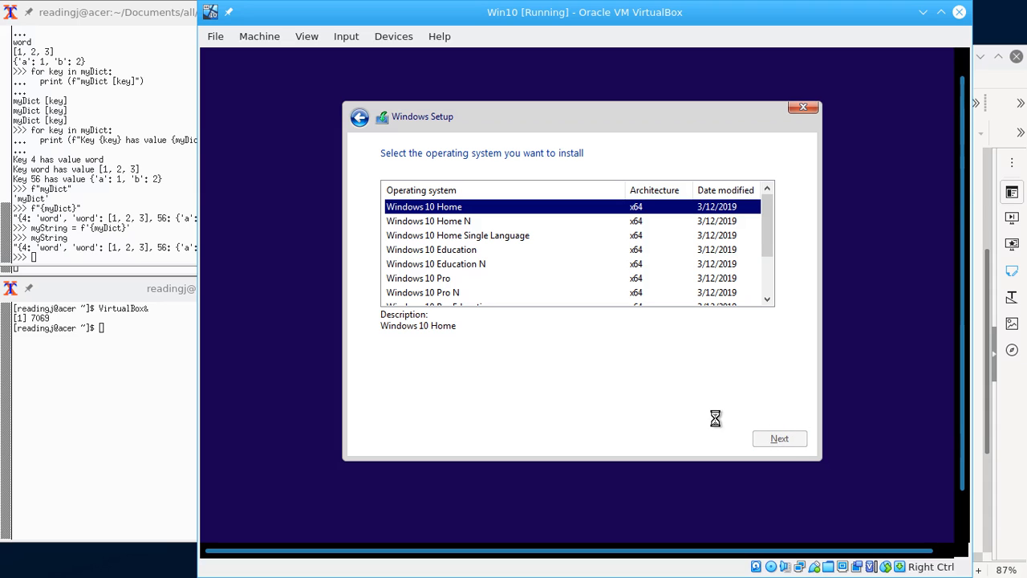
pyautogui.click(780, 438)
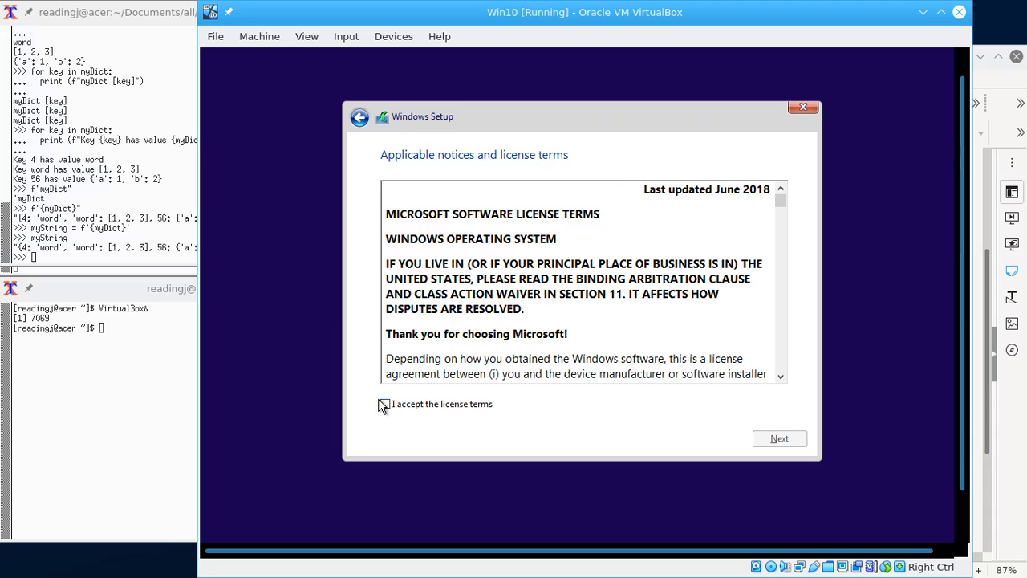
pyautogui.click(385, 404)
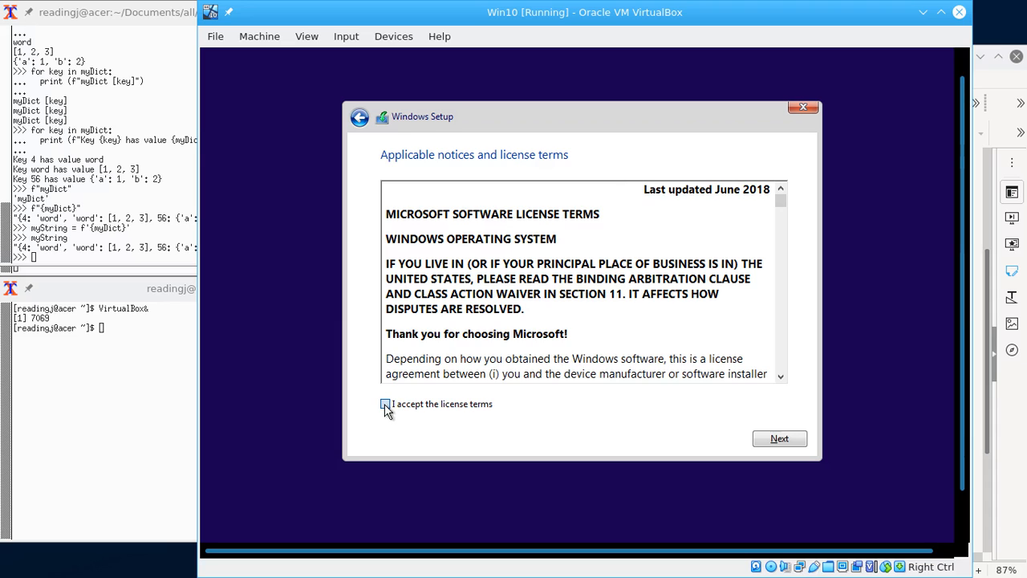
pyautogui.click(780, 438)
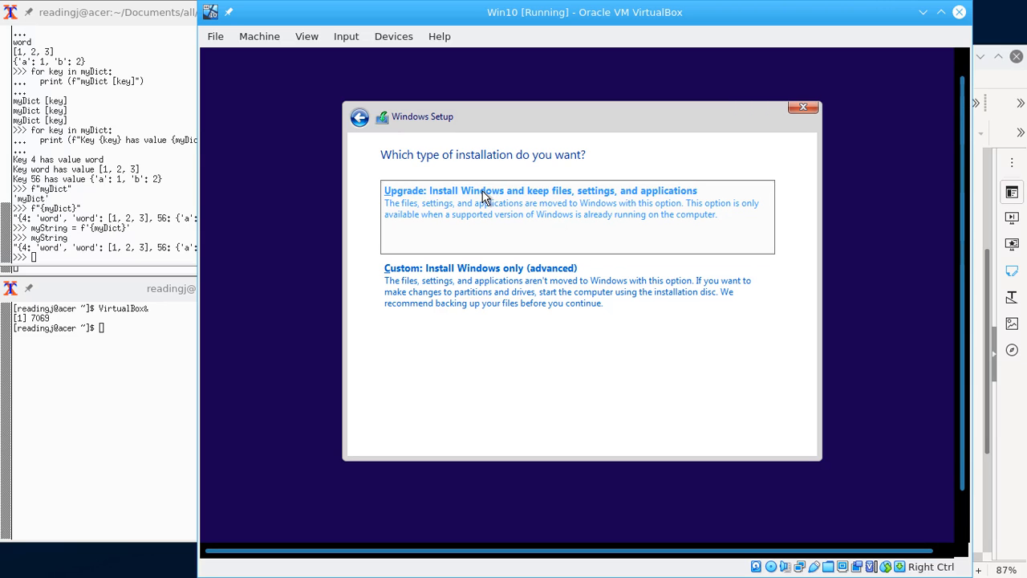
pyautogui.moveTo(501, 386)
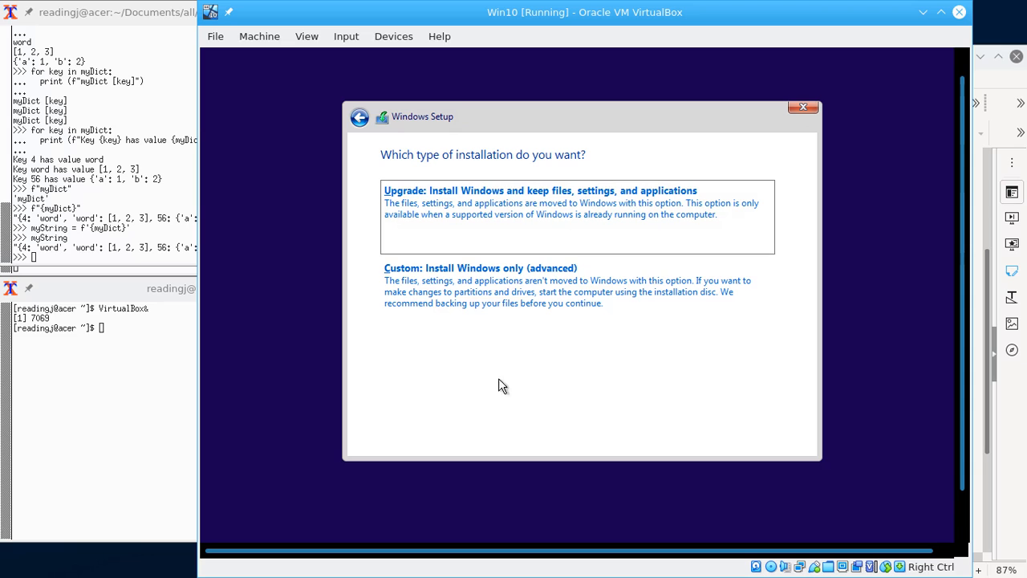
pyautogui.moveTo(805, 311)
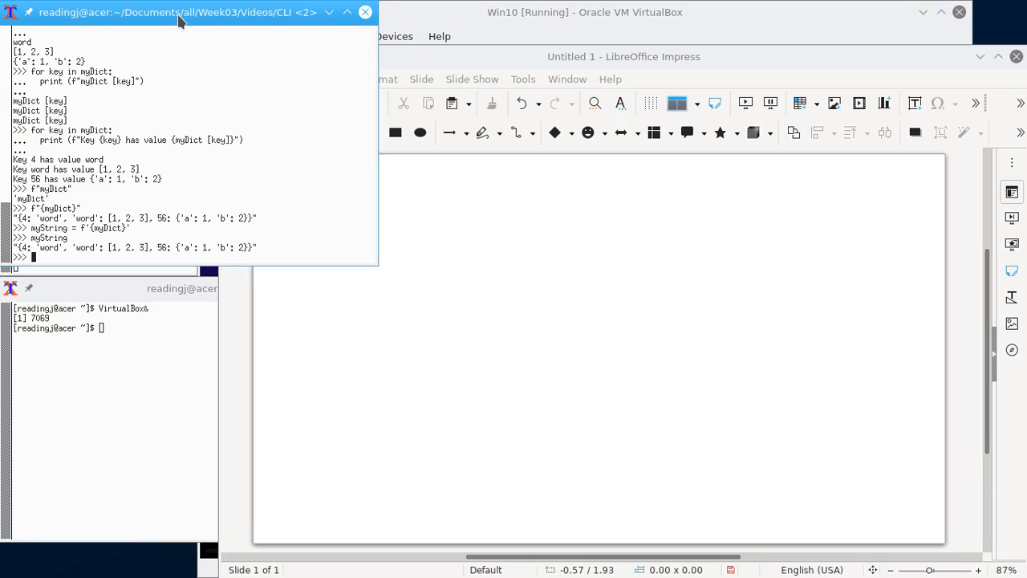
pyautogui.moveTo(212, 106)
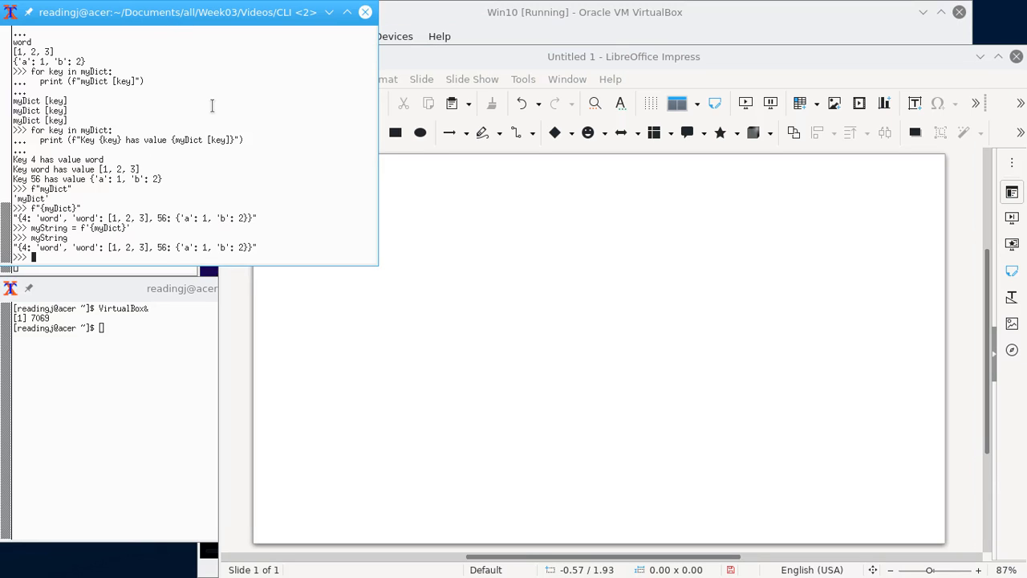
pyautogui.moveTo(202, 174)
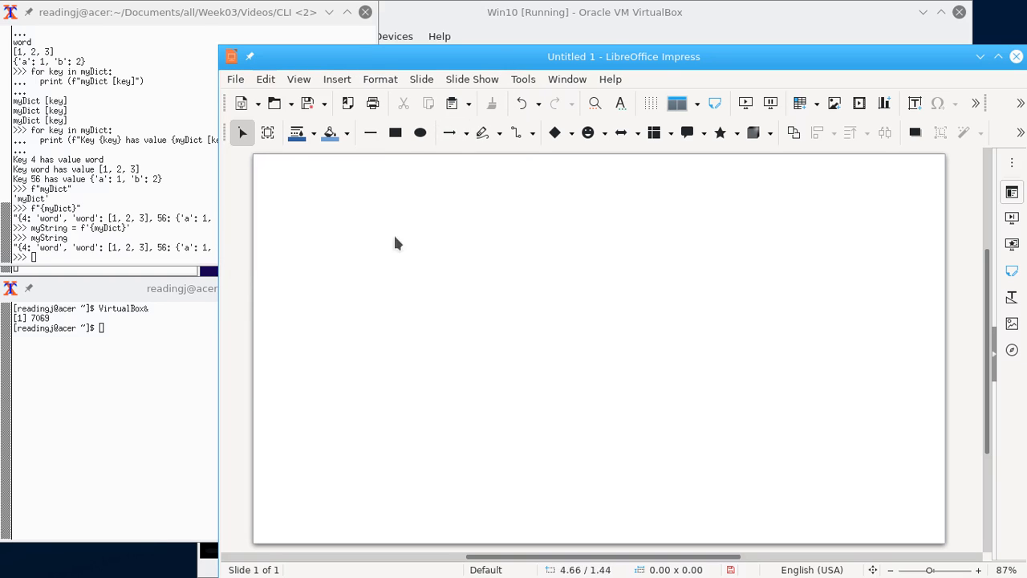
pyautogui.moveTo(613, 141)
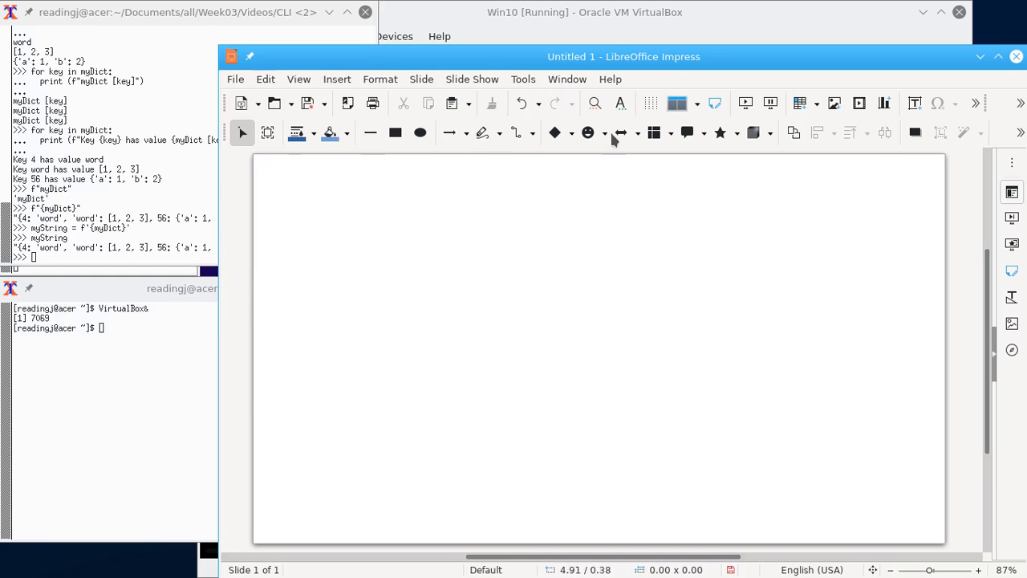
pyautogui.moveTo(600, 257)
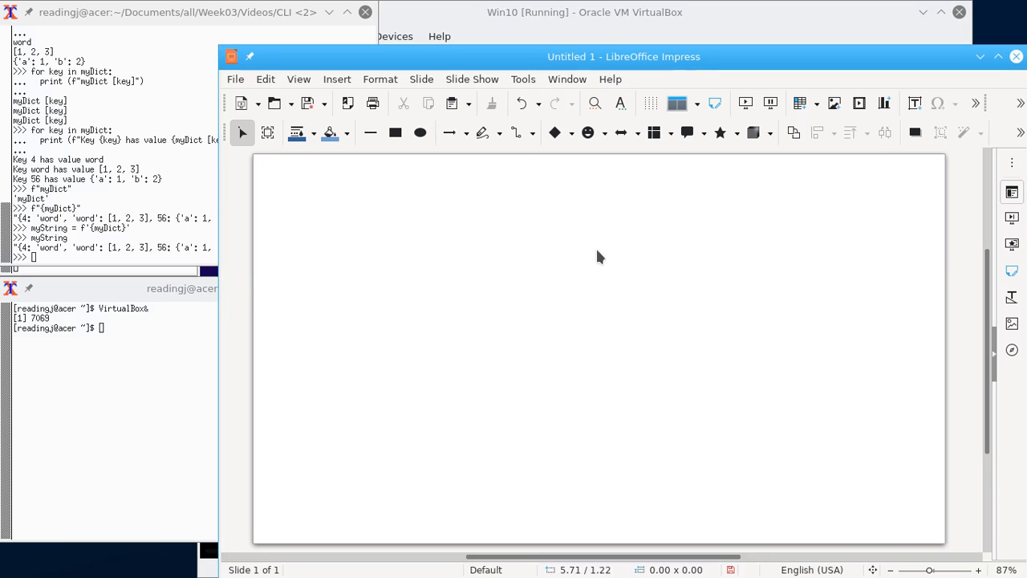
pyautogui.moveTo(591, 265)
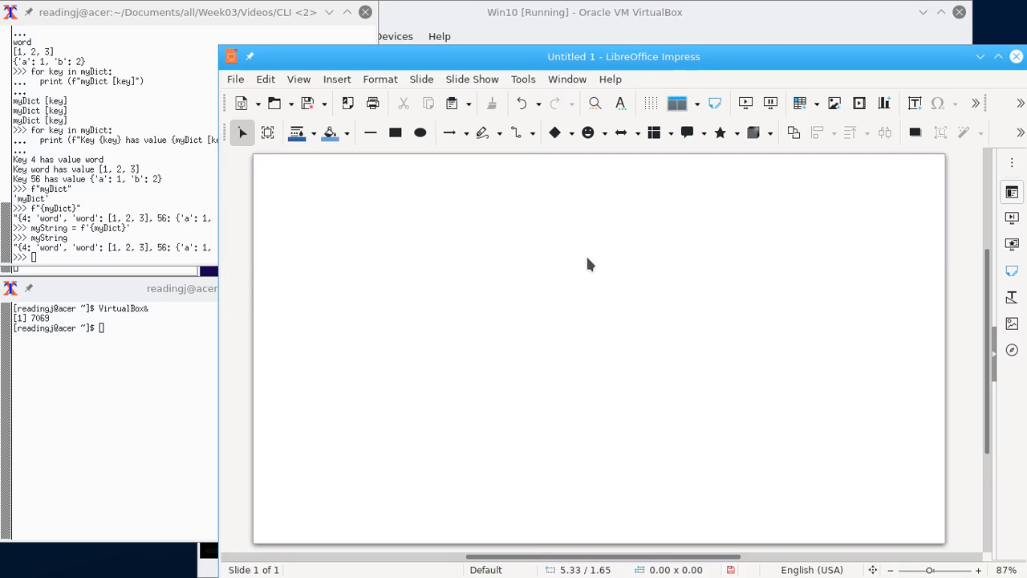
pyautogui.moveTo(548, 263)
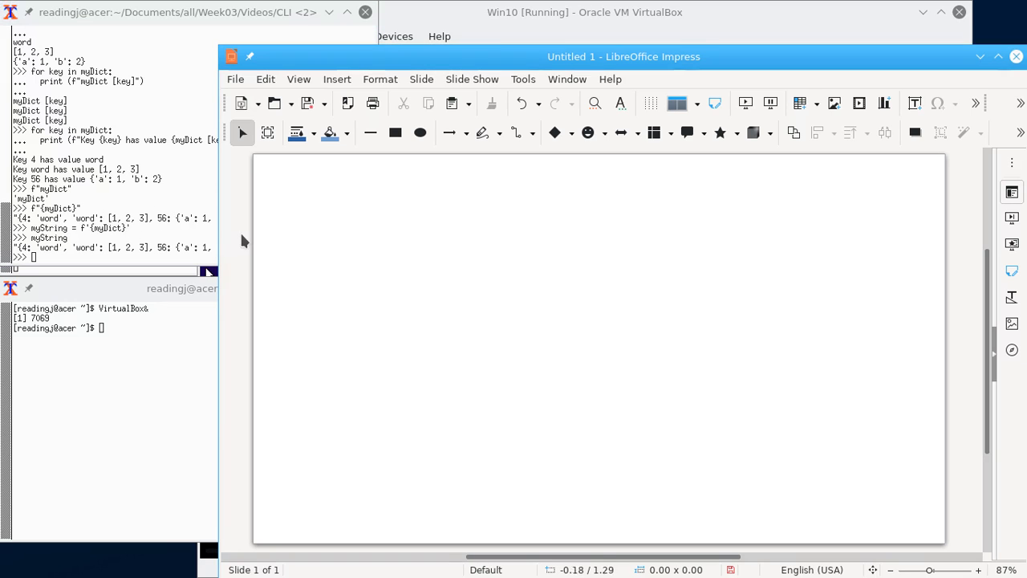
pyautogui.moveTo(337, 241)
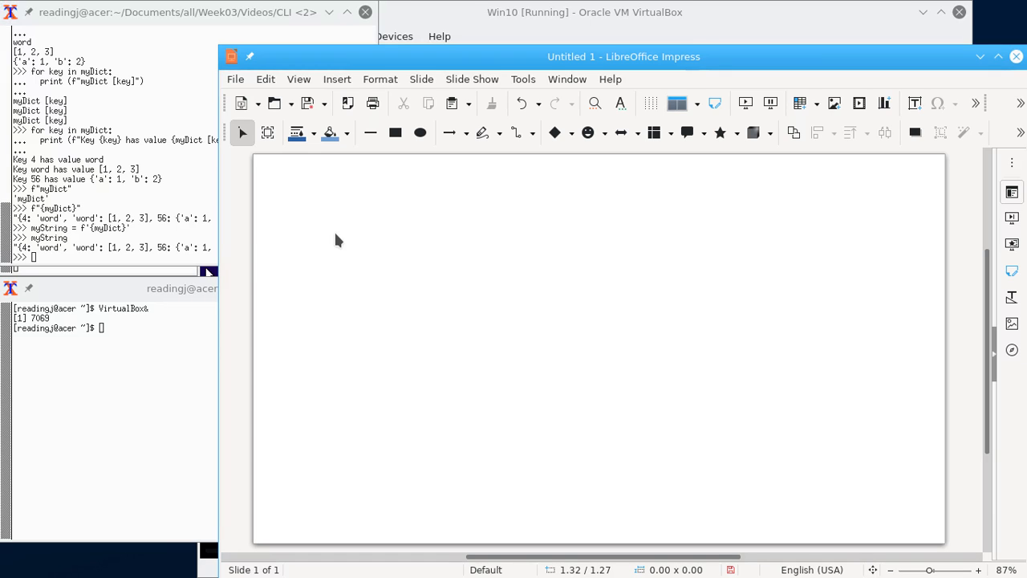
pyautogui.moveTo(253, 179)
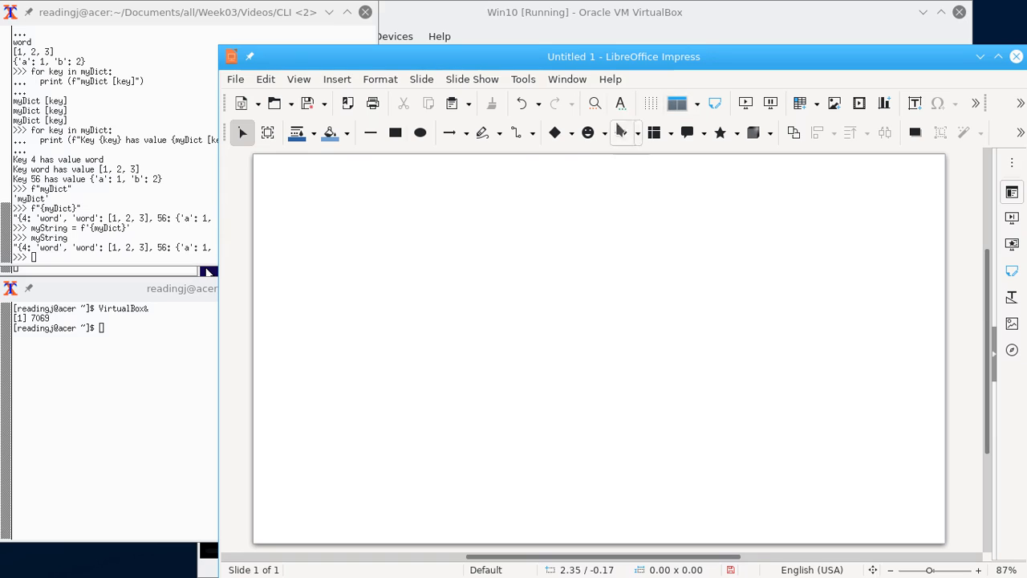
# Draw a blue oval near the top-left of the slide and label it myDict
pyautogui.click(420, 132)
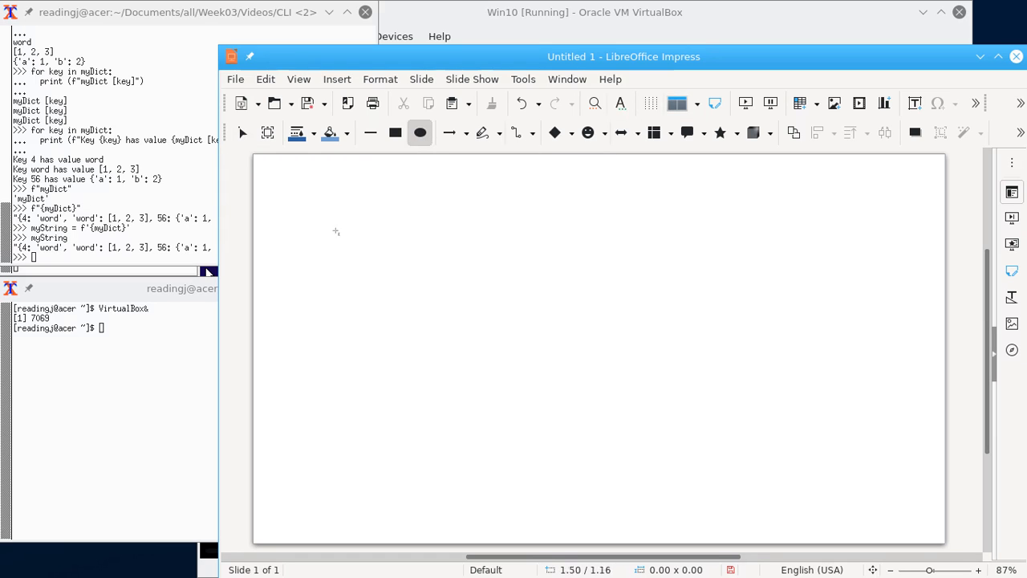
pyautogui.moveTo(335, 210); pyautogui.dragTo(411, 255)
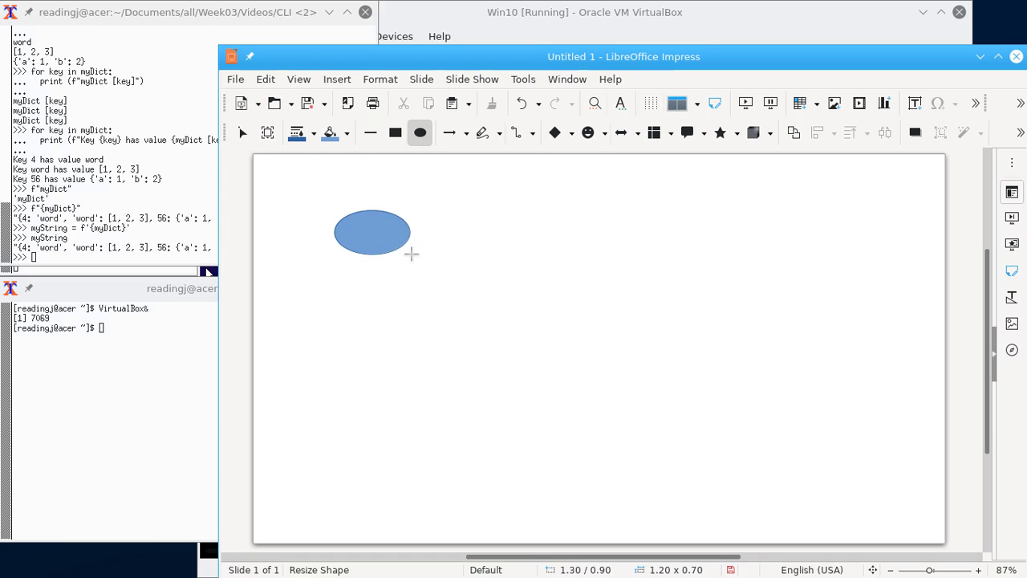
pyautogui.click(372, 233)
pyautogui.write('myDict')
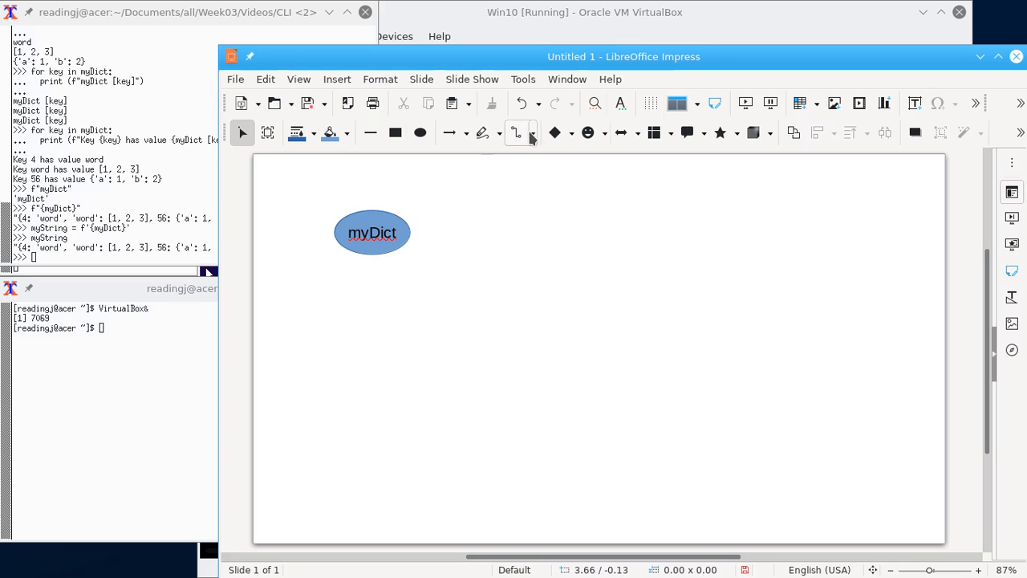
pyautogui.moveTo(555, 131)
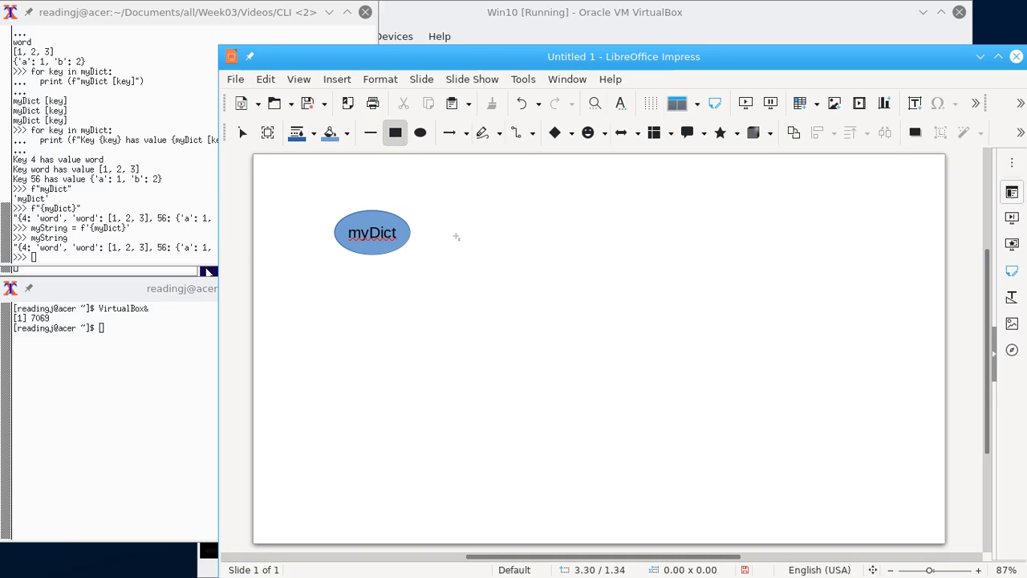
# Draw a tall trial rectangle beside the oval, then delete it again
pyautogui.moveTo(459, 236); pyautogui.dragTo(582, 462)
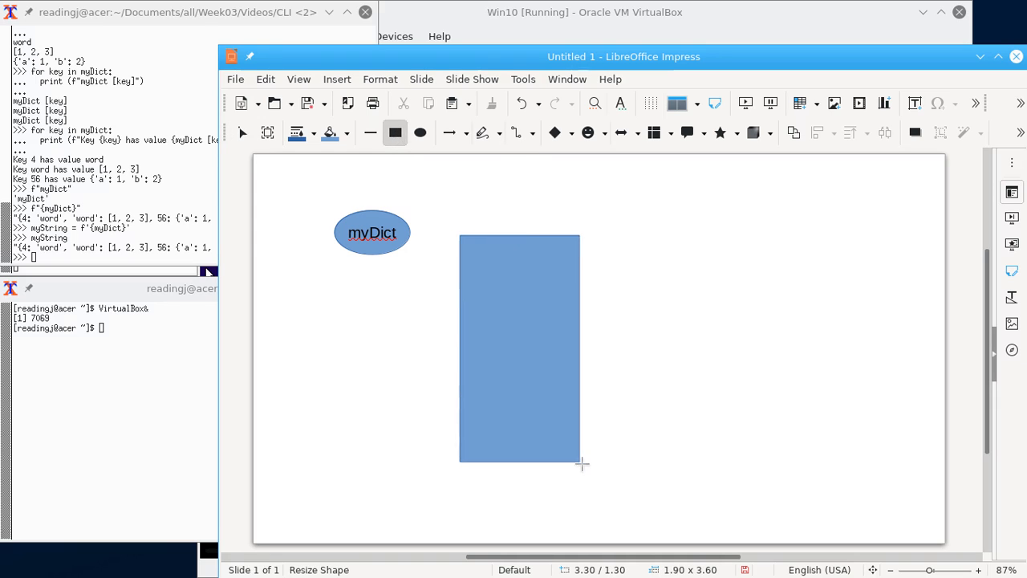
pyautogui.moveTo(581, 462); pyautogui.dragTo(629, 462)
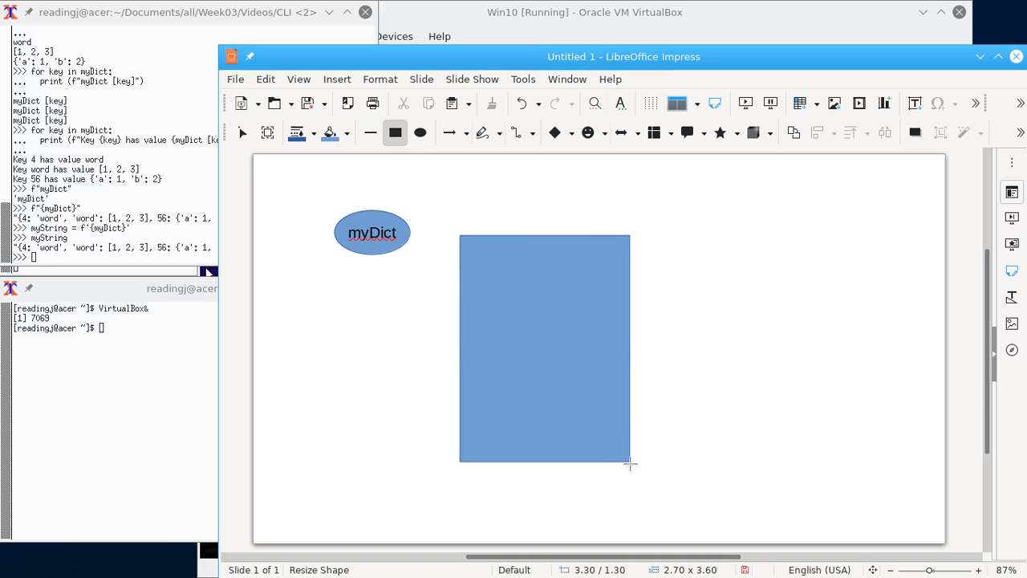
pyautogui.click(546, 346)
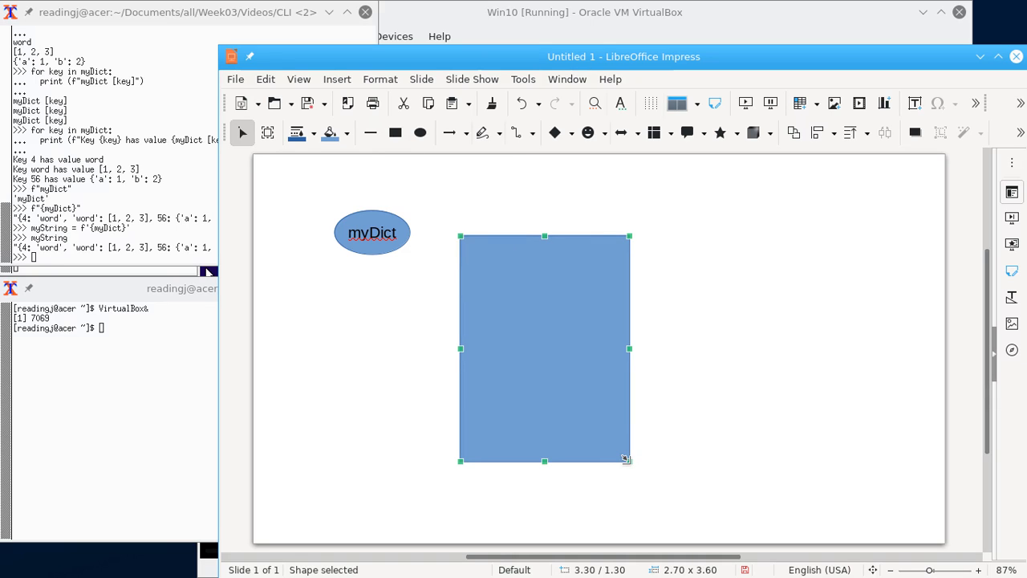
pyautogui.moveTo(557, 440)
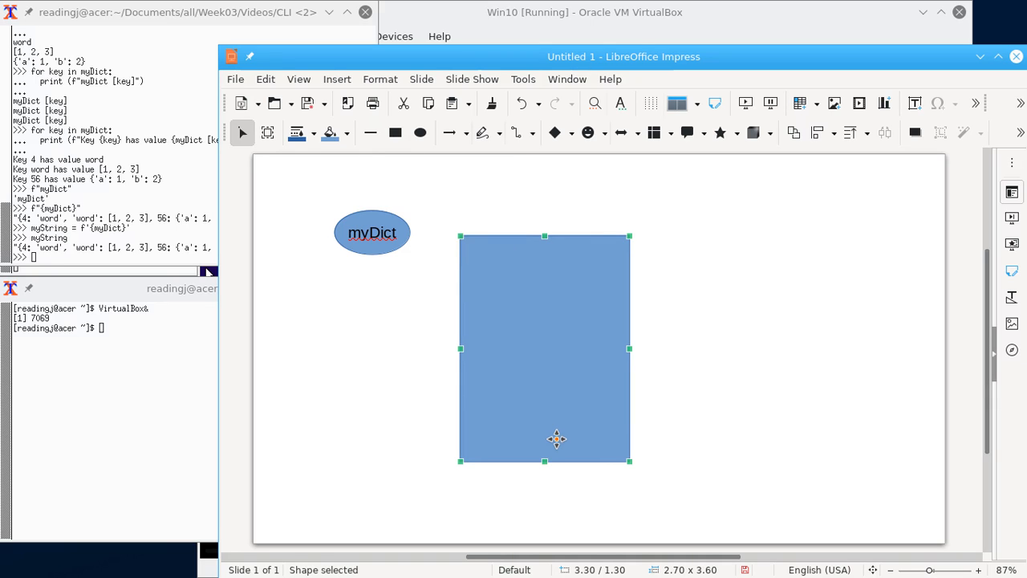
pyautogui.press('Delete')
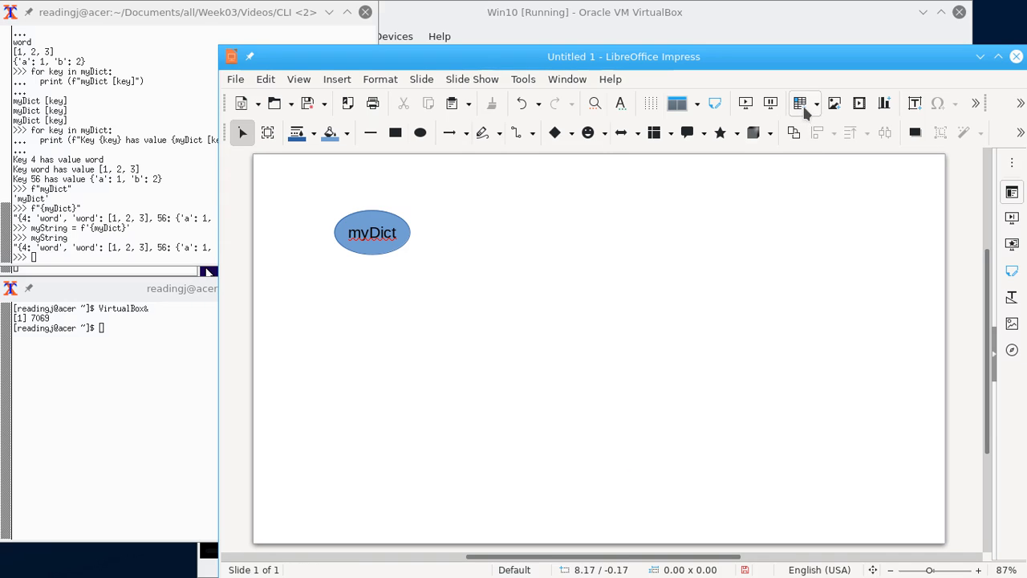
# Insert a two-column table beside the oval and fill its first rows with 4 | 'word' and 'word'
pyautogui.click(799, 103)
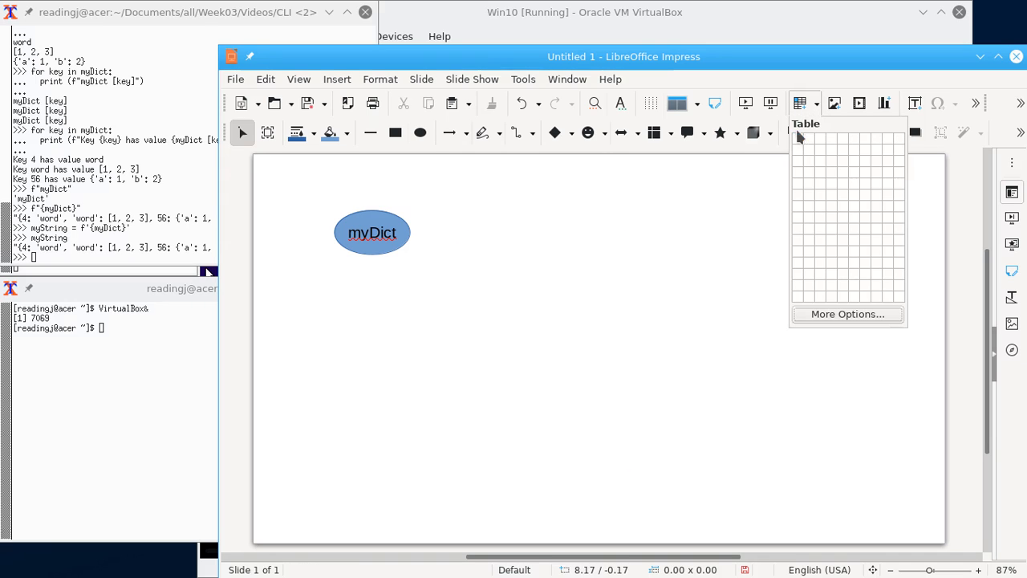
pyautogui.moveTo(805, 161)
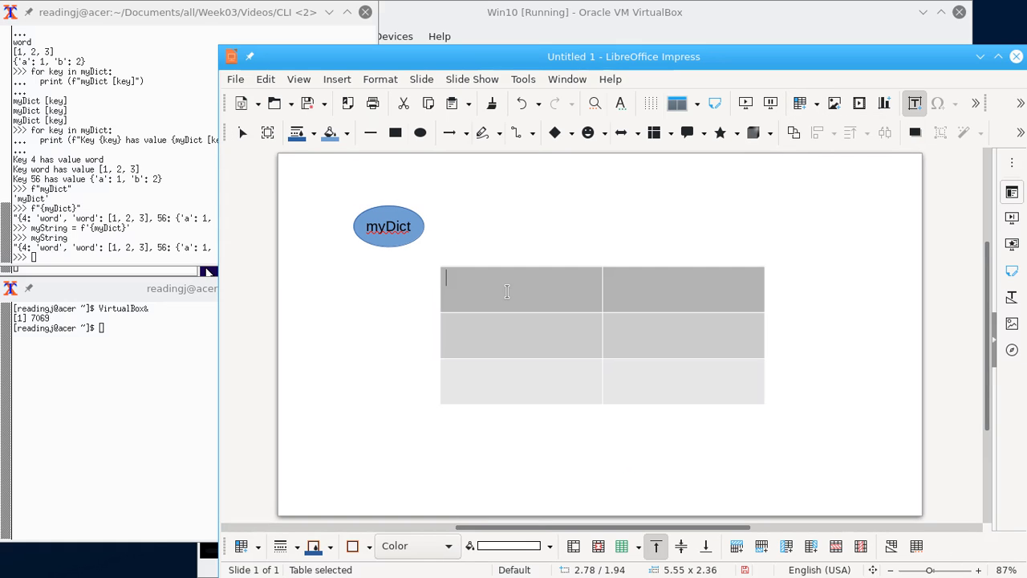
pyautogui.click(520, 289)
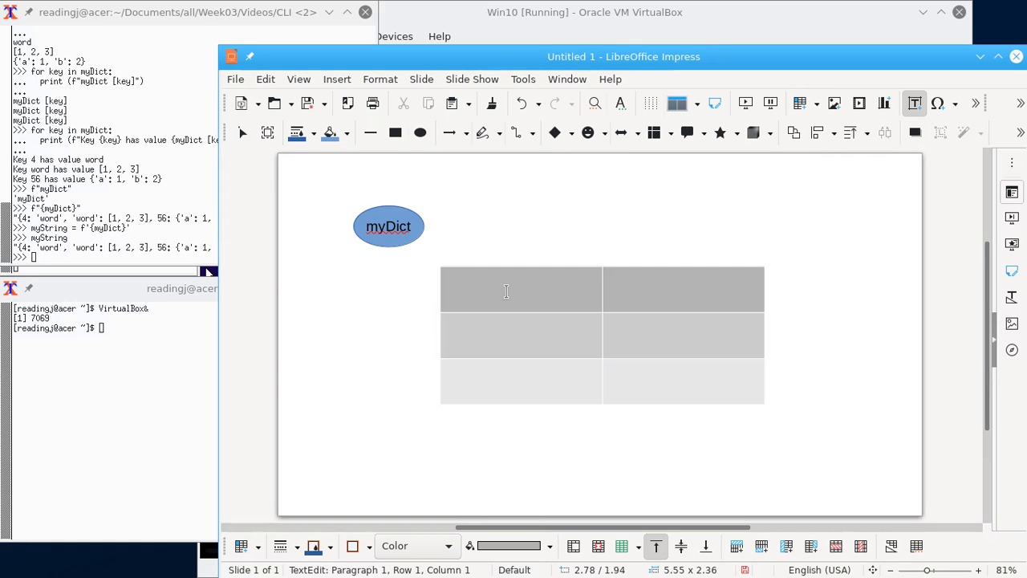
pyautogui.write('4')
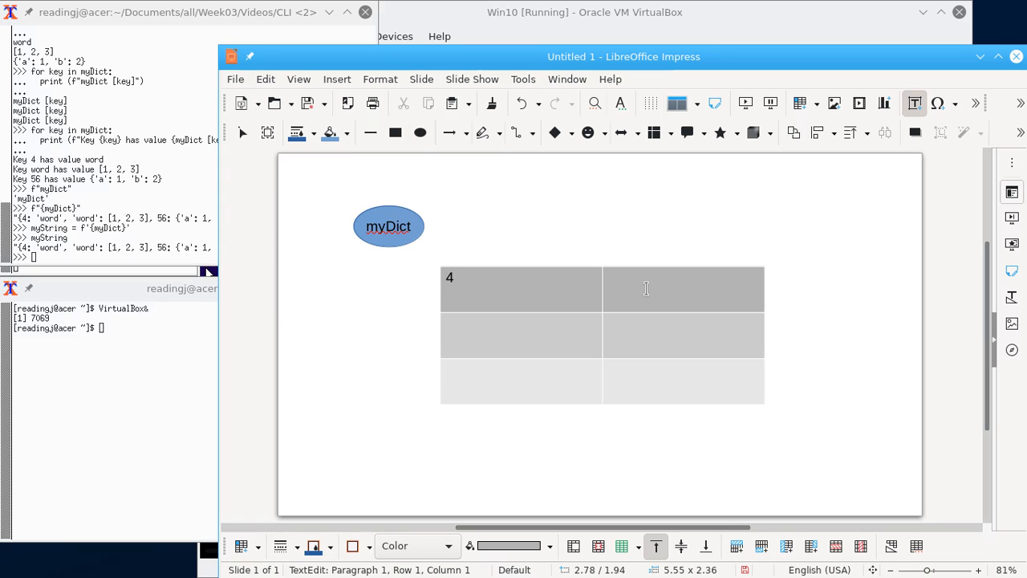
pyautogui.write("'word'")
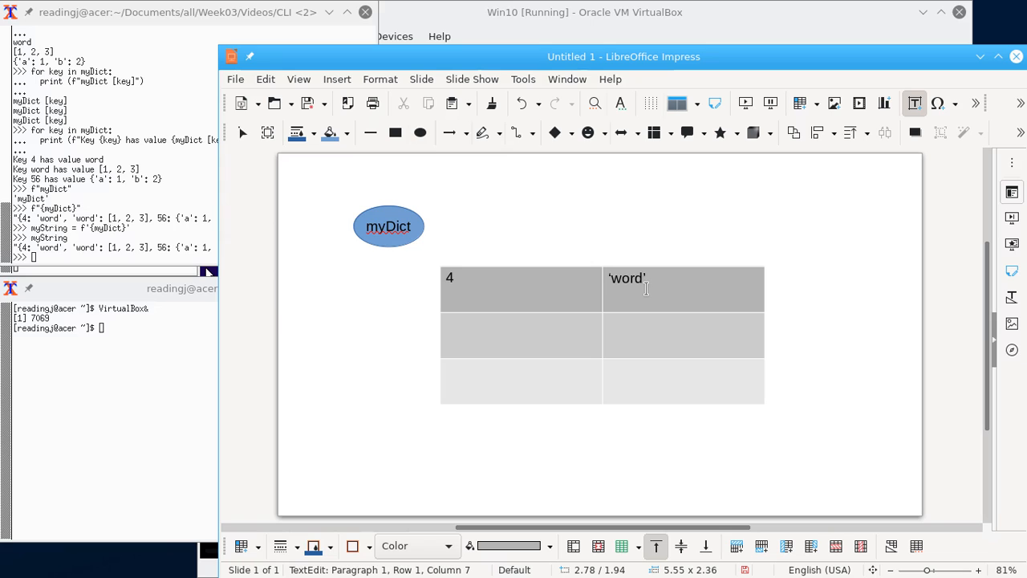
pyautogui.write('1')
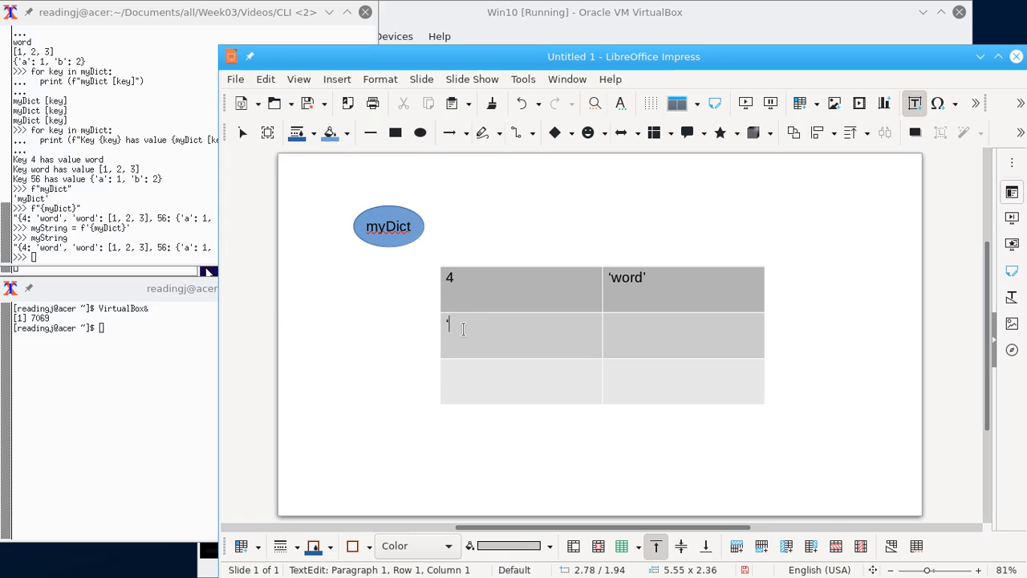
pyautogui.write("'word'")
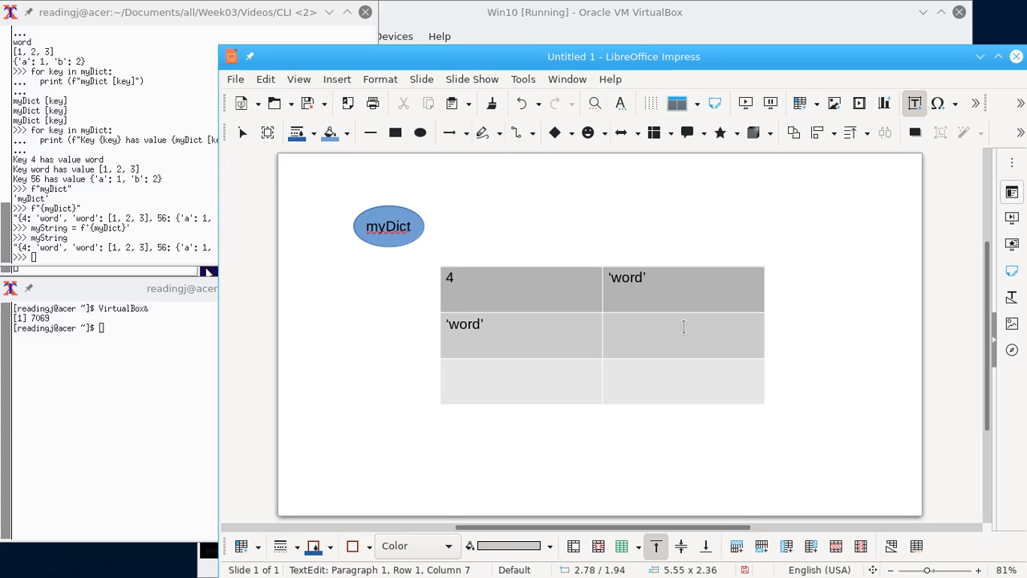
# Enter [1, 2, 3] as the value for 'word' and 56 as the next key
pyautogui.click(684, 324)
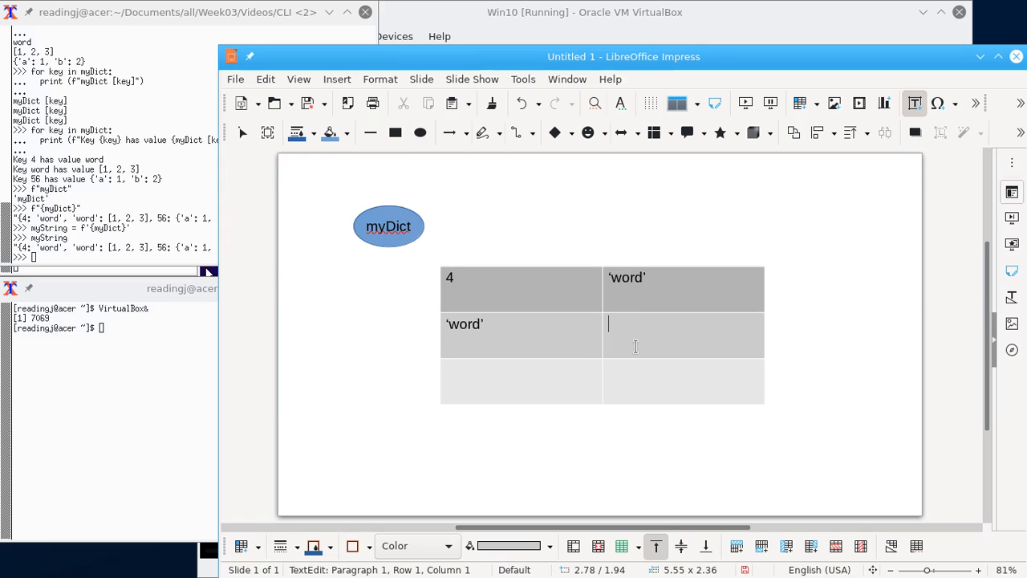
pyautogui.write('[1, 2,')
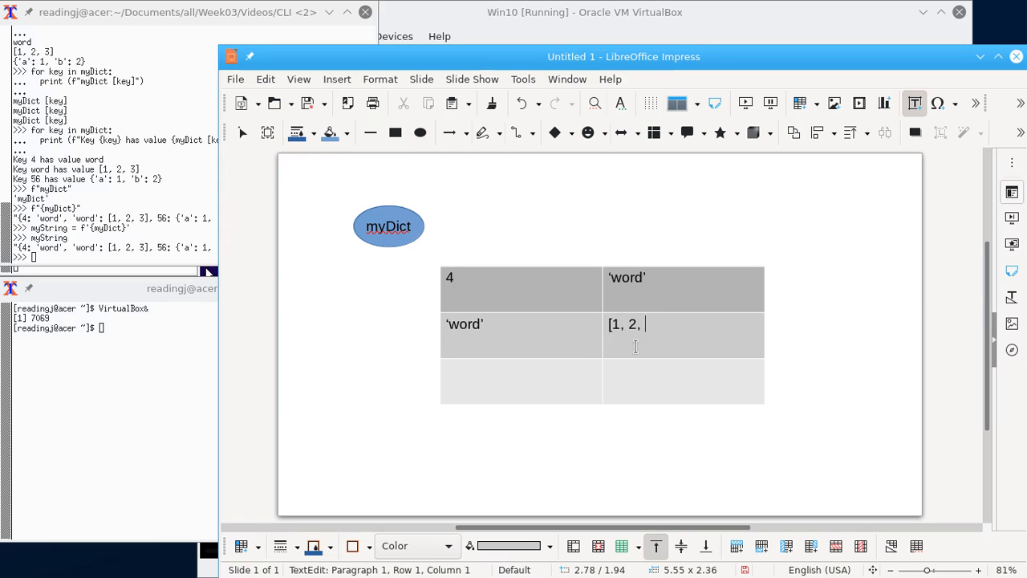
pyautogui.write('3]')
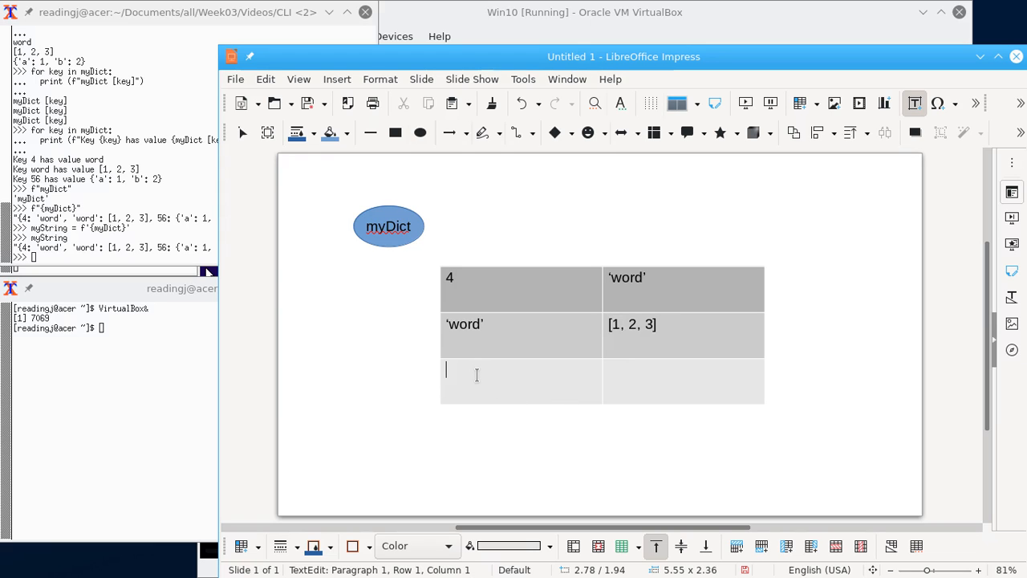
pyautogui.write('56')
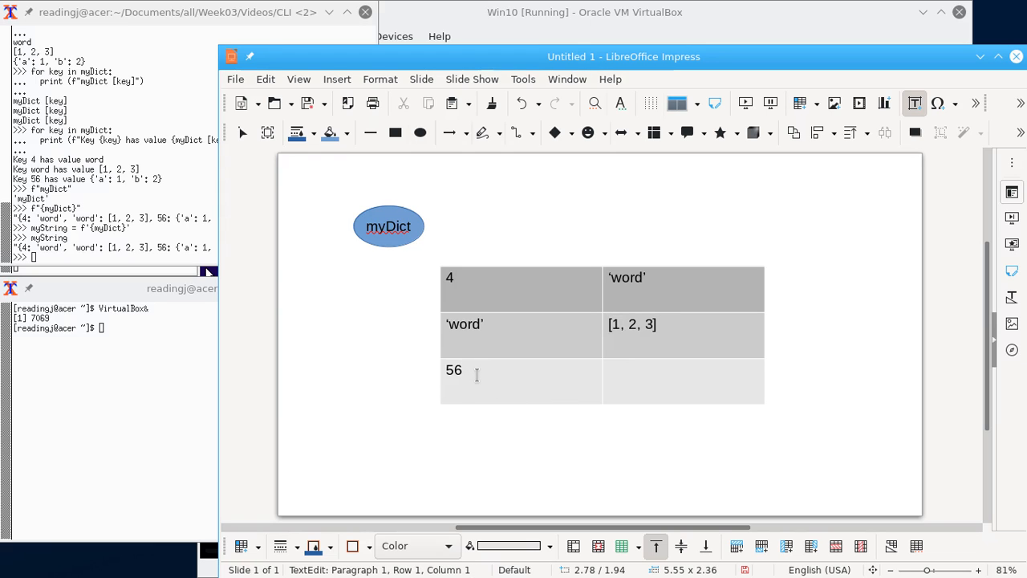
pyautogui.moveTo(825, 152)
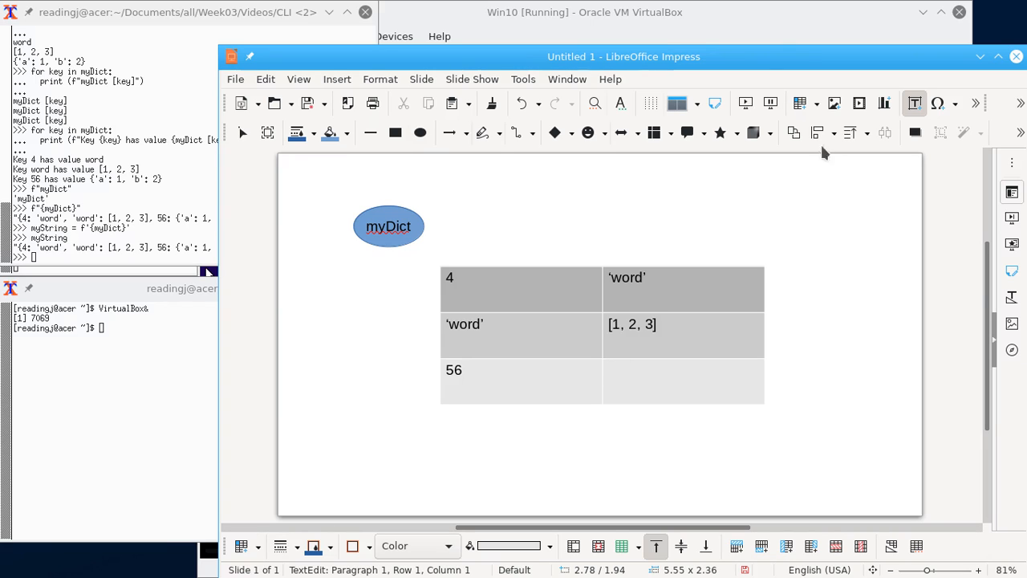
# Insert a small nested table into the cell beside 56 holding rows 'a' | 1 and 'b' | 2
pyautogui.click(796, 103)
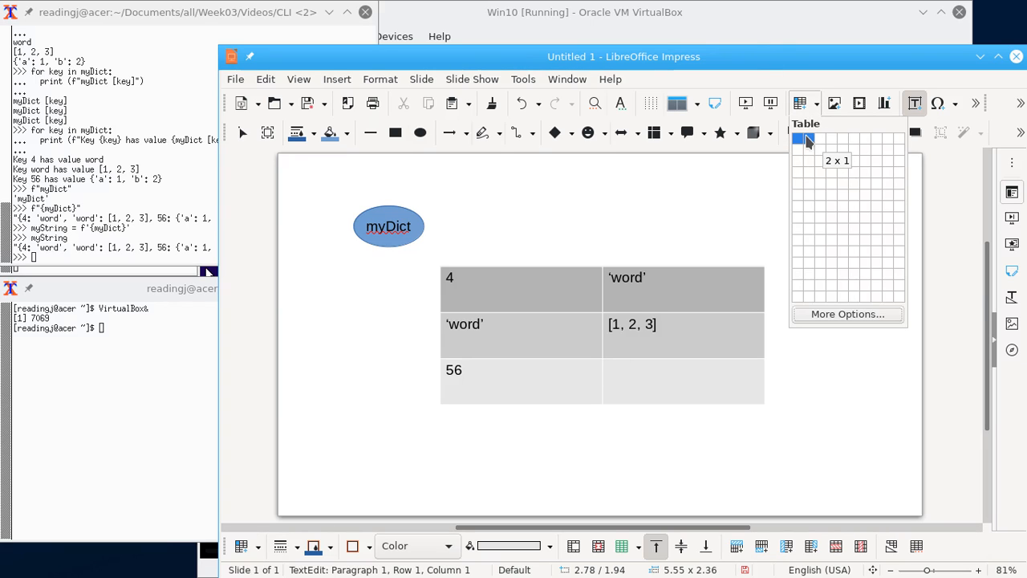
pyautogui.moveTo(799, 139)
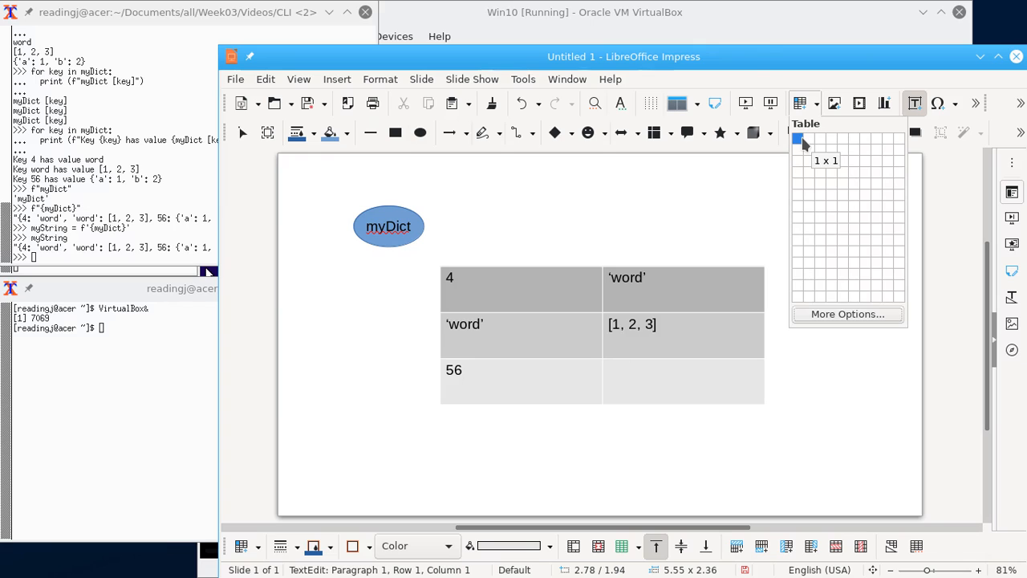
pyautogui.moveTo(798, 161)
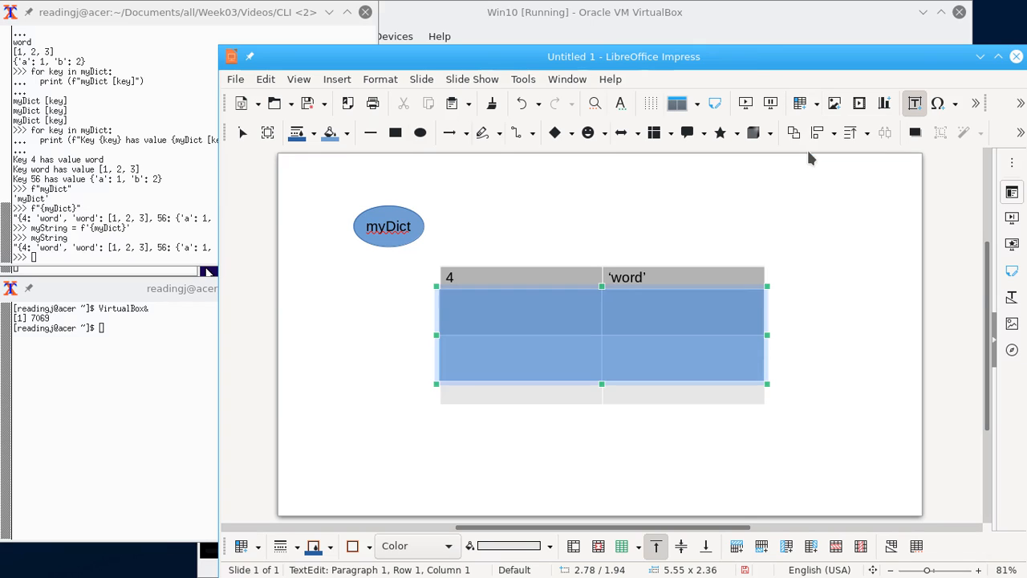
pyautogui.click(465, 311)
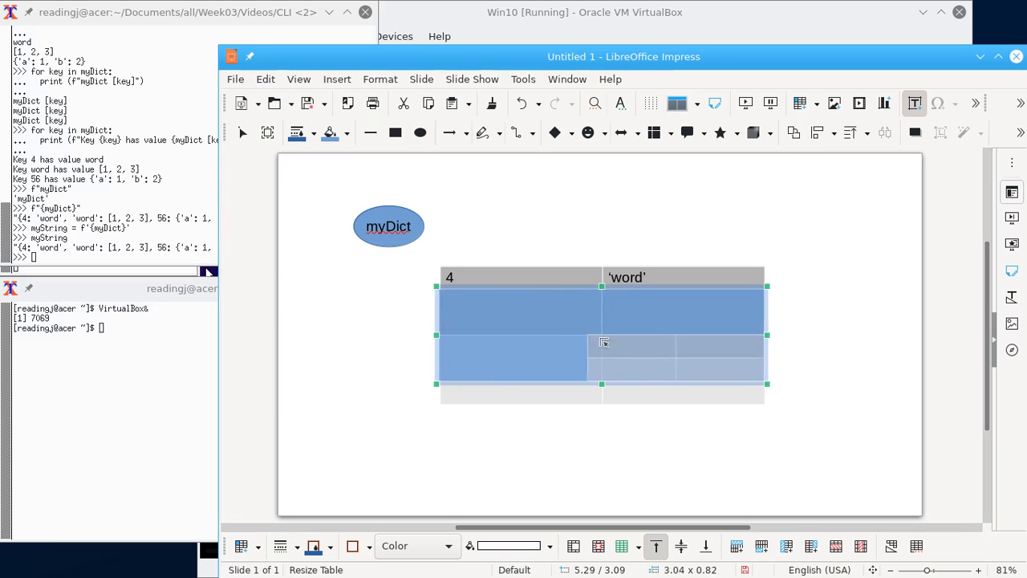
pyautogui.click(687, 363)
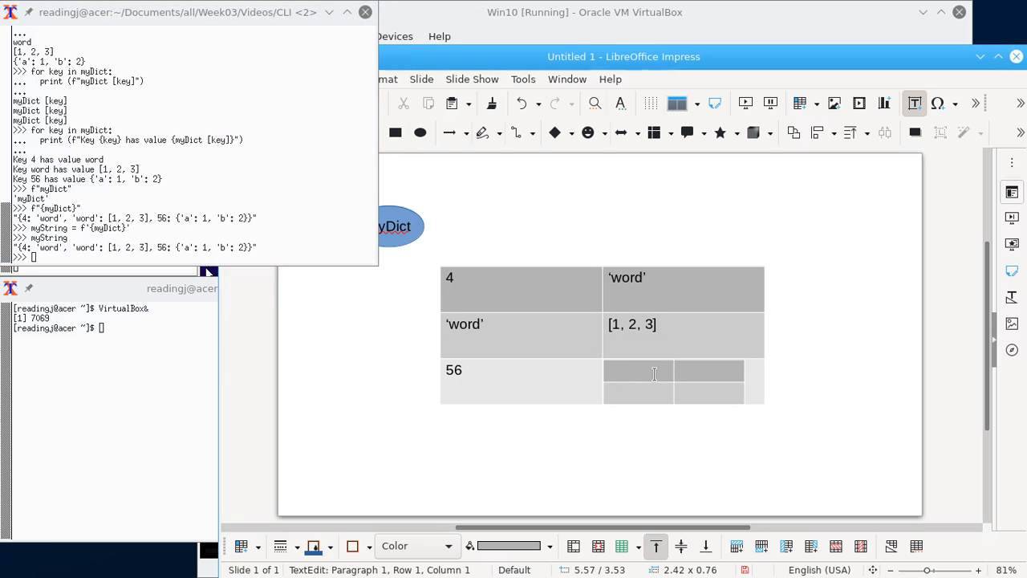
pyautogui.write("'a'")
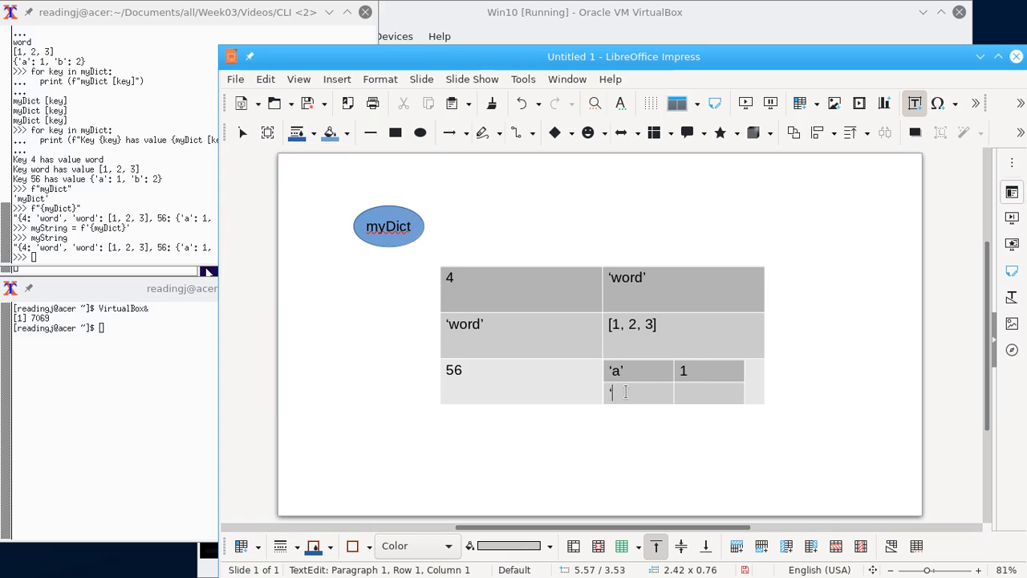
pyautogui.write("'b'")
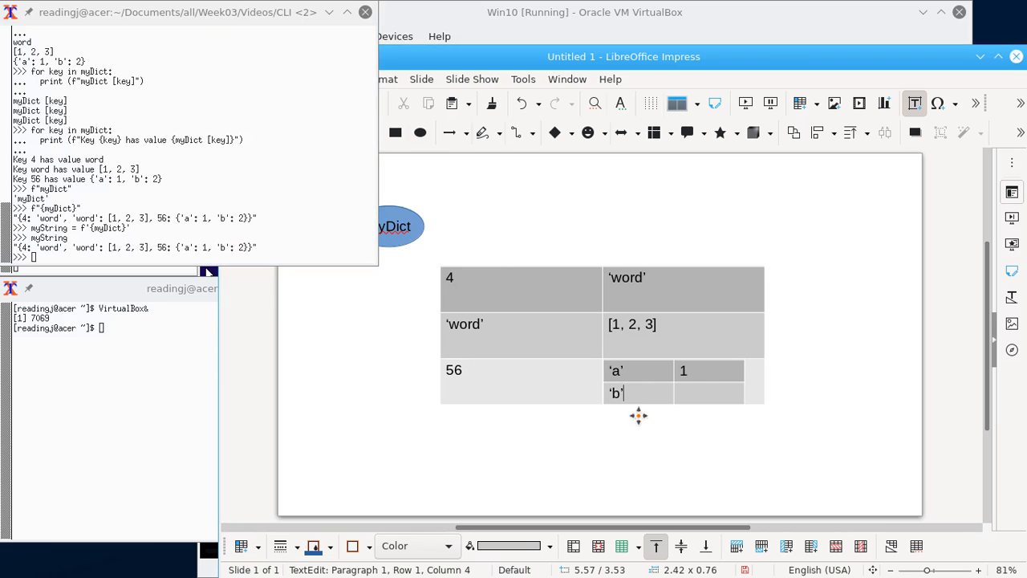
pyautogui.write('2')
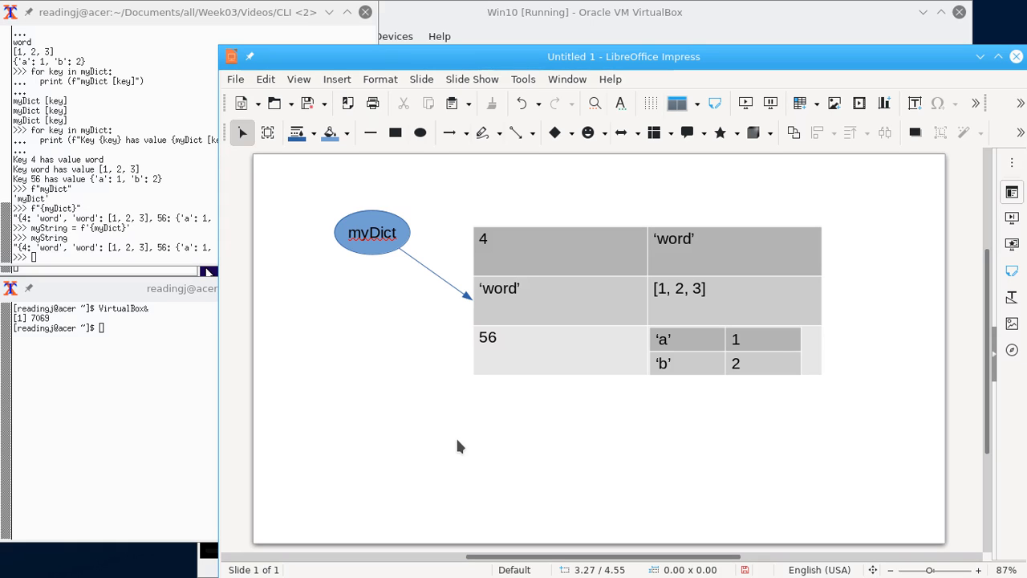
pyautogui.moveTo(459, 405)
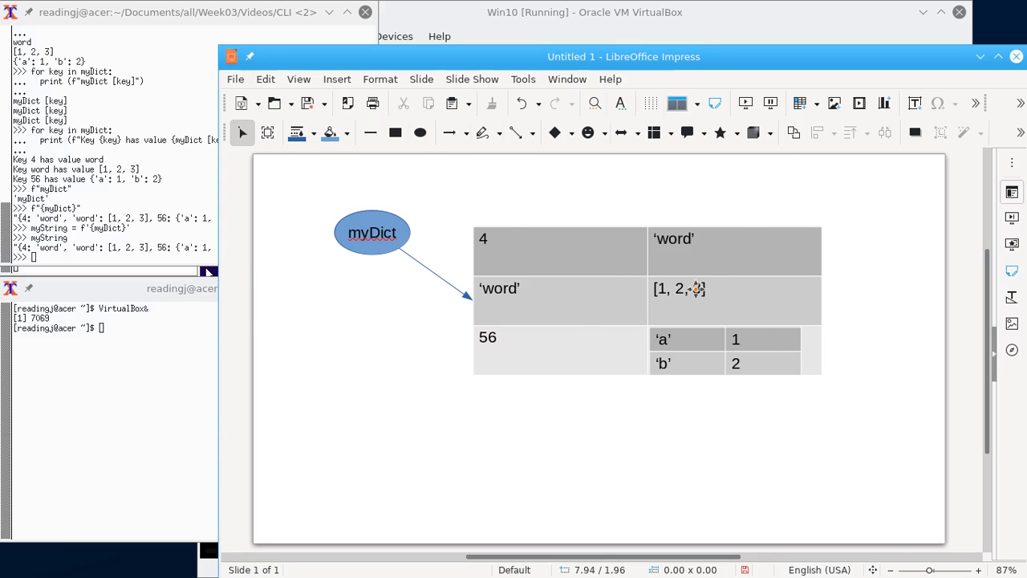
pyautogui.moveTo(705, 305)
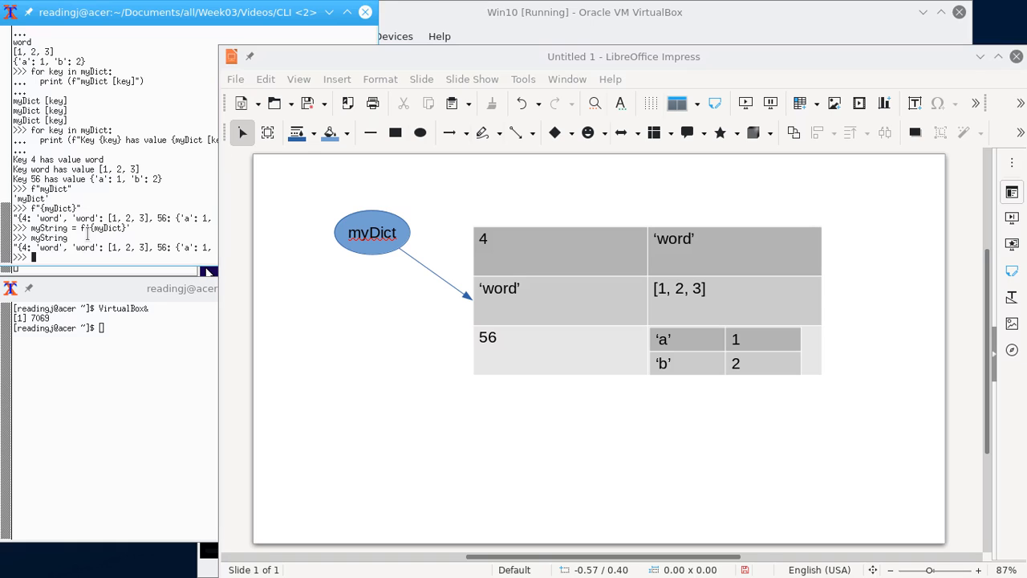
# Enter dict2 = myDict to make a second name for the same dictionary
pyautogui.write('dict2 = myDict')
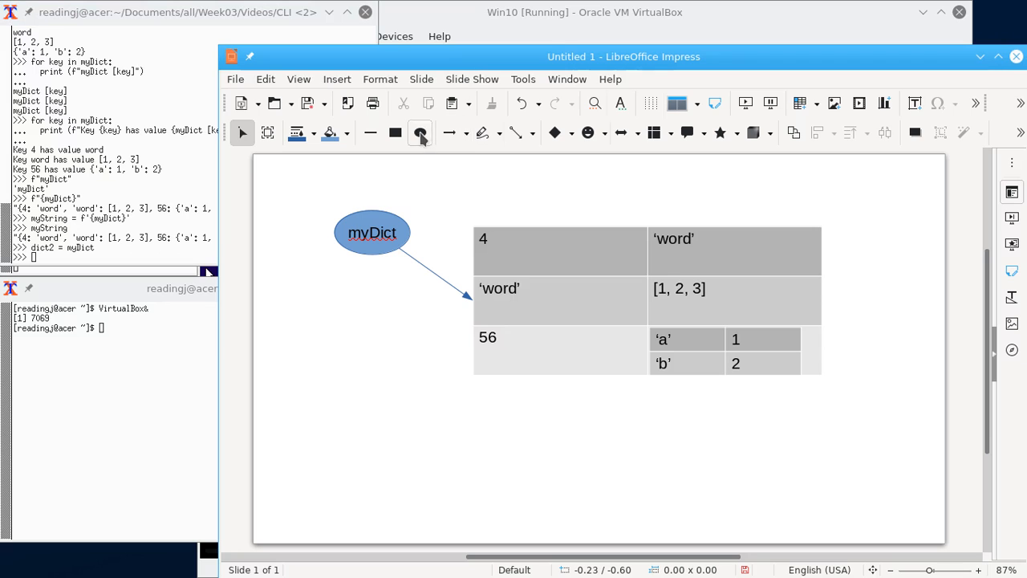
# Draw a dict2 ellipse below myDict with its own connector arrow to the table, then return to the Python shell
pyautogui.moveTo(350, 302); pyautogui.dragTo(434, 351)
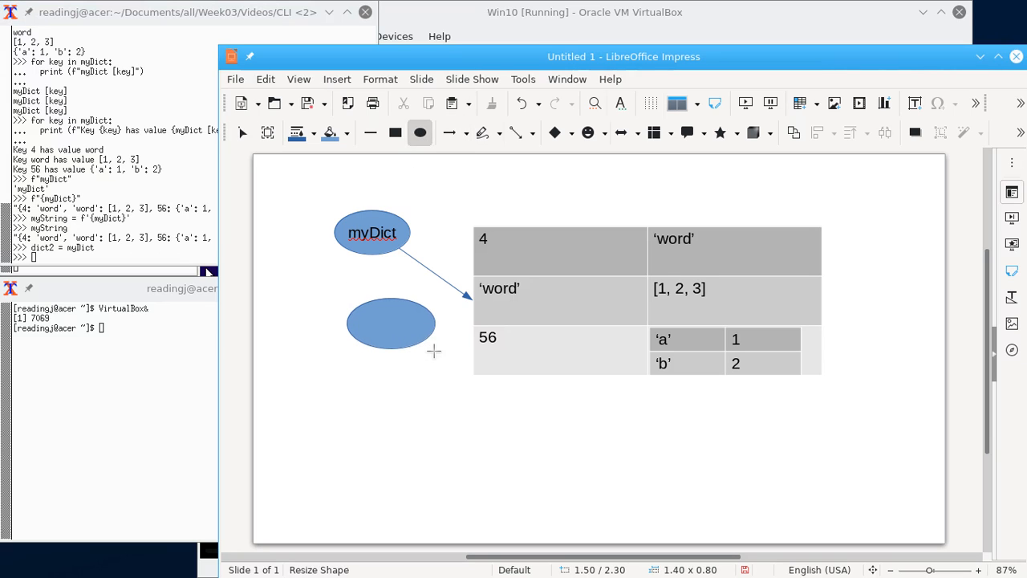
pyautogui.write('dict')
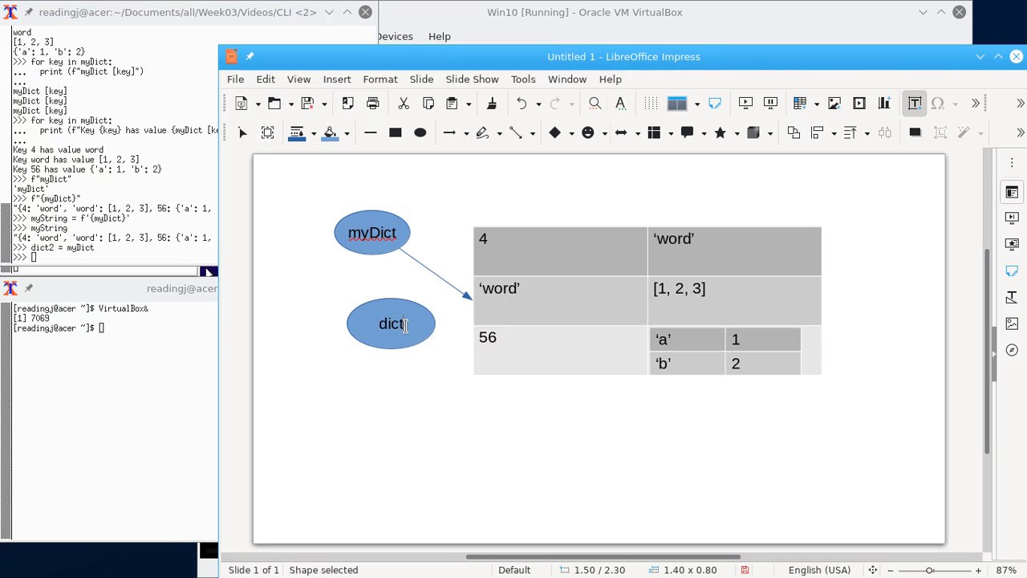
pyautogui.write('2')
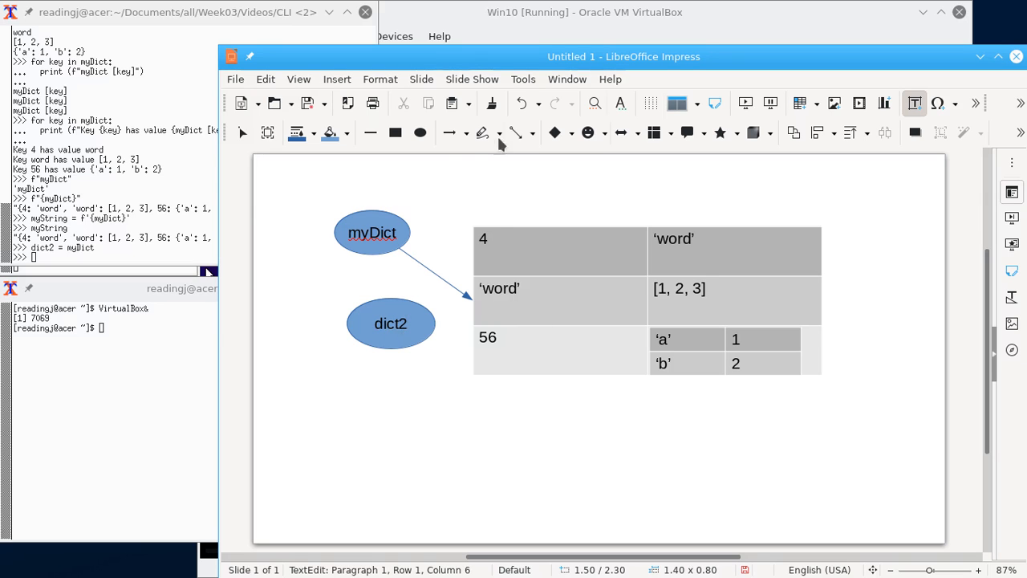
pyautogui.click(517, 131)
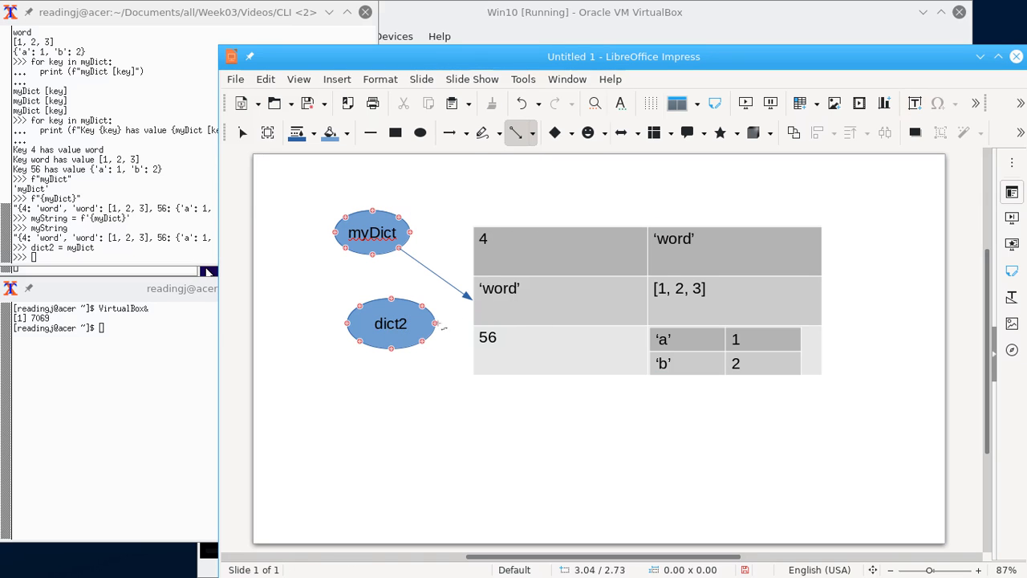
pyautogui.click(645, 302)
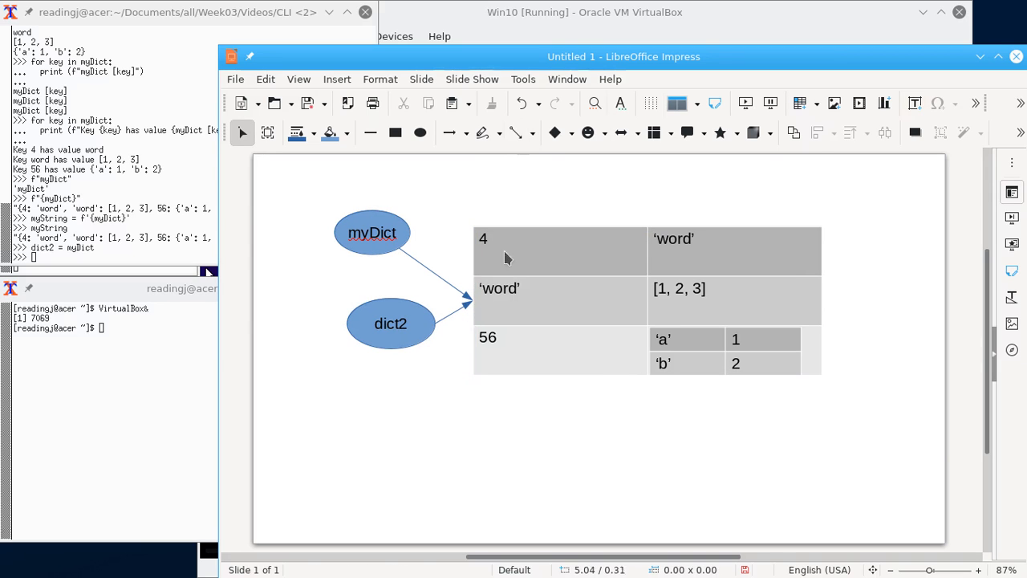
pyautogui.click(104, 241)
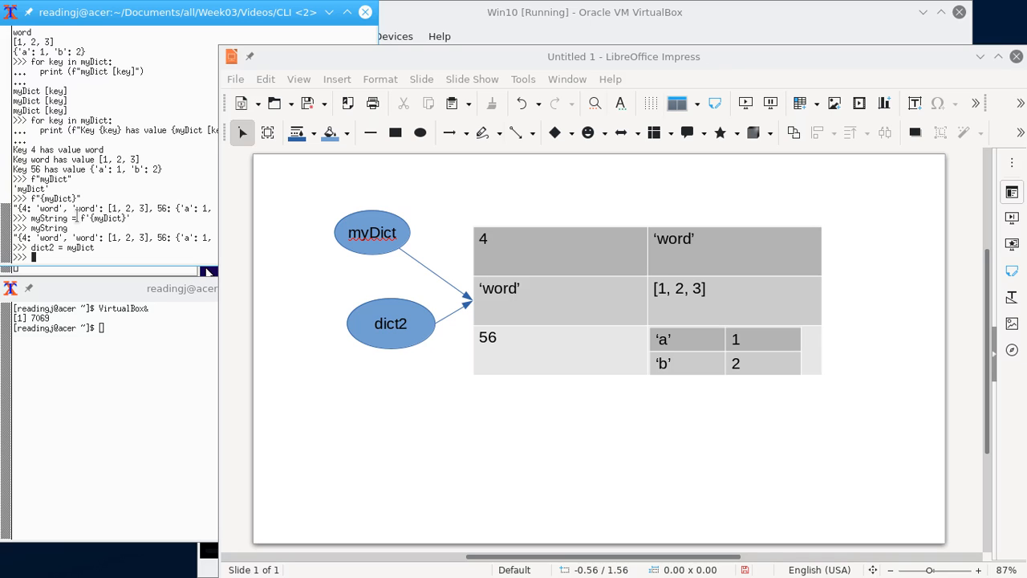
# Check myDict is dict2 (True) and display dict2
pyautogui.write('myD')
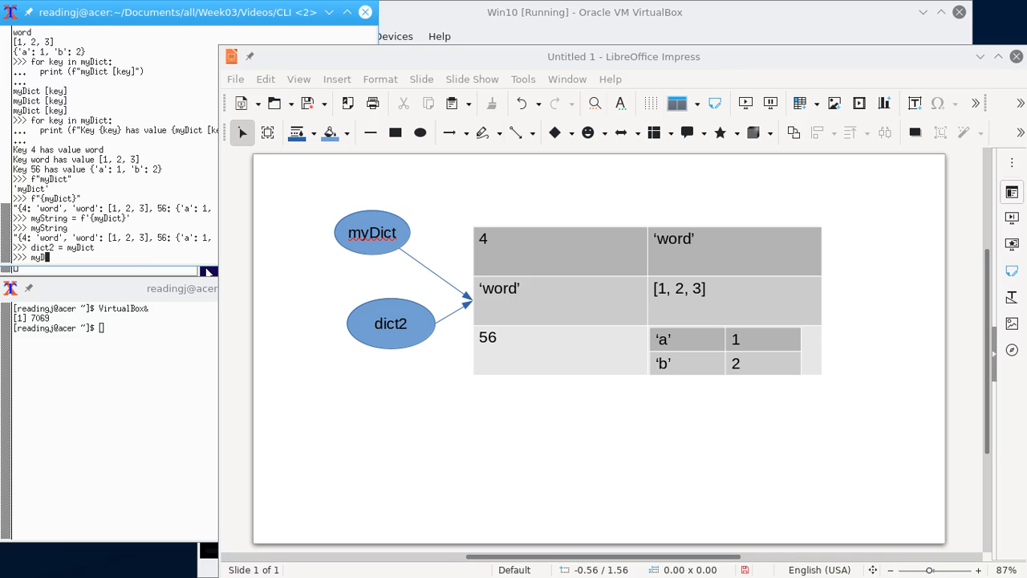
pyautogui.write('Dict is')
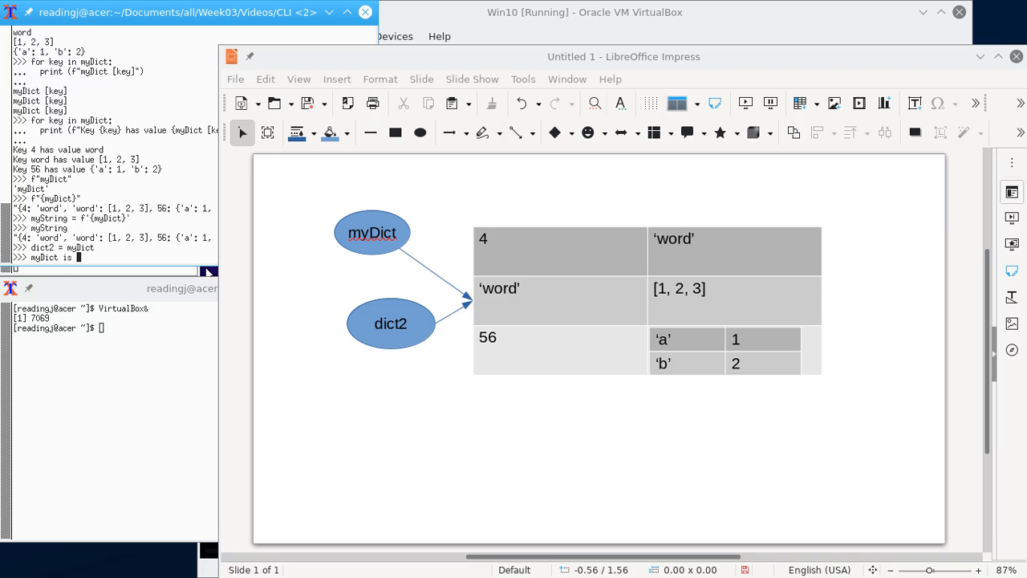
pyautogui.write('dict2')
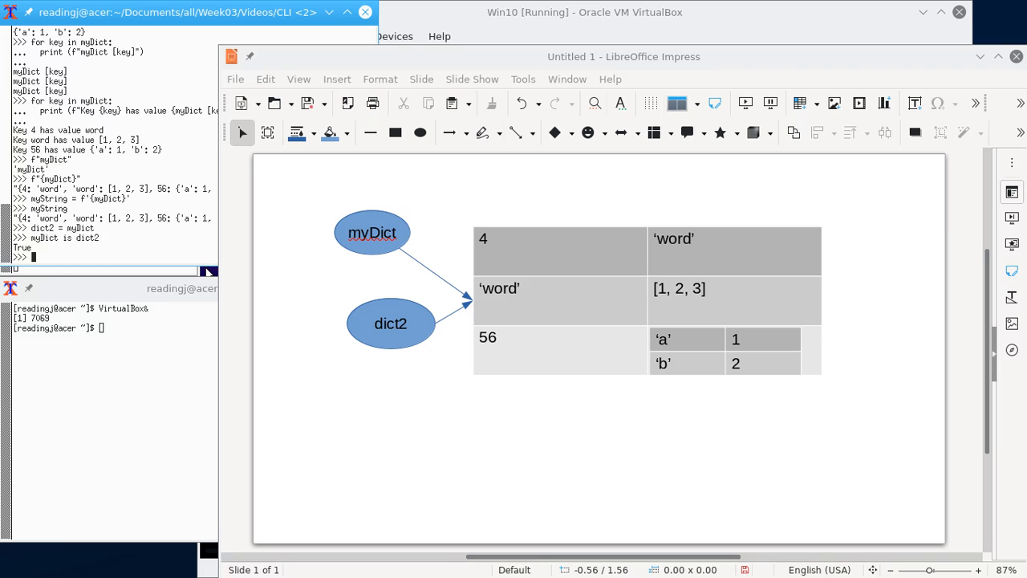
pyautogui.write('dict2')
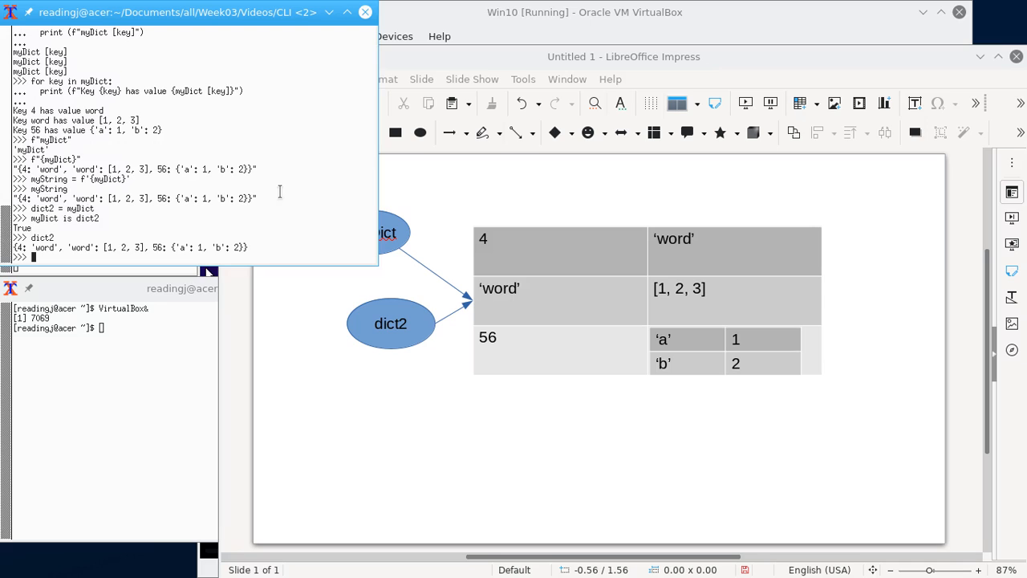
# Attempt dict2[[1, 2, 3]] = 'terrible', which raises an unhashable-type TypeError
pyautogui.write('dict')
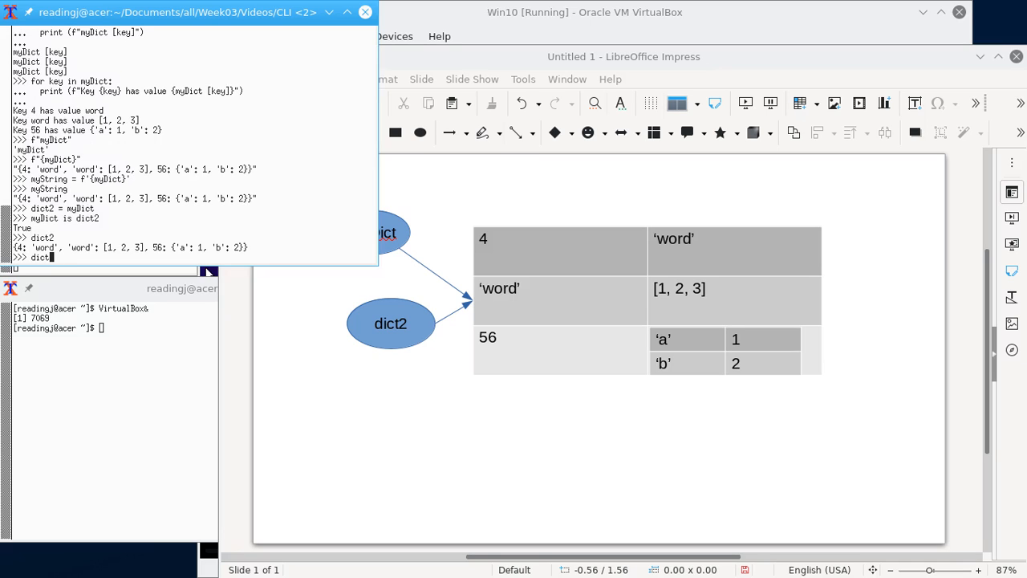
pyautogui.write('[')
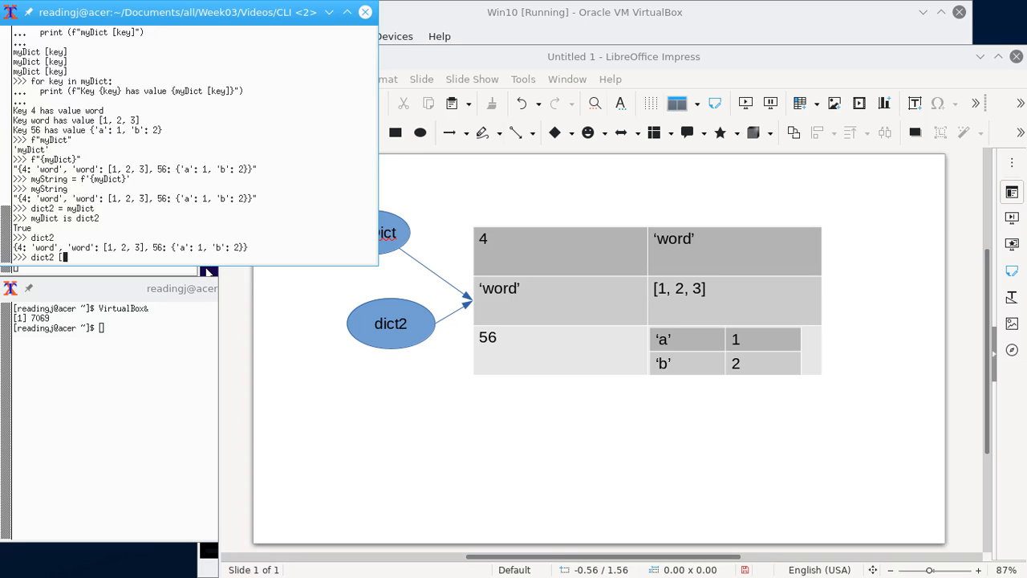
pyautogui.write('[1, 2, 3')
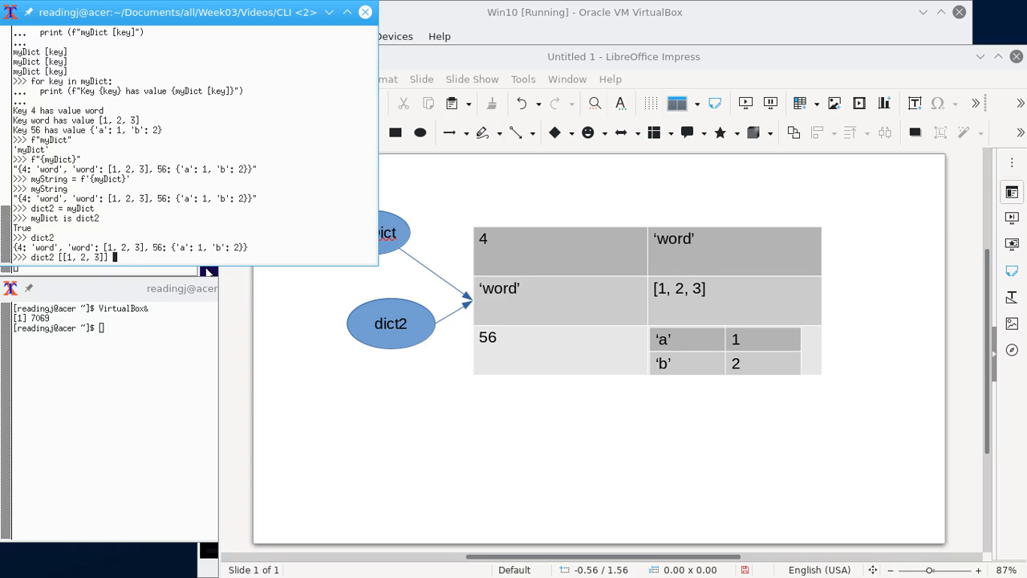
pyautogui.write("= '")
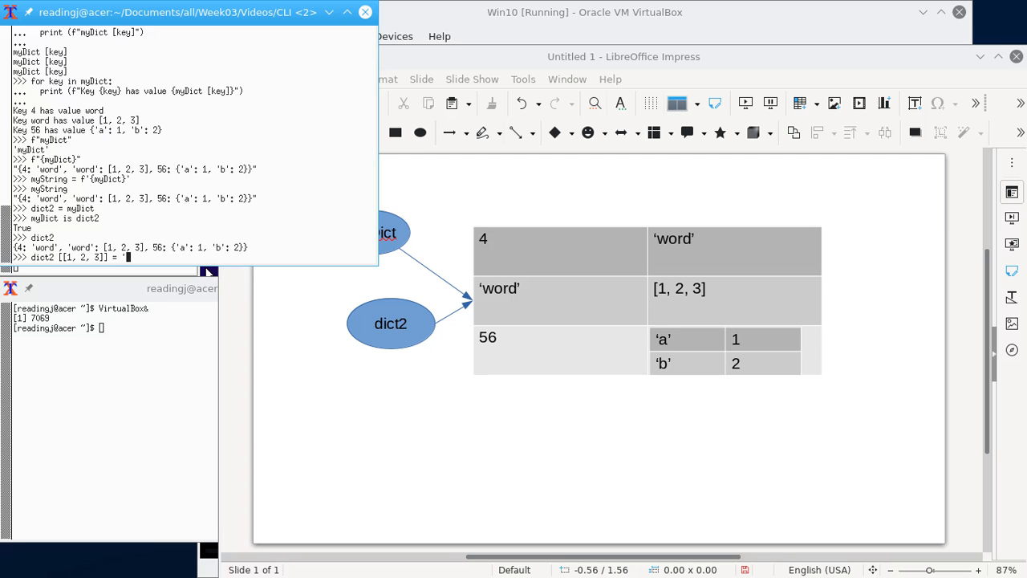
pyautogui.write('terr')
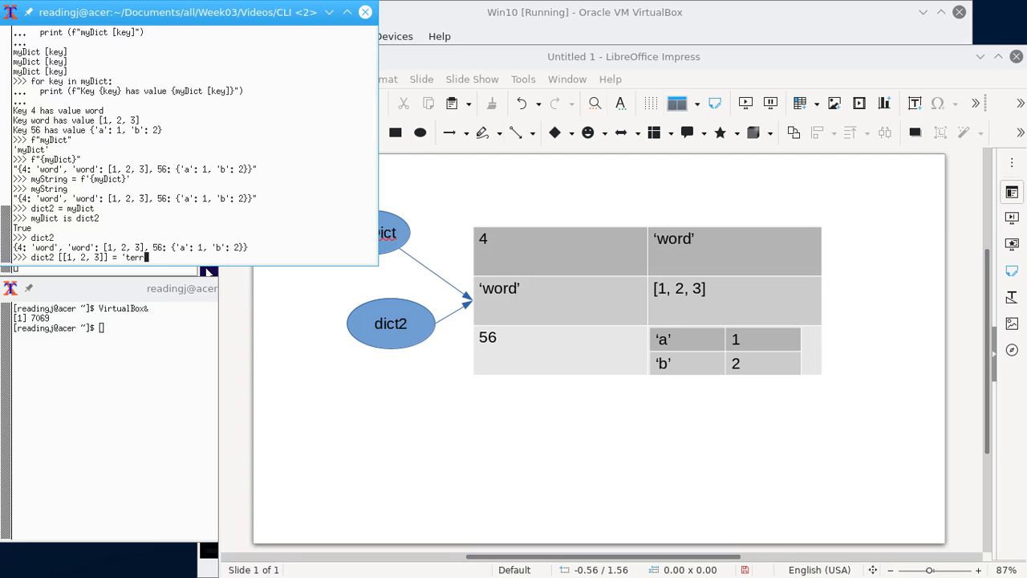
pyautogui.write("ble'")
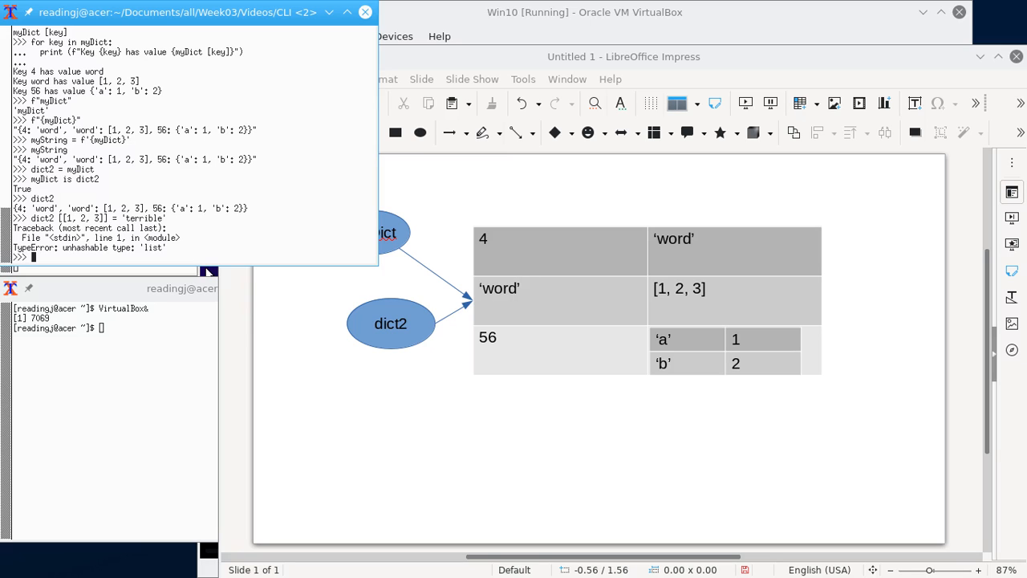
pyautogui.write("dict2 [[1, 2, 3]] = 'terrible'")
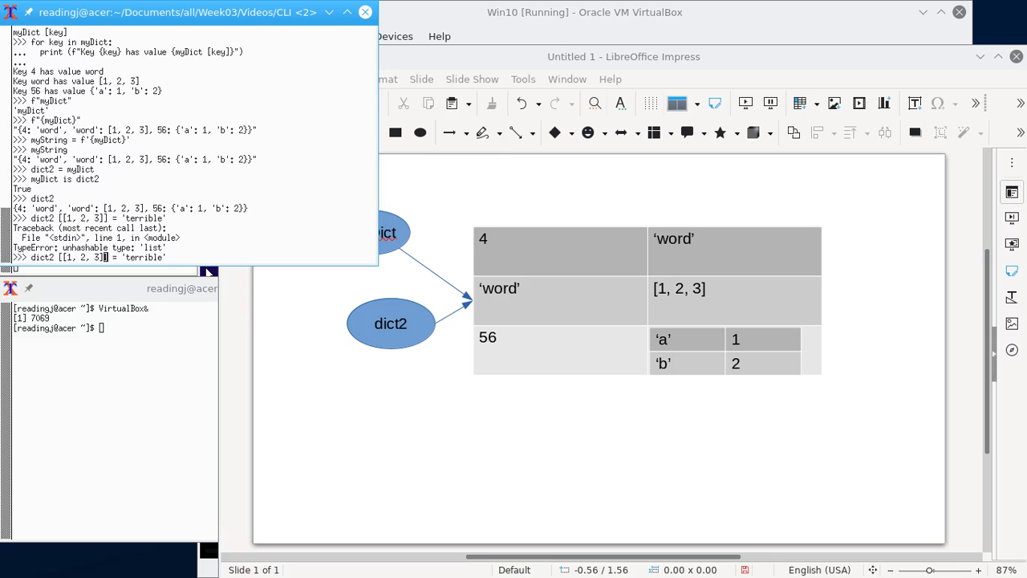
# Recall the failed line and change it to dict2['terr'] = 'terrible'
pyautogui.press('BackSpace')
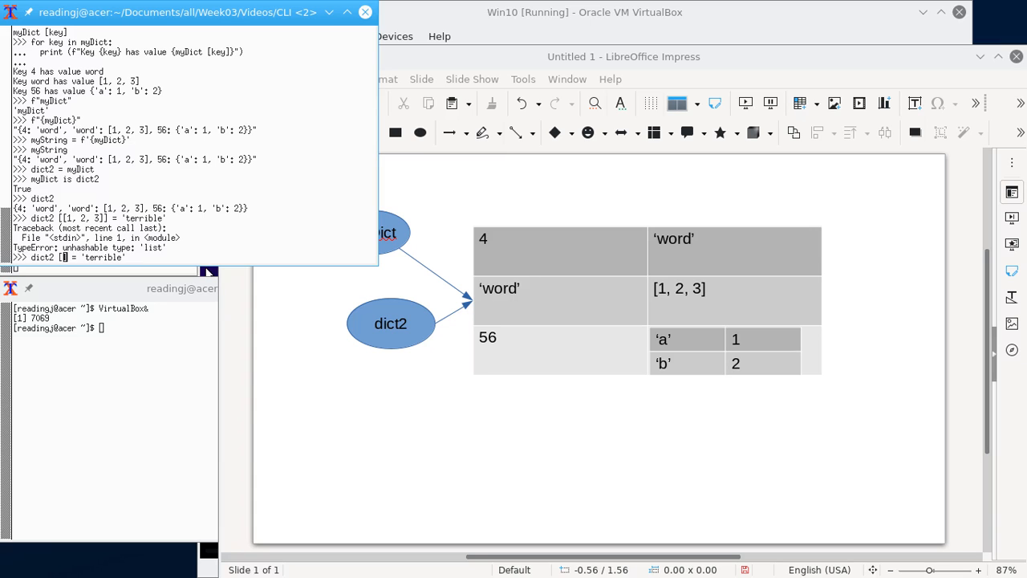
pyautogui.write("'ter'")
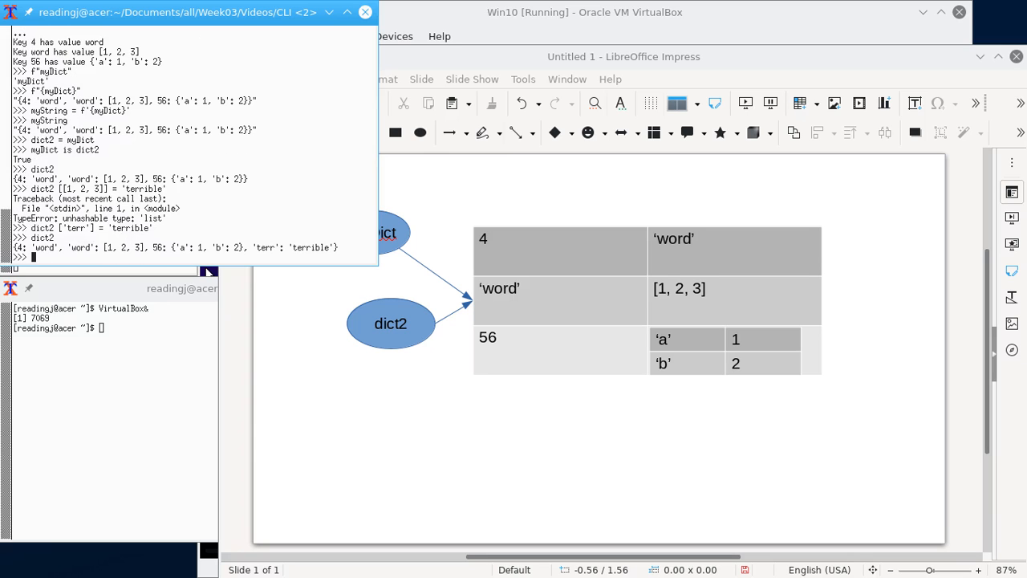
pyautogui.moveTo(252, 194)
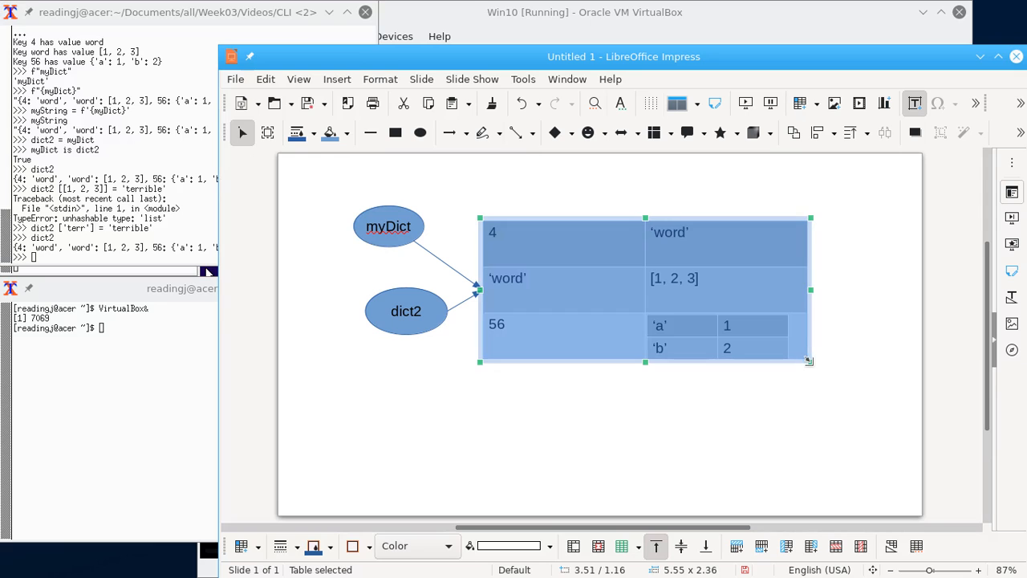
# Fill the table's new bottom row with 'terr' | 'terrible' and print myDict in the shell
pyautogui.doubleClick(570, 335)
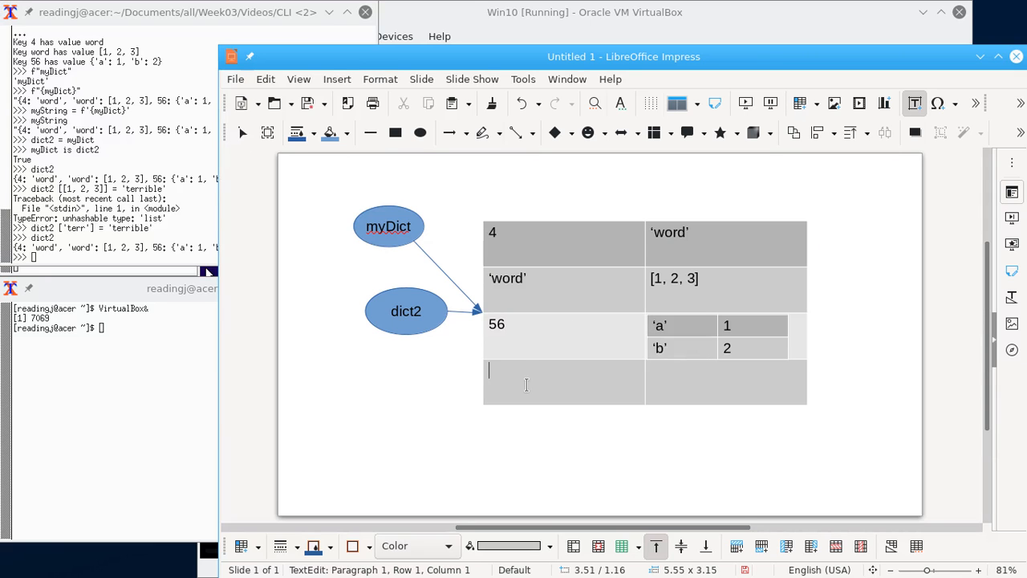
pyautogui.write("'ter")
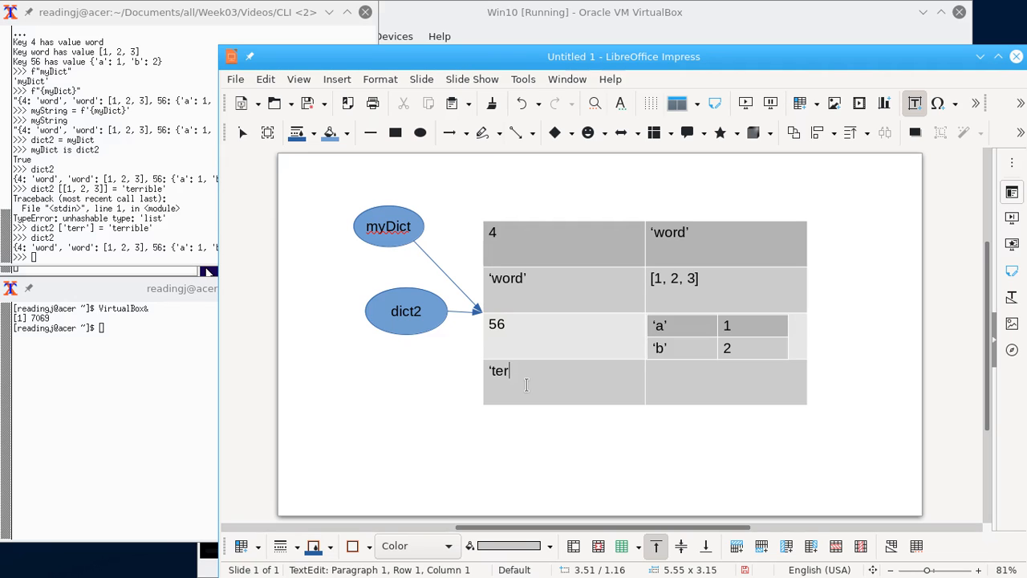
pyautogui.write("r'")
pyautogui.click(726, 382)
pyautogui.write('‘terr')
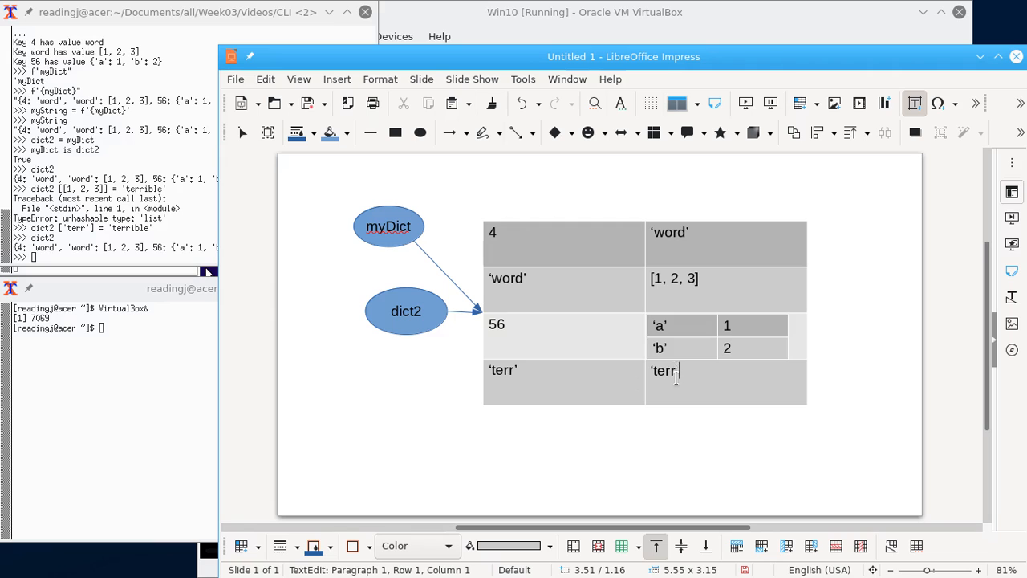
pyautogui.write('ible’')
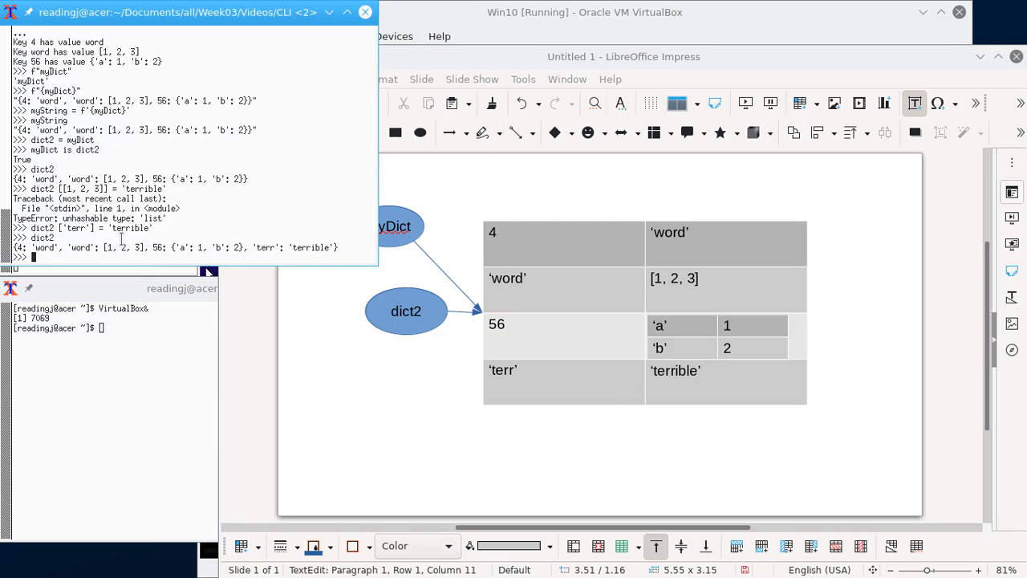
pyautogui.write('myDict')
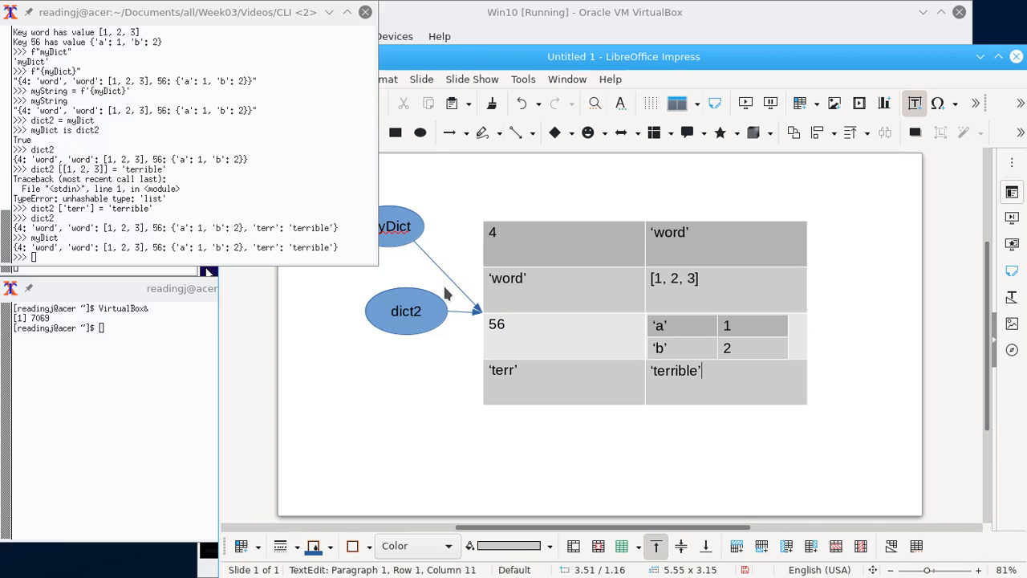
pyautogui.moveTo(697, 257)
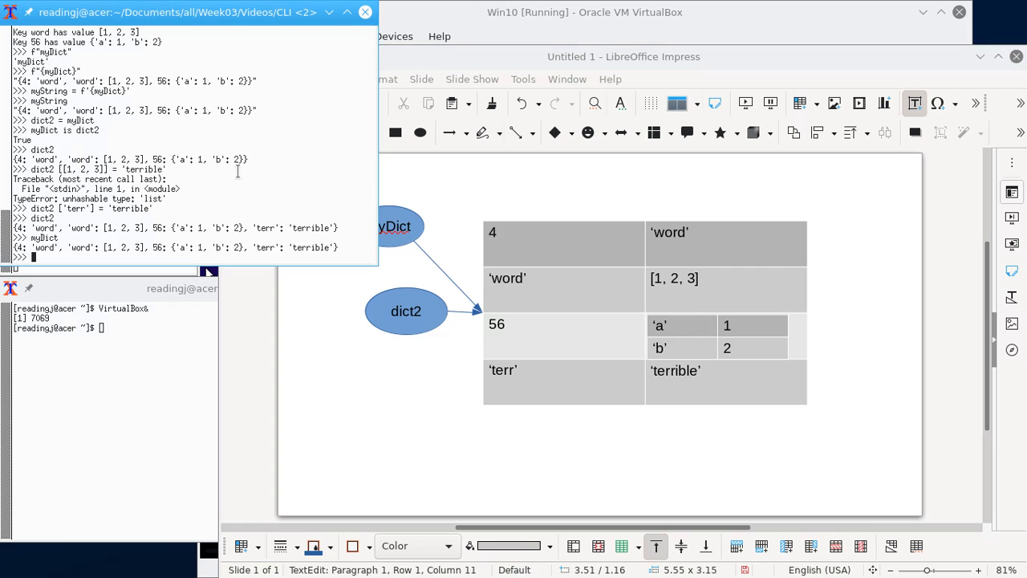
# Print myDict to show 'terr': 'terrible', then begin the myList assignment
pyautogui.write('myList =')
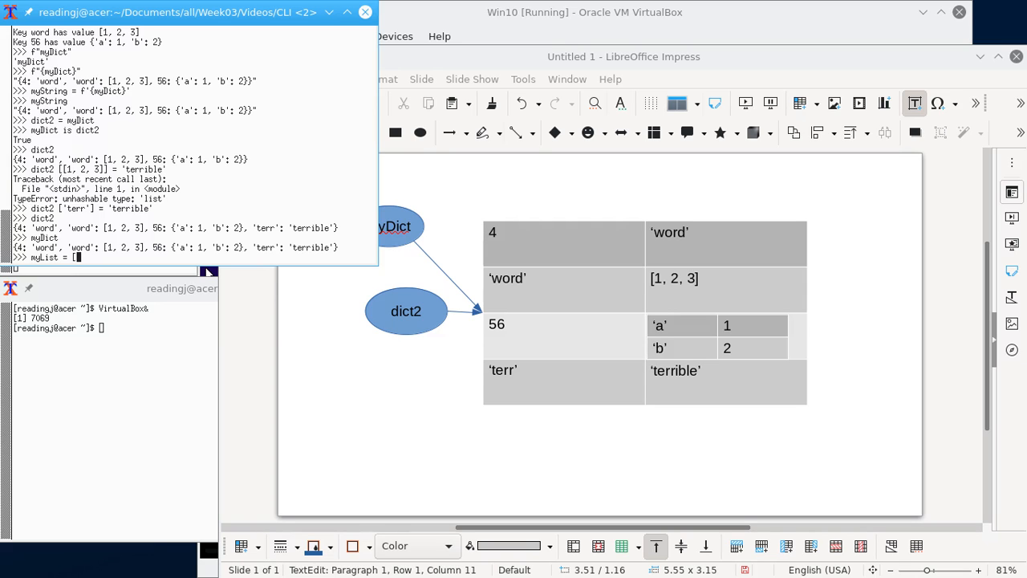
# Assign myList = [[4,'word'],['word',[1,2,3]],[56,{'a':1,'b':2}]] as key-value pair lists
pyautogui.write("[4, 'word")
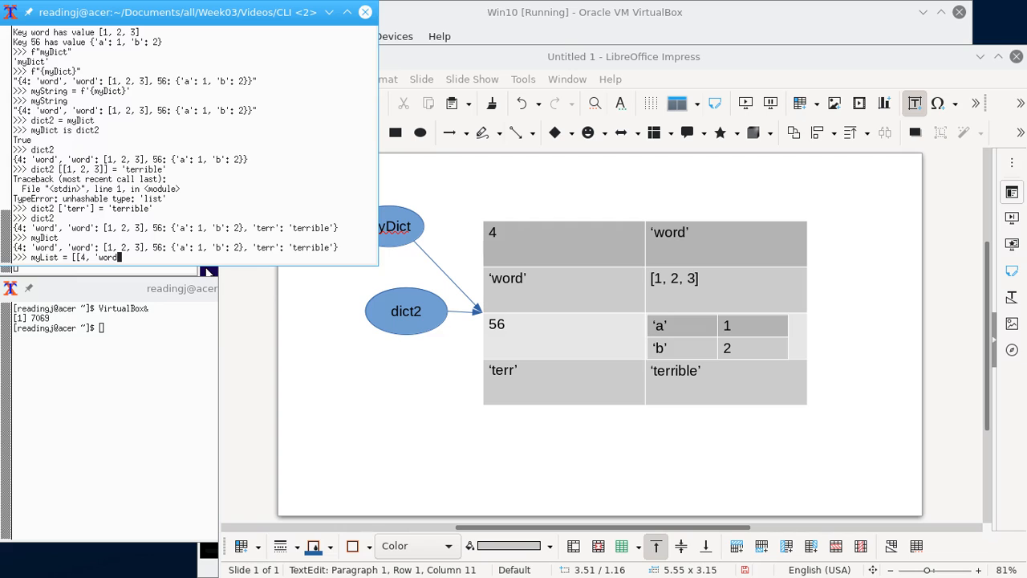
pyautogui.write("], ['")
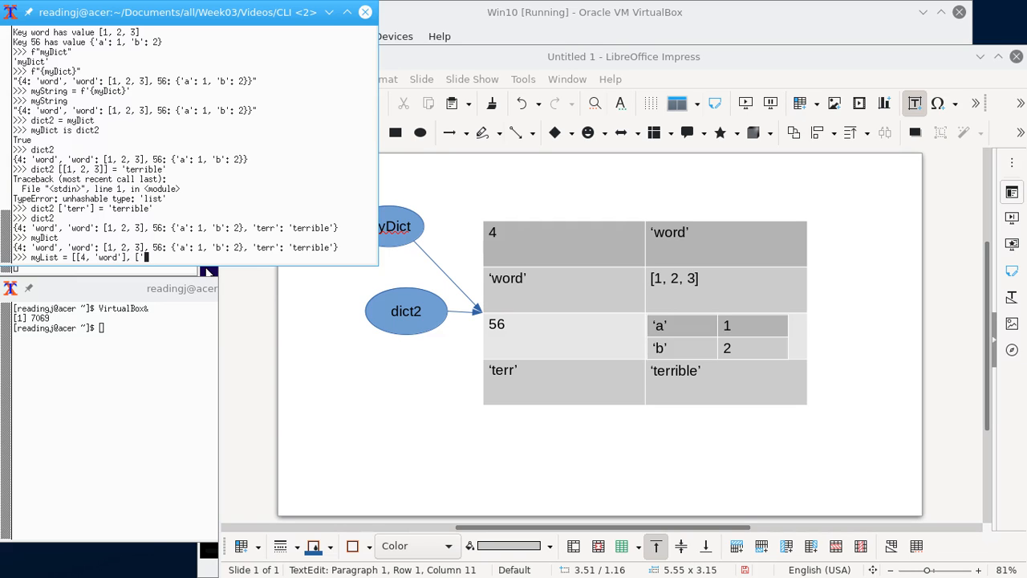
pyautogui.write("word',")
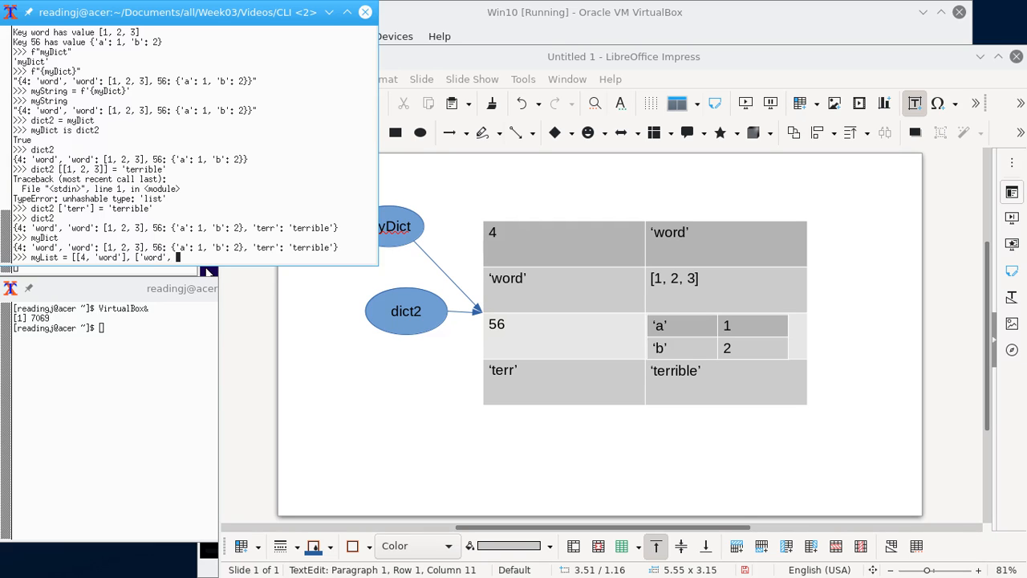
pyautogui.write('[1, 2,')
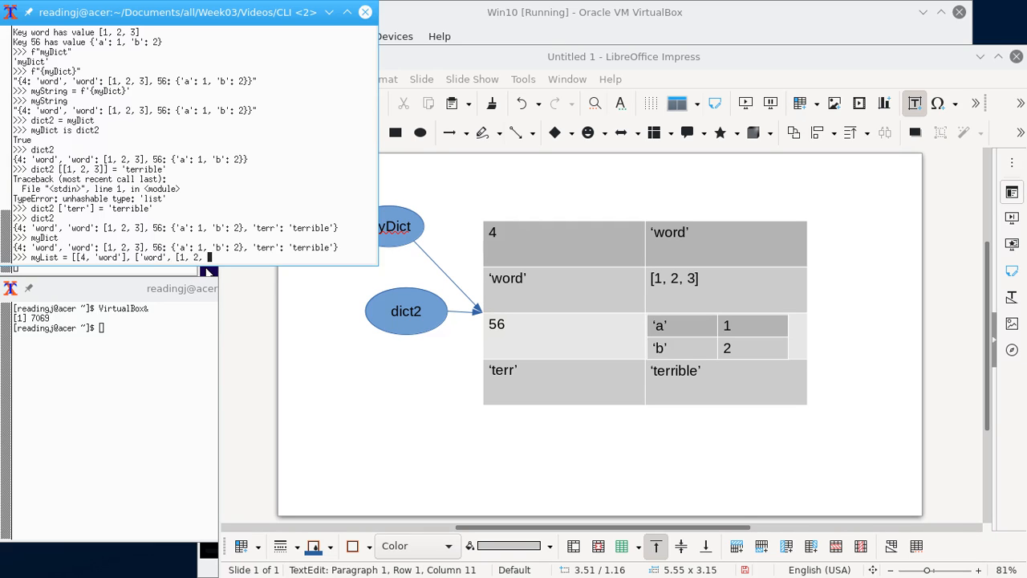
pyautogui.write('3]]')
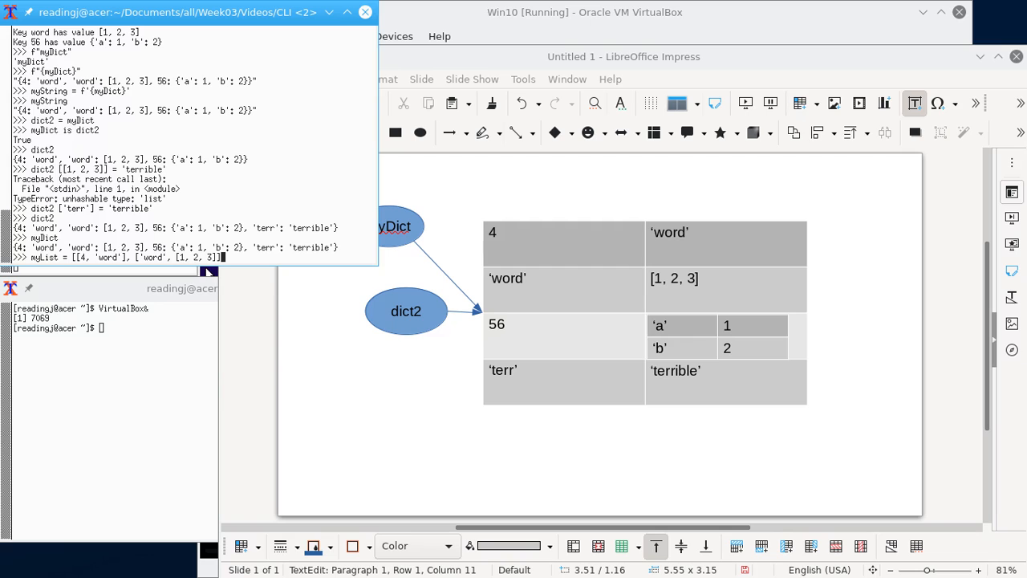
pyautogui.write(',')
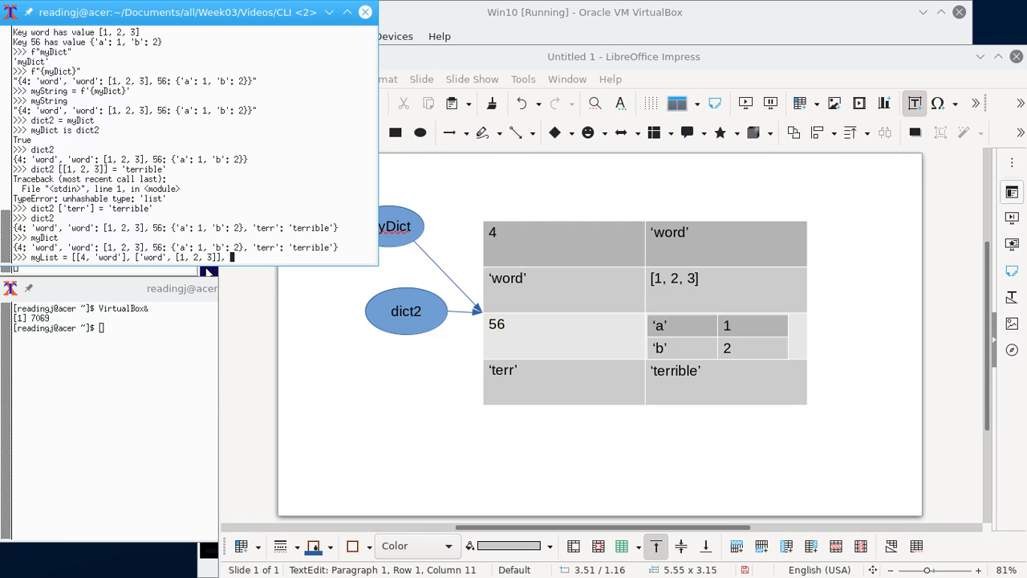
pyautogui.write('[')
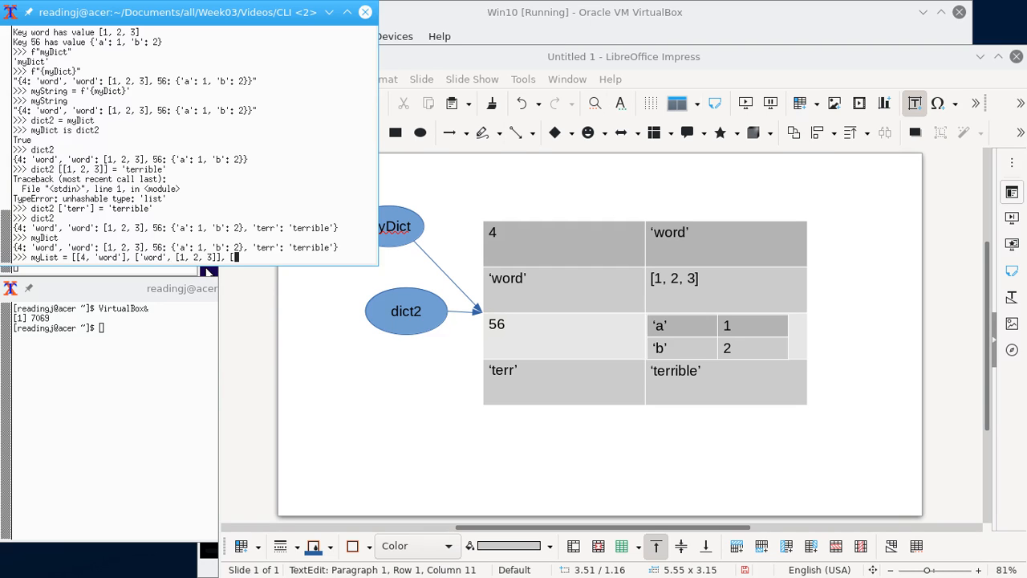
pyautogui.write('56,')
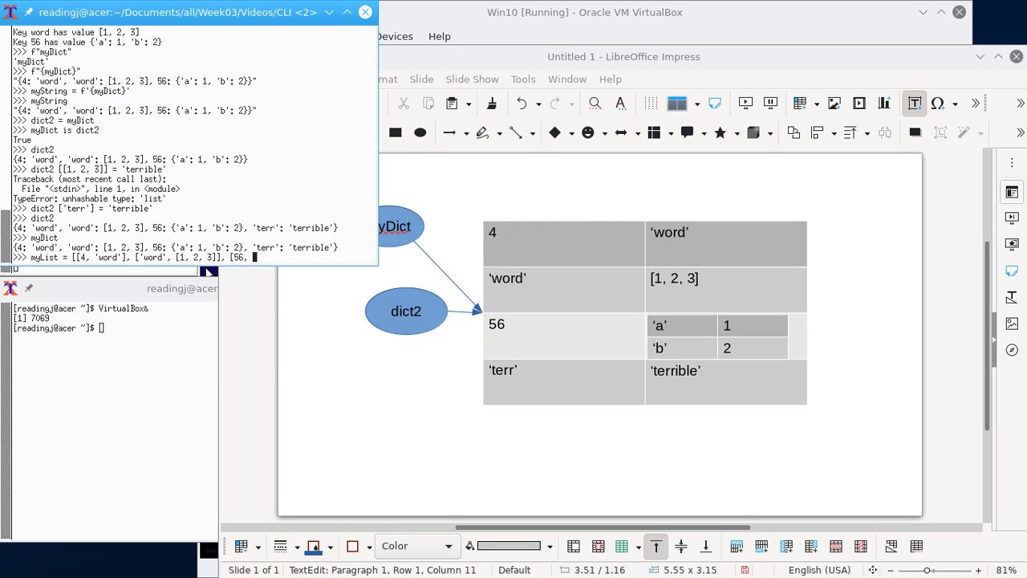
pyautogui.write("{'a':1,")
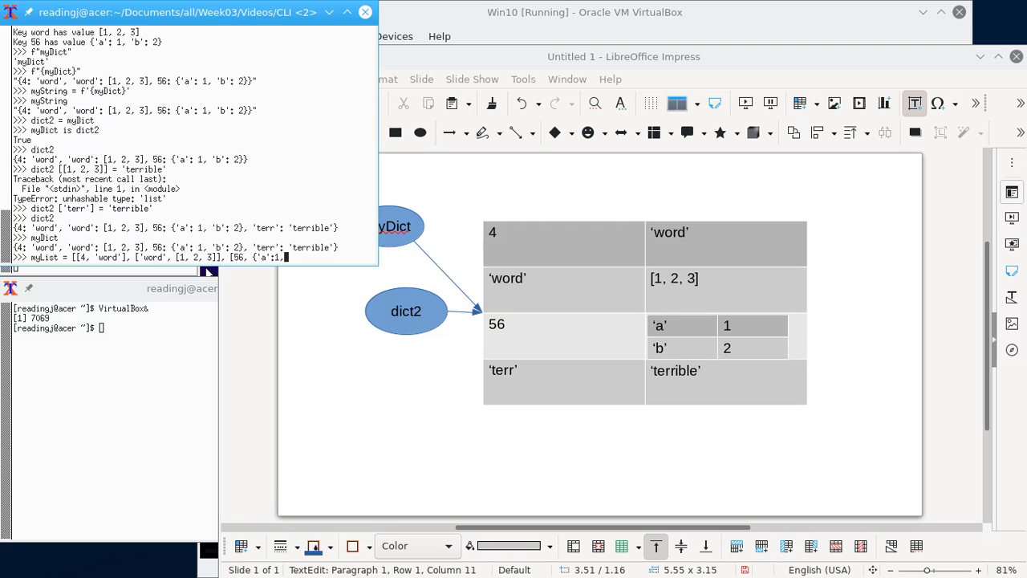
pyautogui.write("'b':")
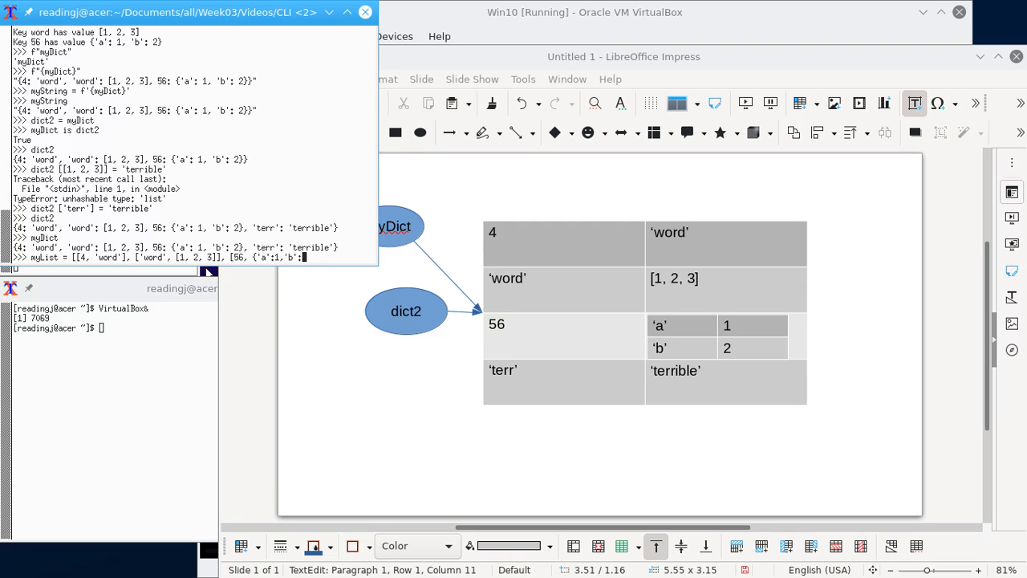
pyautogui.write('2}]]')
pyautogui.write('myDict [4')
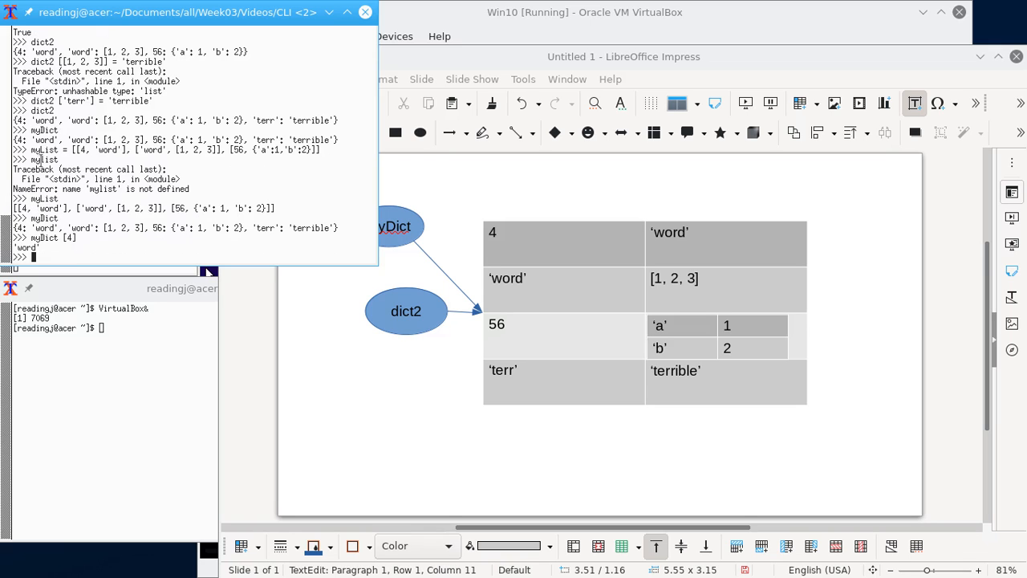
# Write 'for elem in myList:' with the test 'if elem[0] == 4:'
pyautogui.write('for')
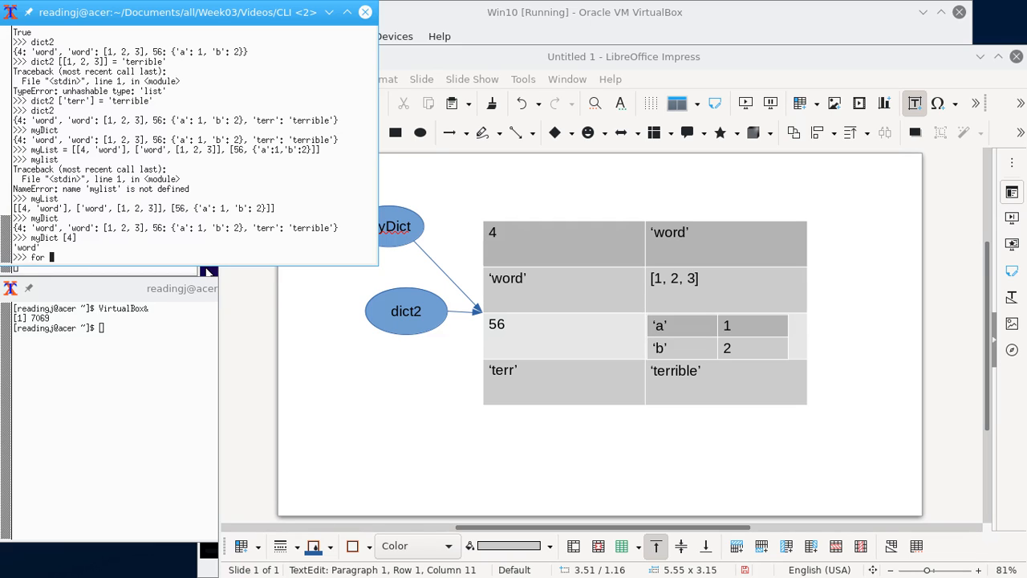
pyautogui.write('elem in myLi')
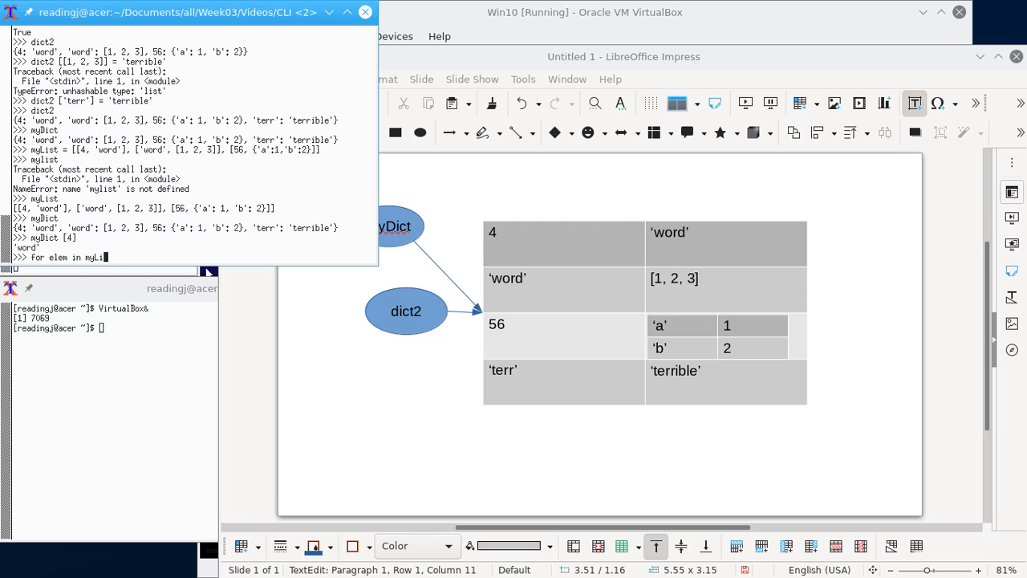
pyautogui.write(':')
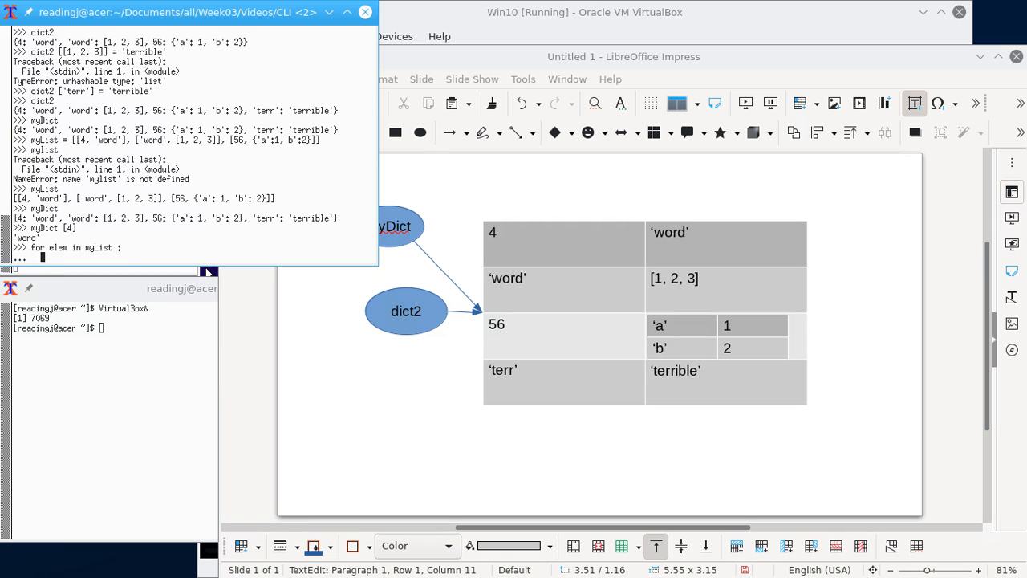
pyautogui.write('if')
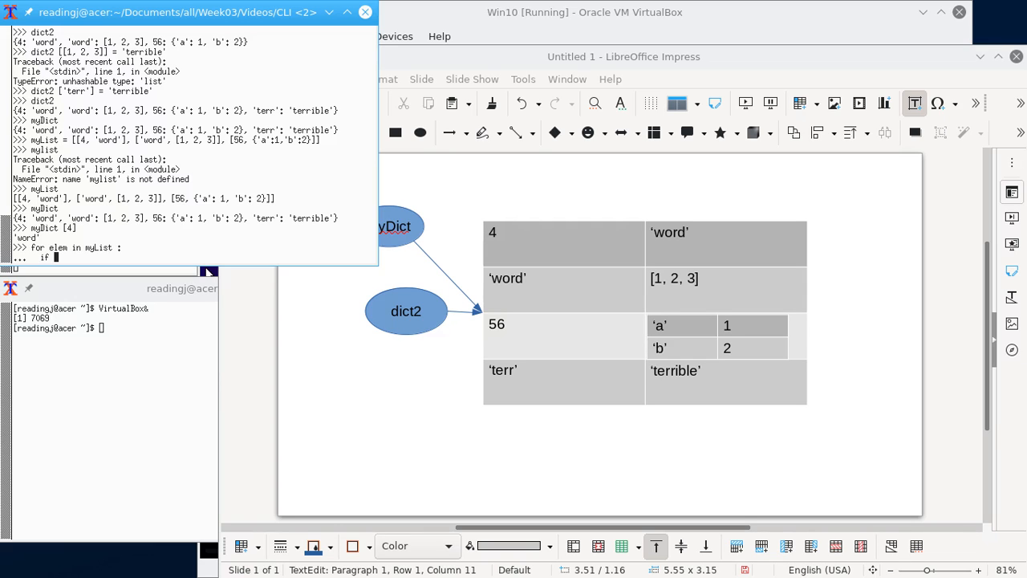
pyautogui.write('elem')
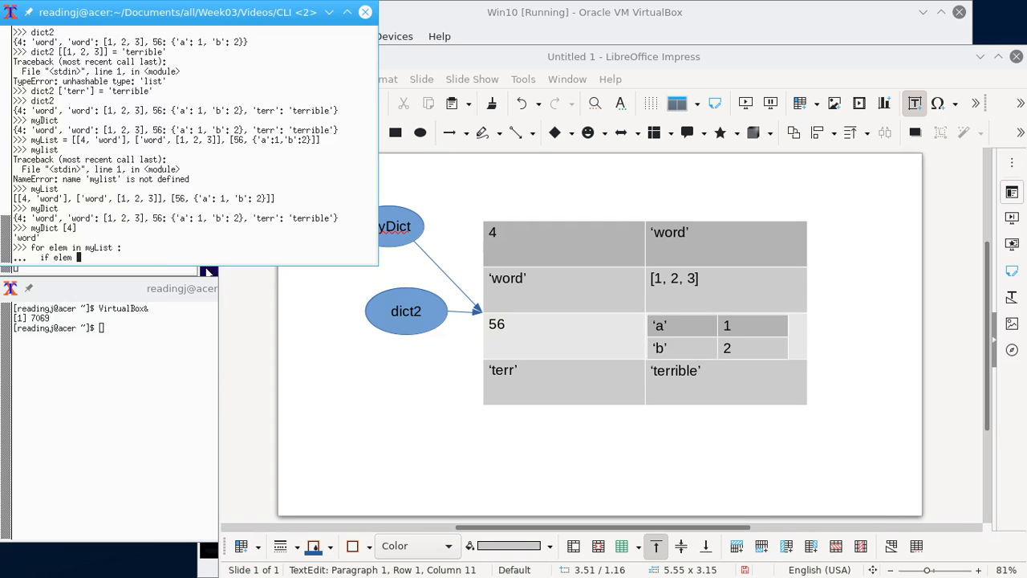
pyautogui.write('[0]')
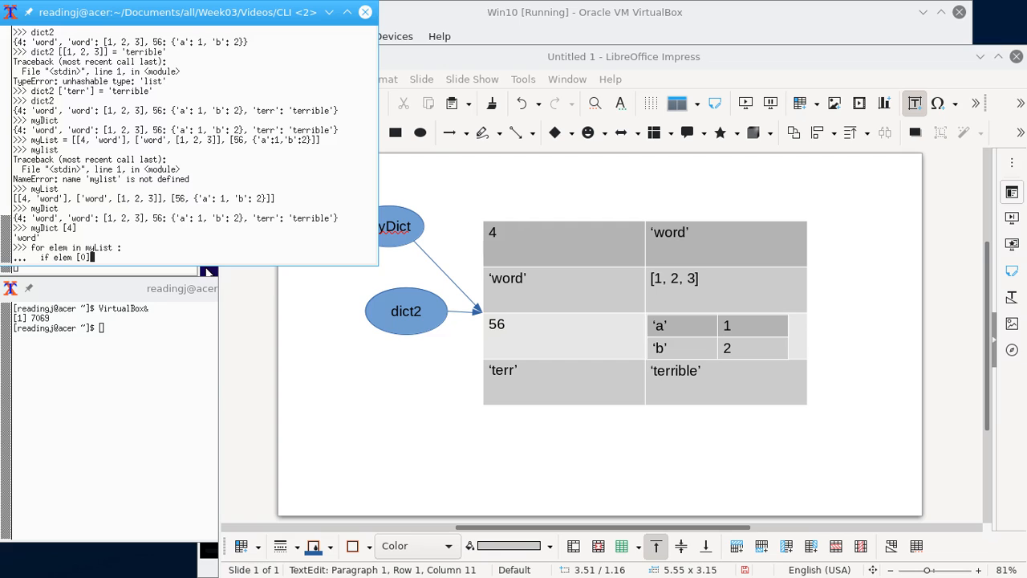
pyautogui.write('== 4 :')
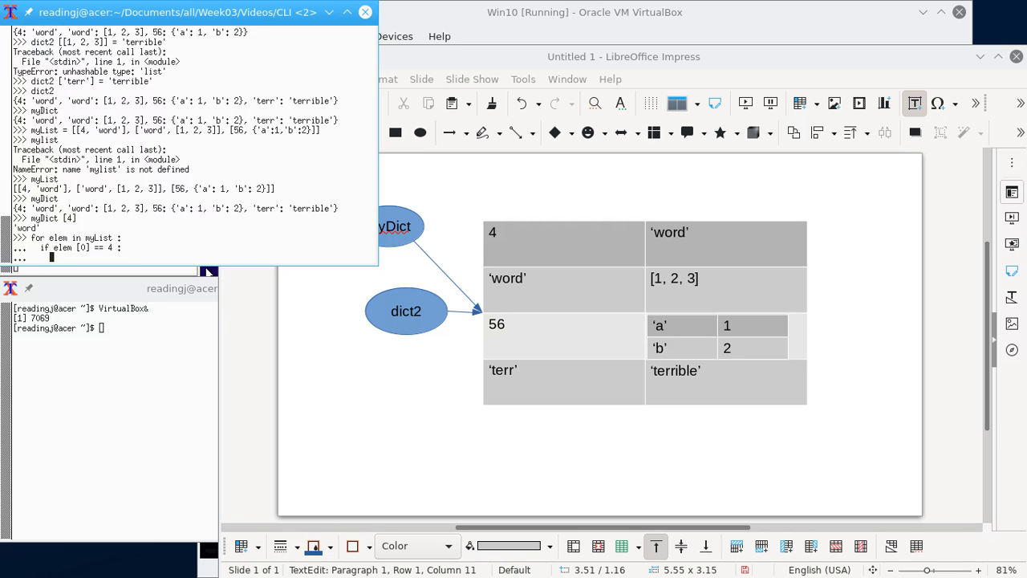
# Inside the match, print(elem[1]) then break, outputting 'word'
pyautogui.write('print')
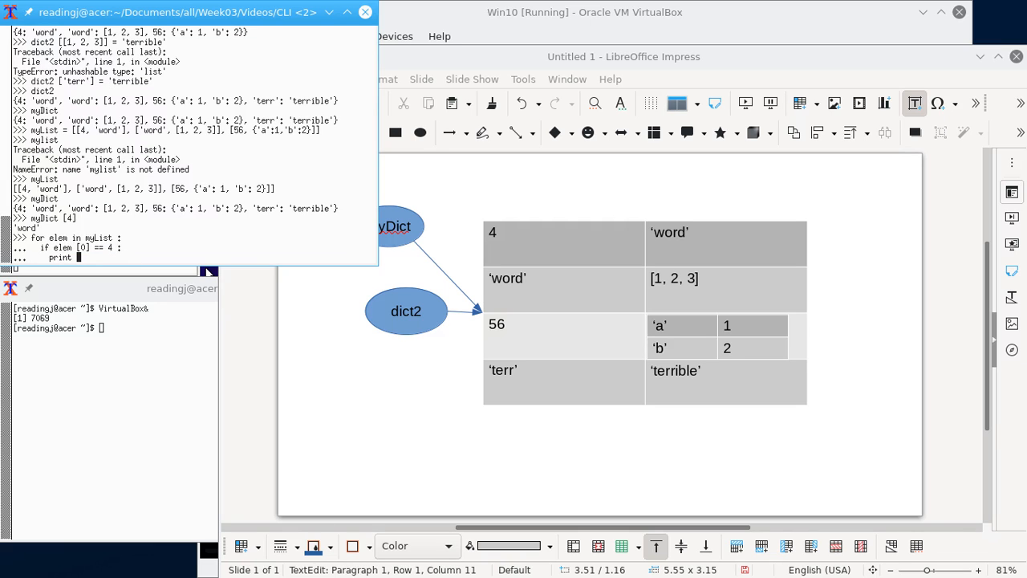
pyautogui.write('e')
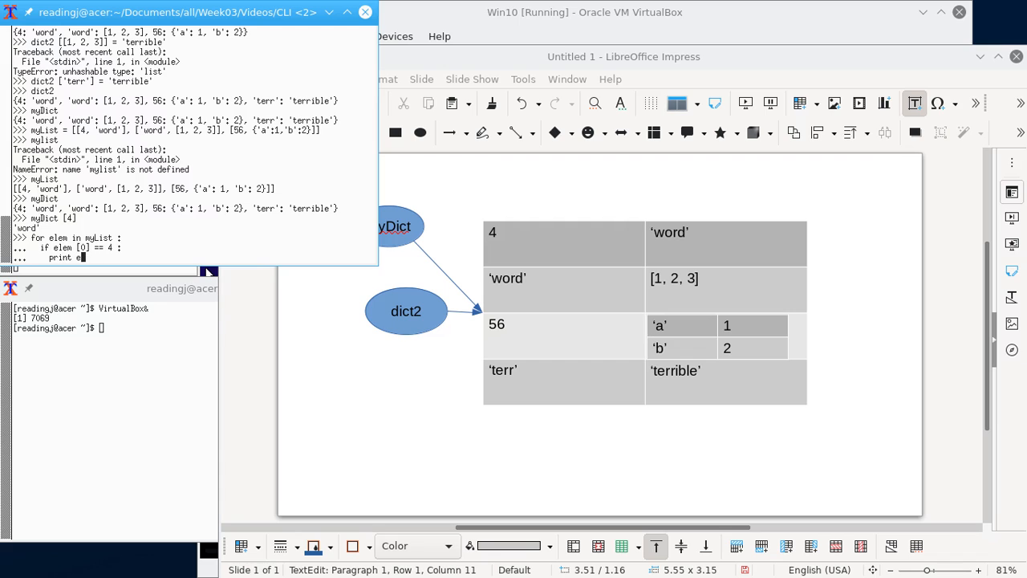
pyautogui.write('ele')
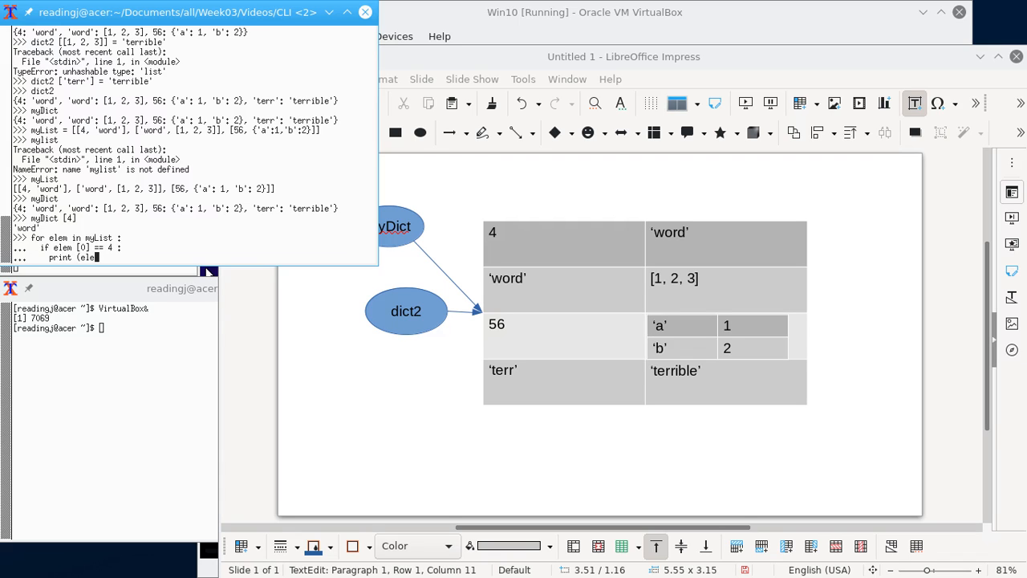
pyautogui.write('[')
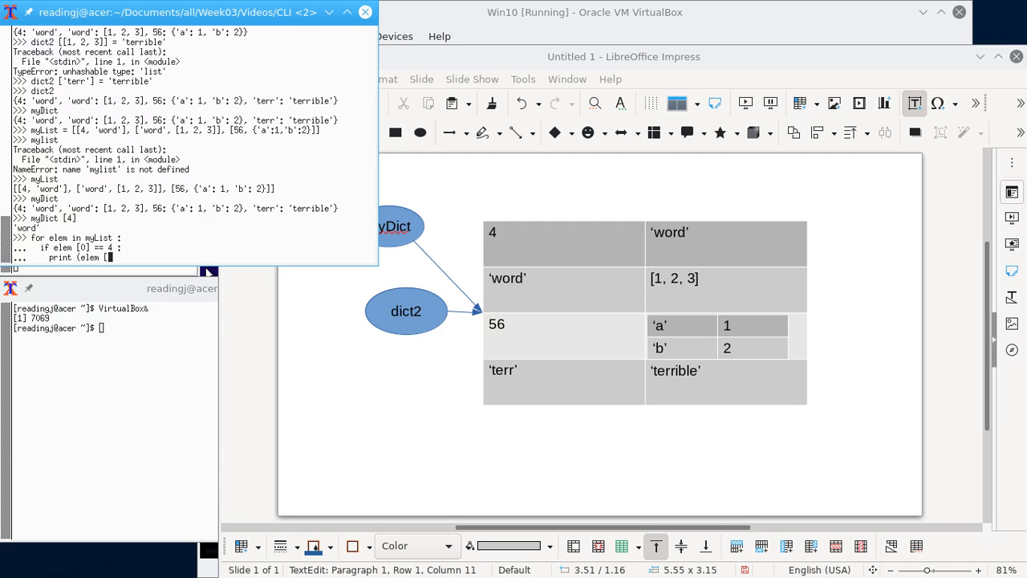
pyautogui.write('1])')
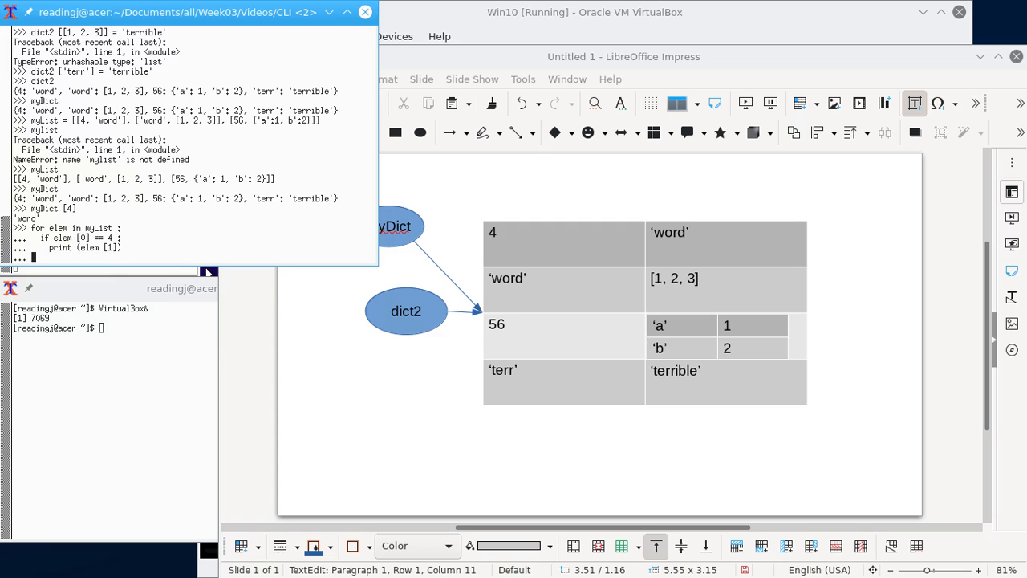
pyautogui.write('break')
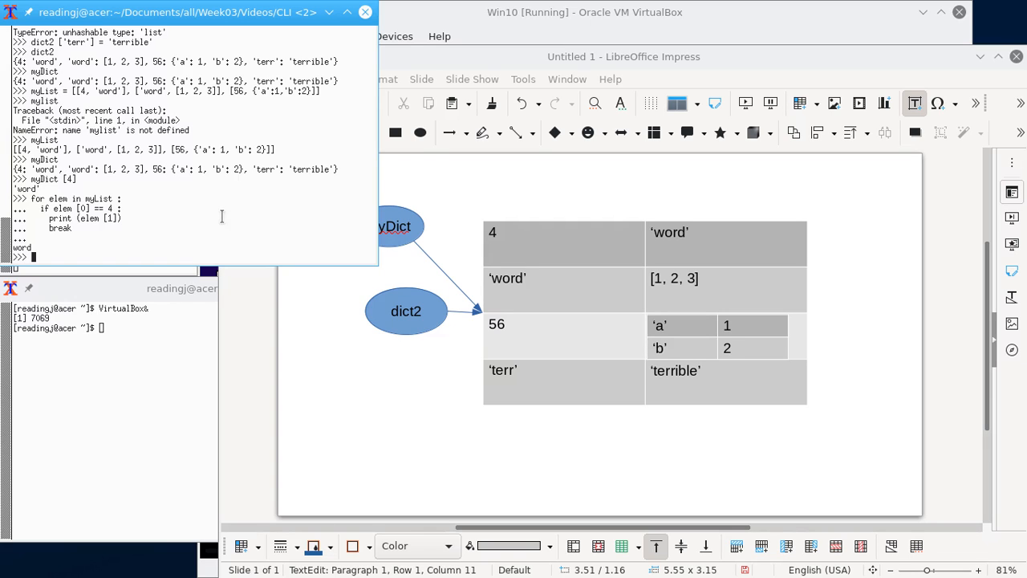
pyautogui.moveTo(237, 221)
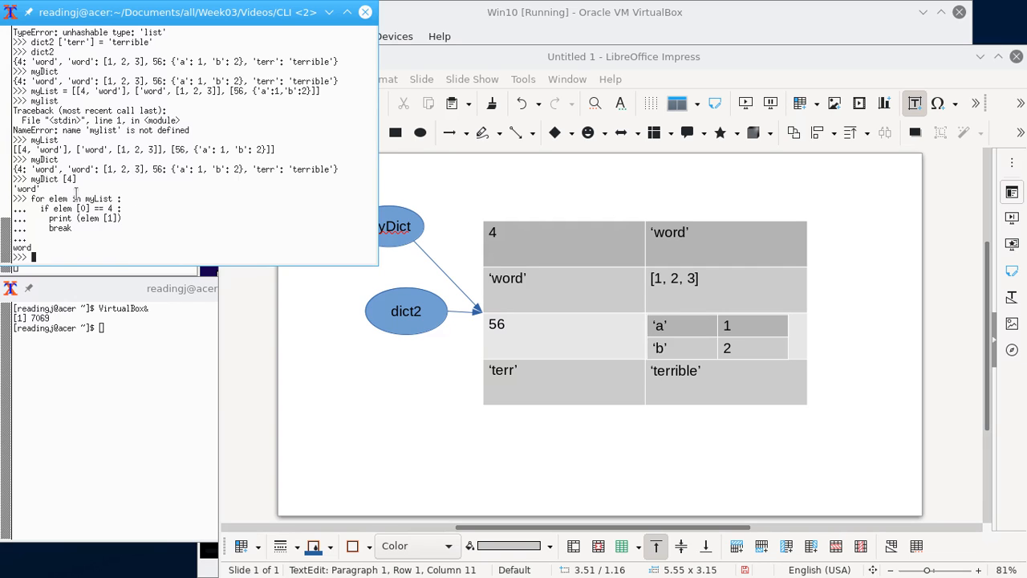
pyautogui.moveTo(138, 165)
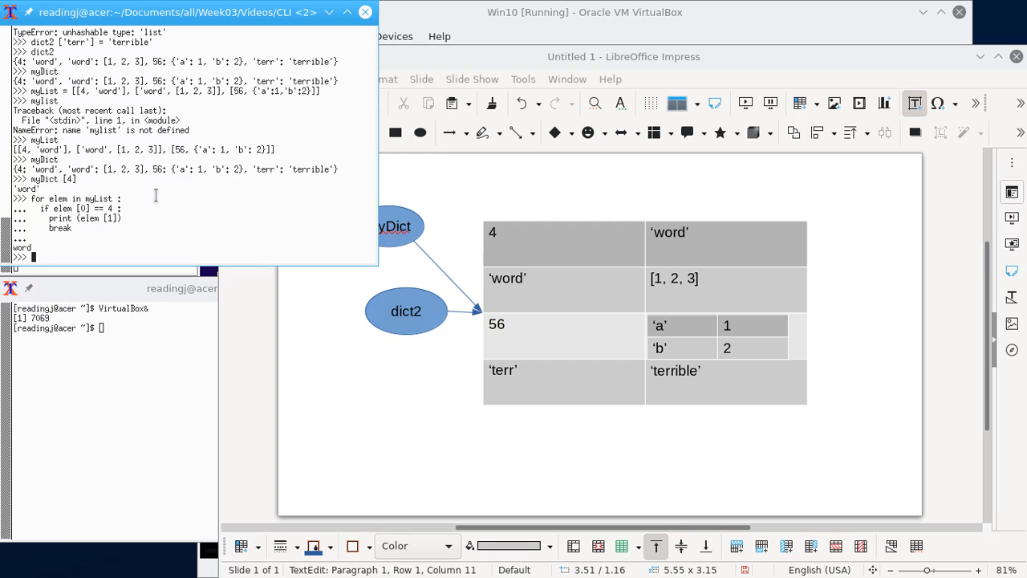
pyautogui.moveTo(227, 209)
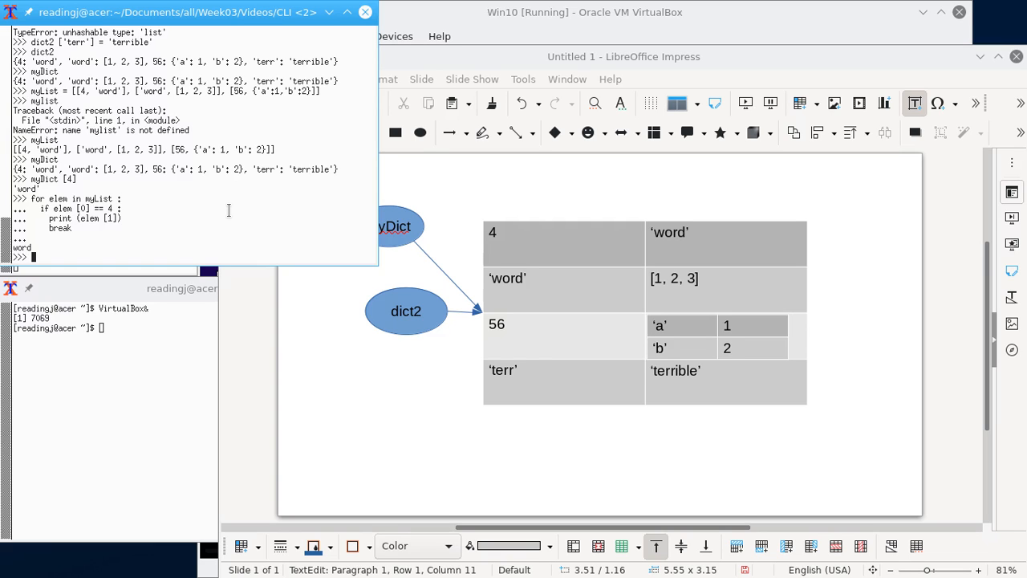
pyautogui.moveTo(263, 208)
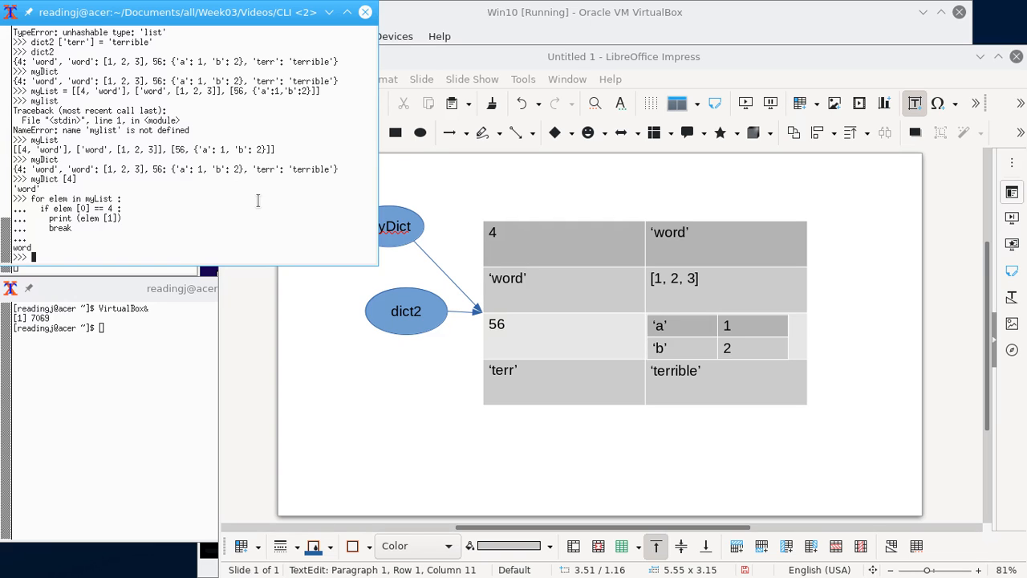
pyautogui.moveTo(247, 196)
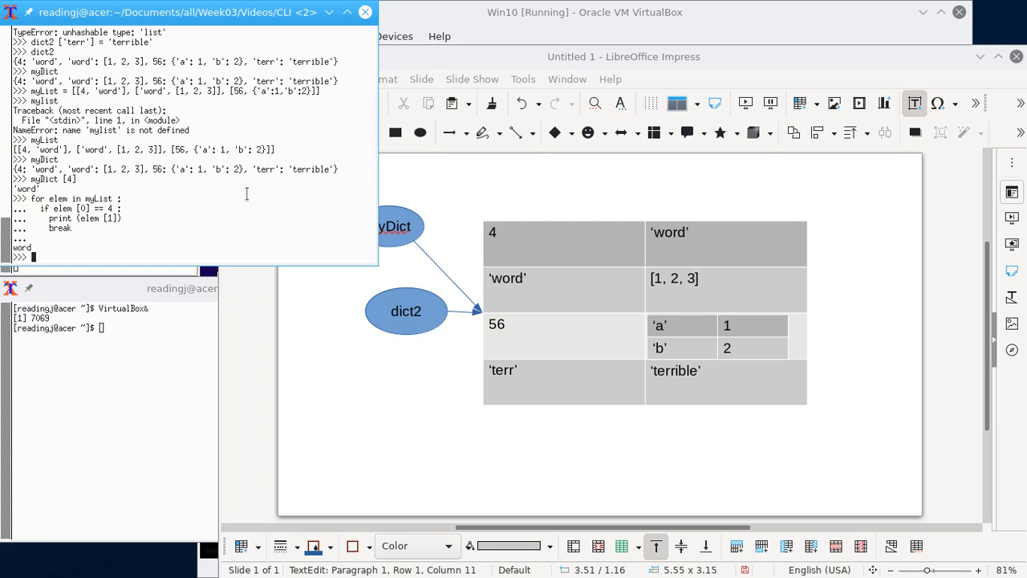